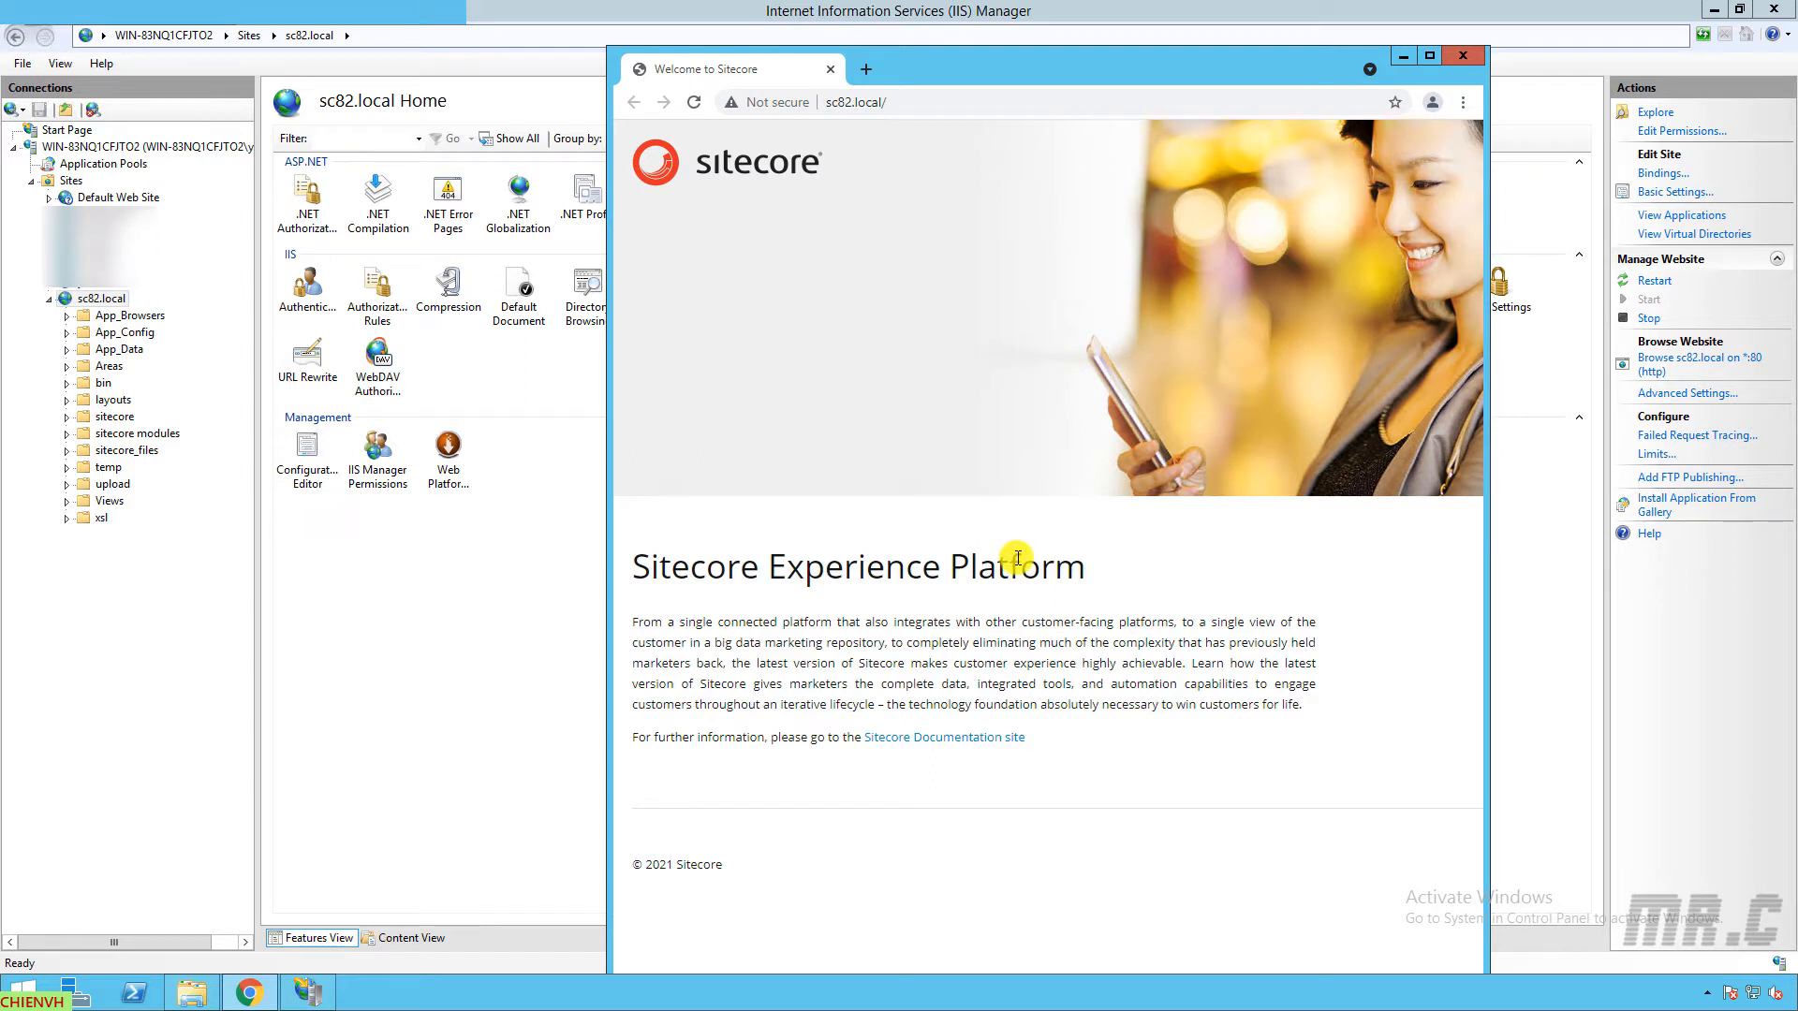
Step: Close the Sitecore browser and explore sc82.local's folder, C:\Websites\ycs.test\Website - Copy
left_click(854, 102)
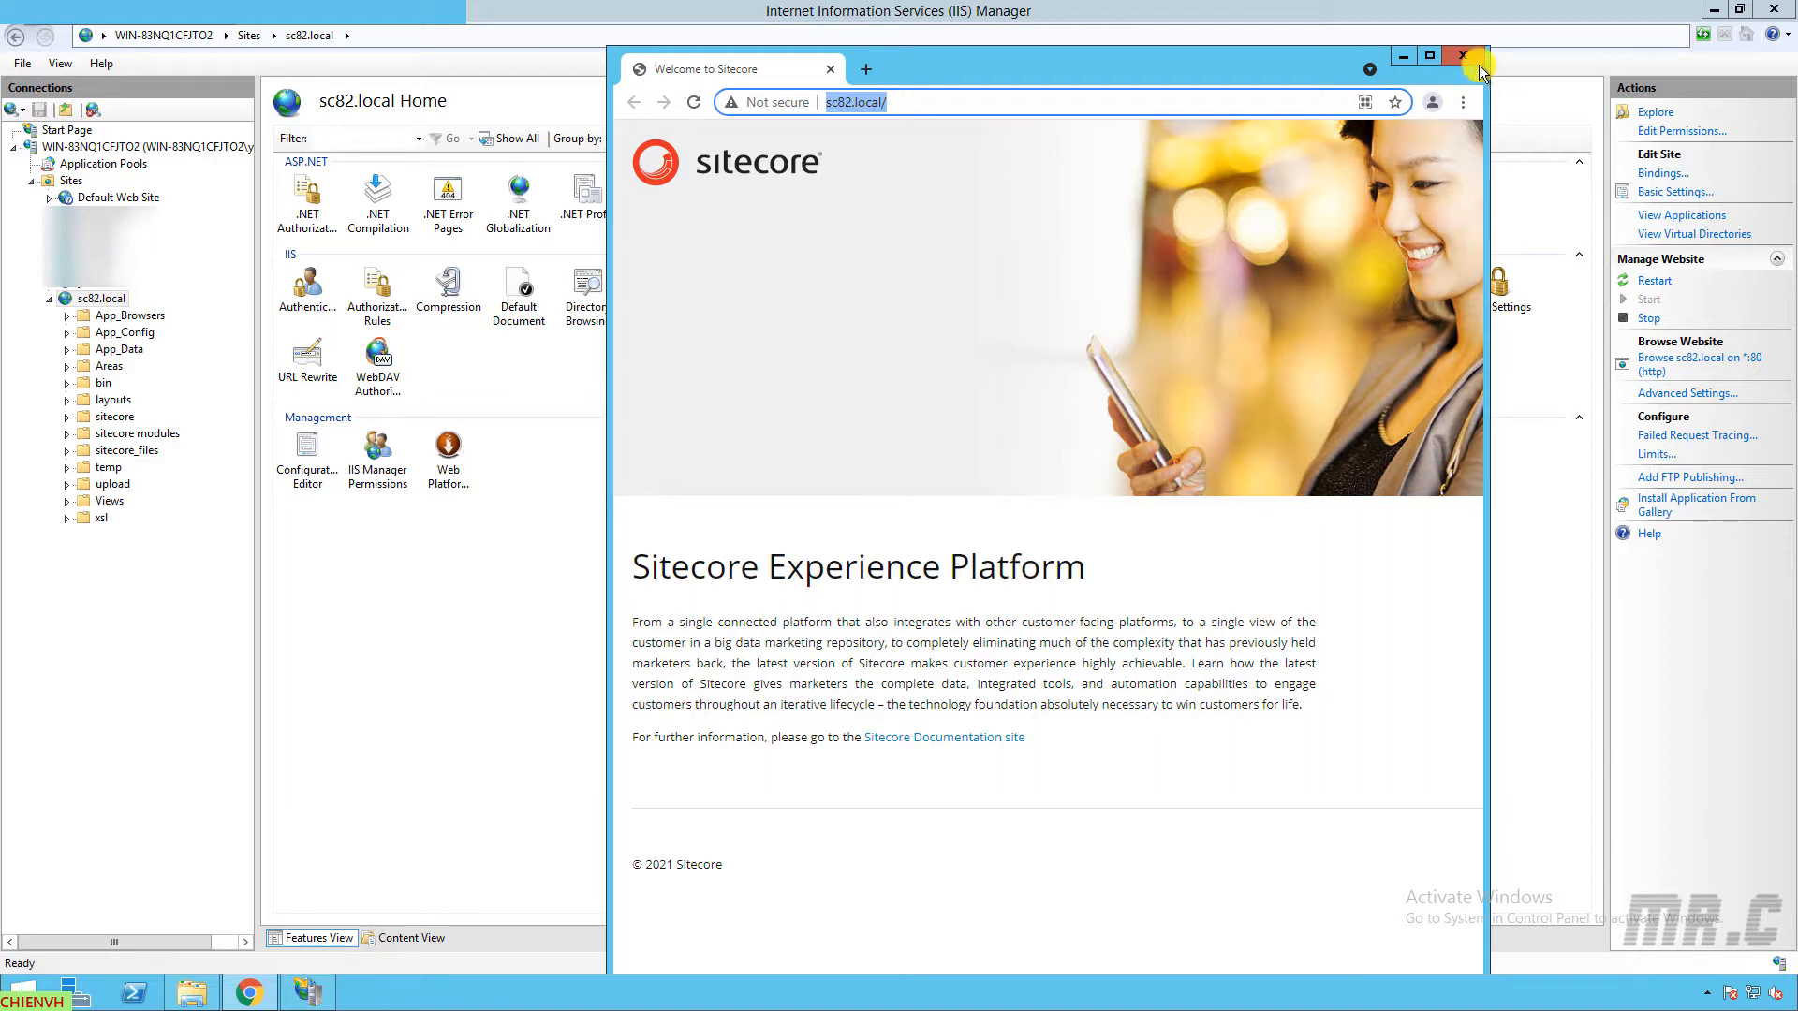
left_click(1465, 55)
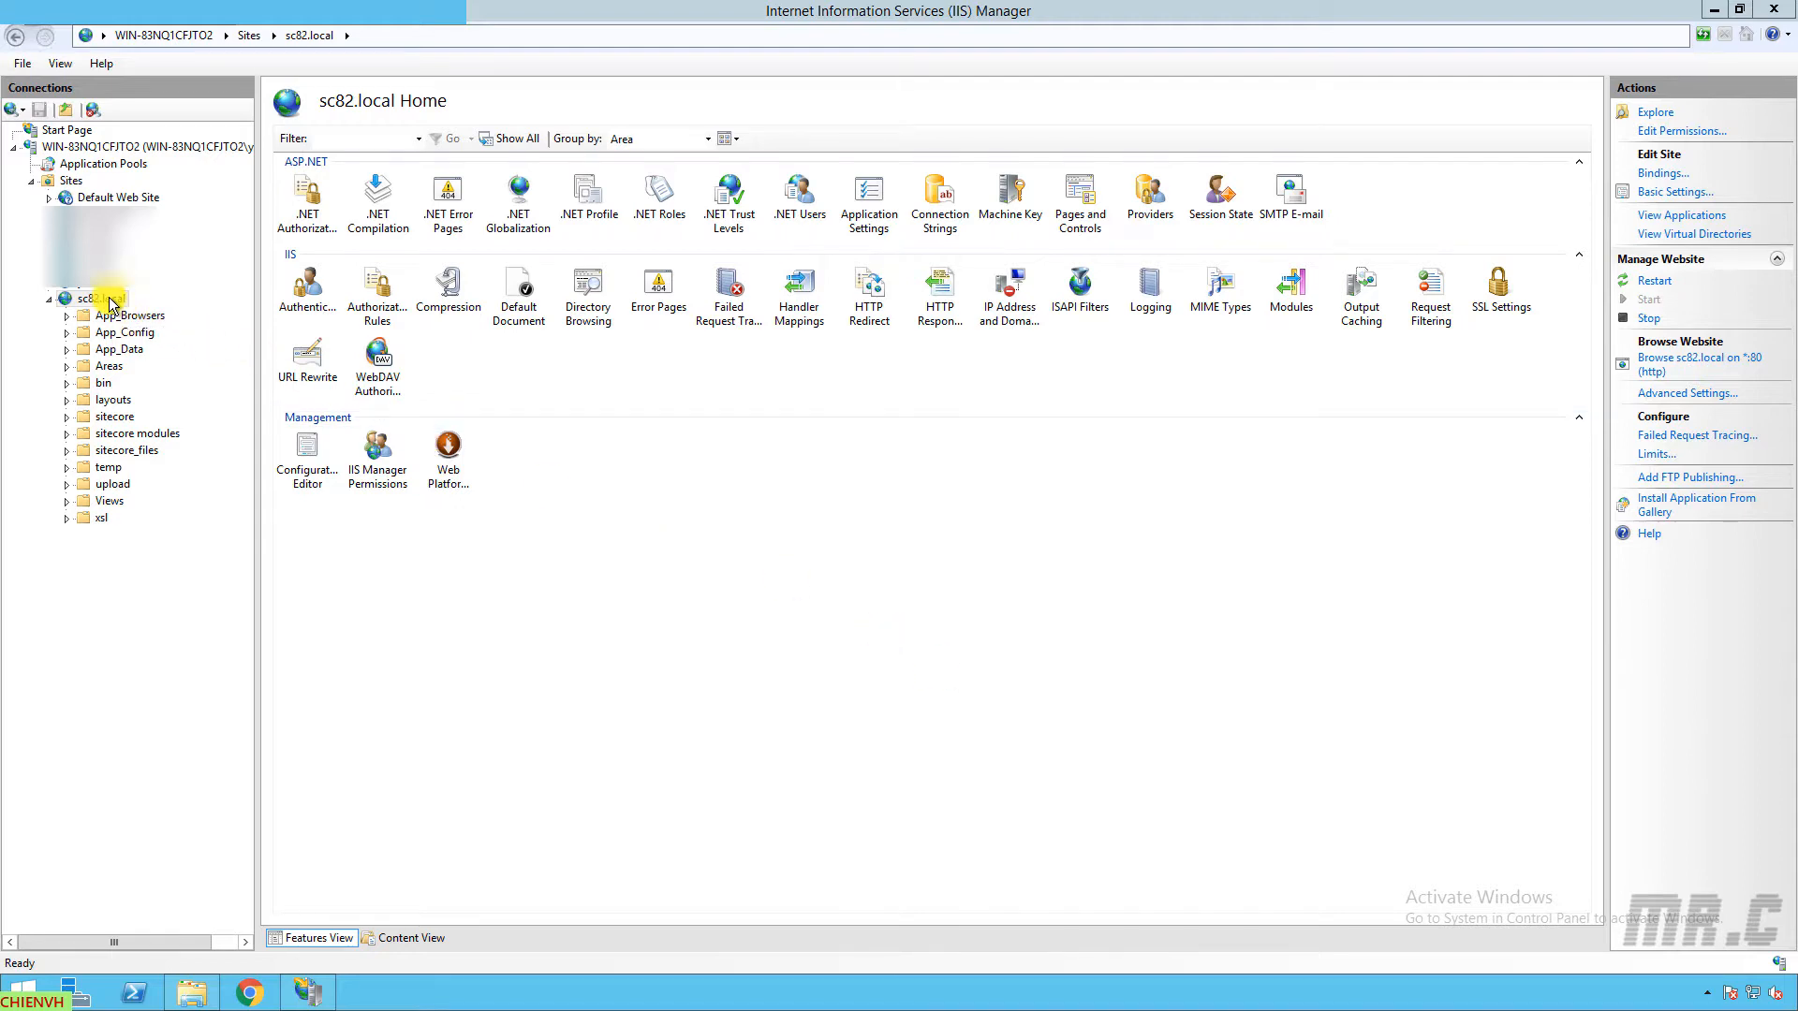
right_click(373, 762)
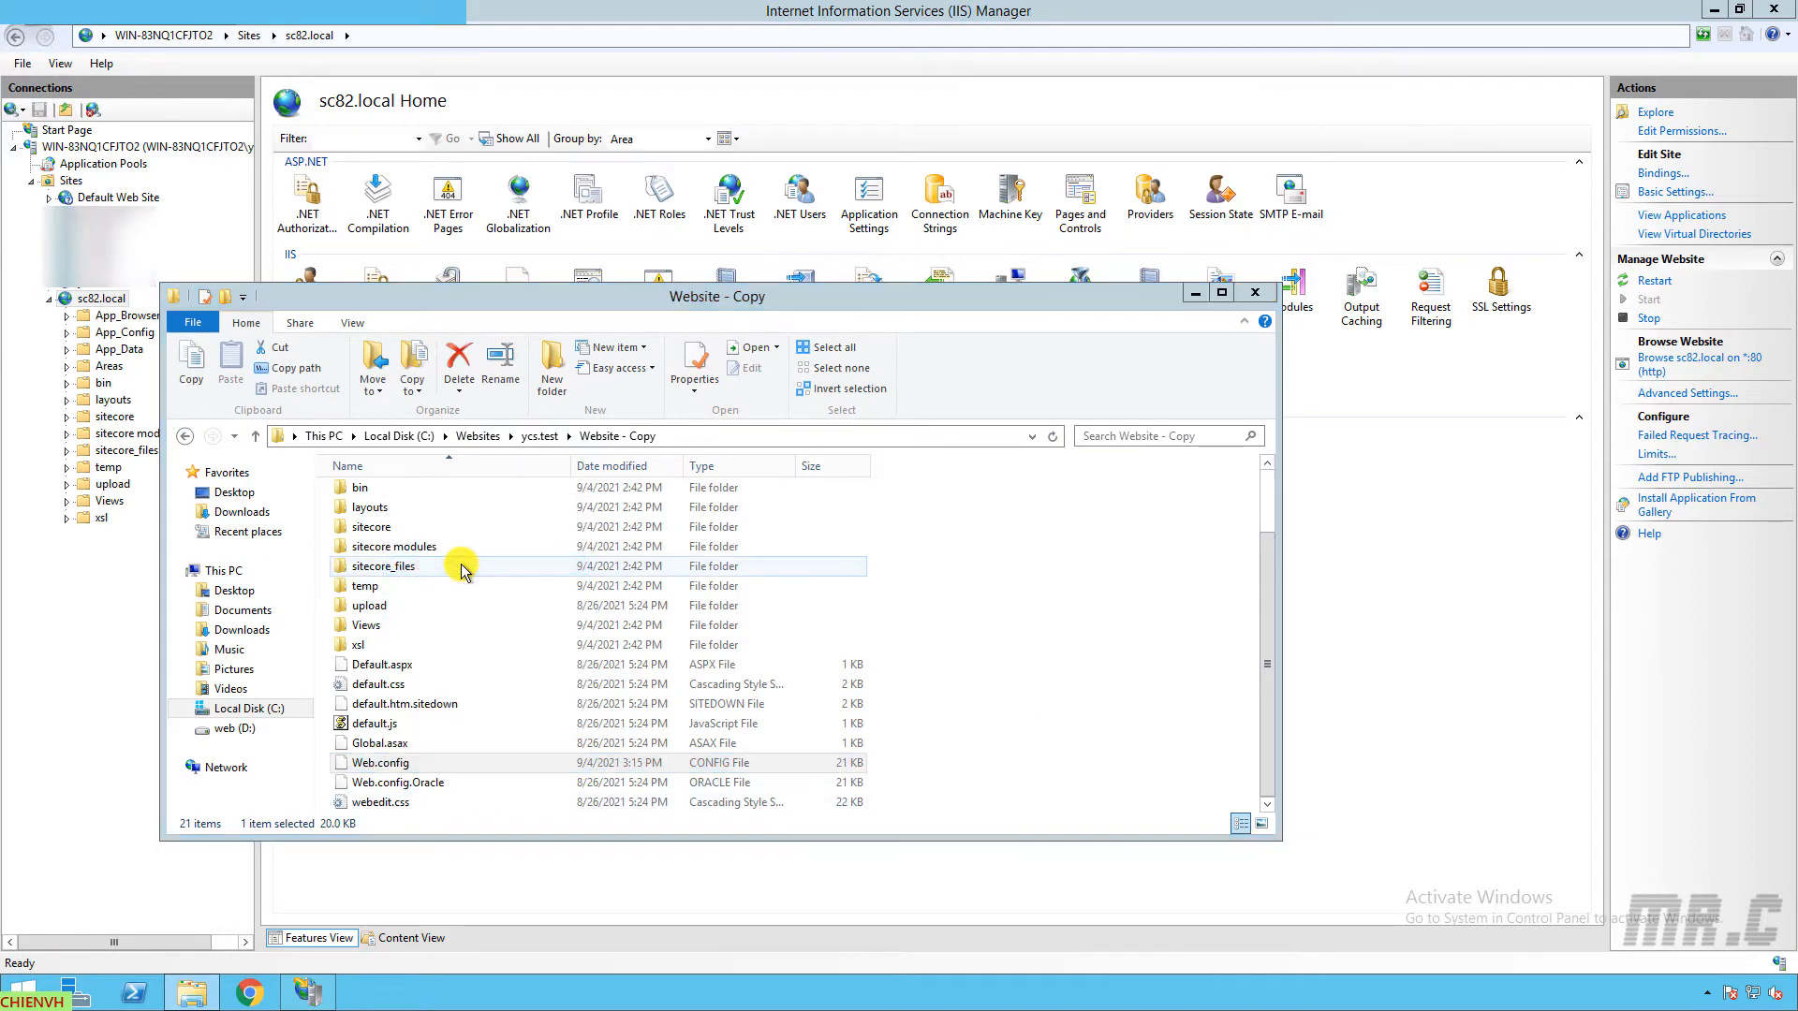
Step: Open Web.config in Notepad++, search 'authentication' and select its Forms mode value
double_click(379, 762)
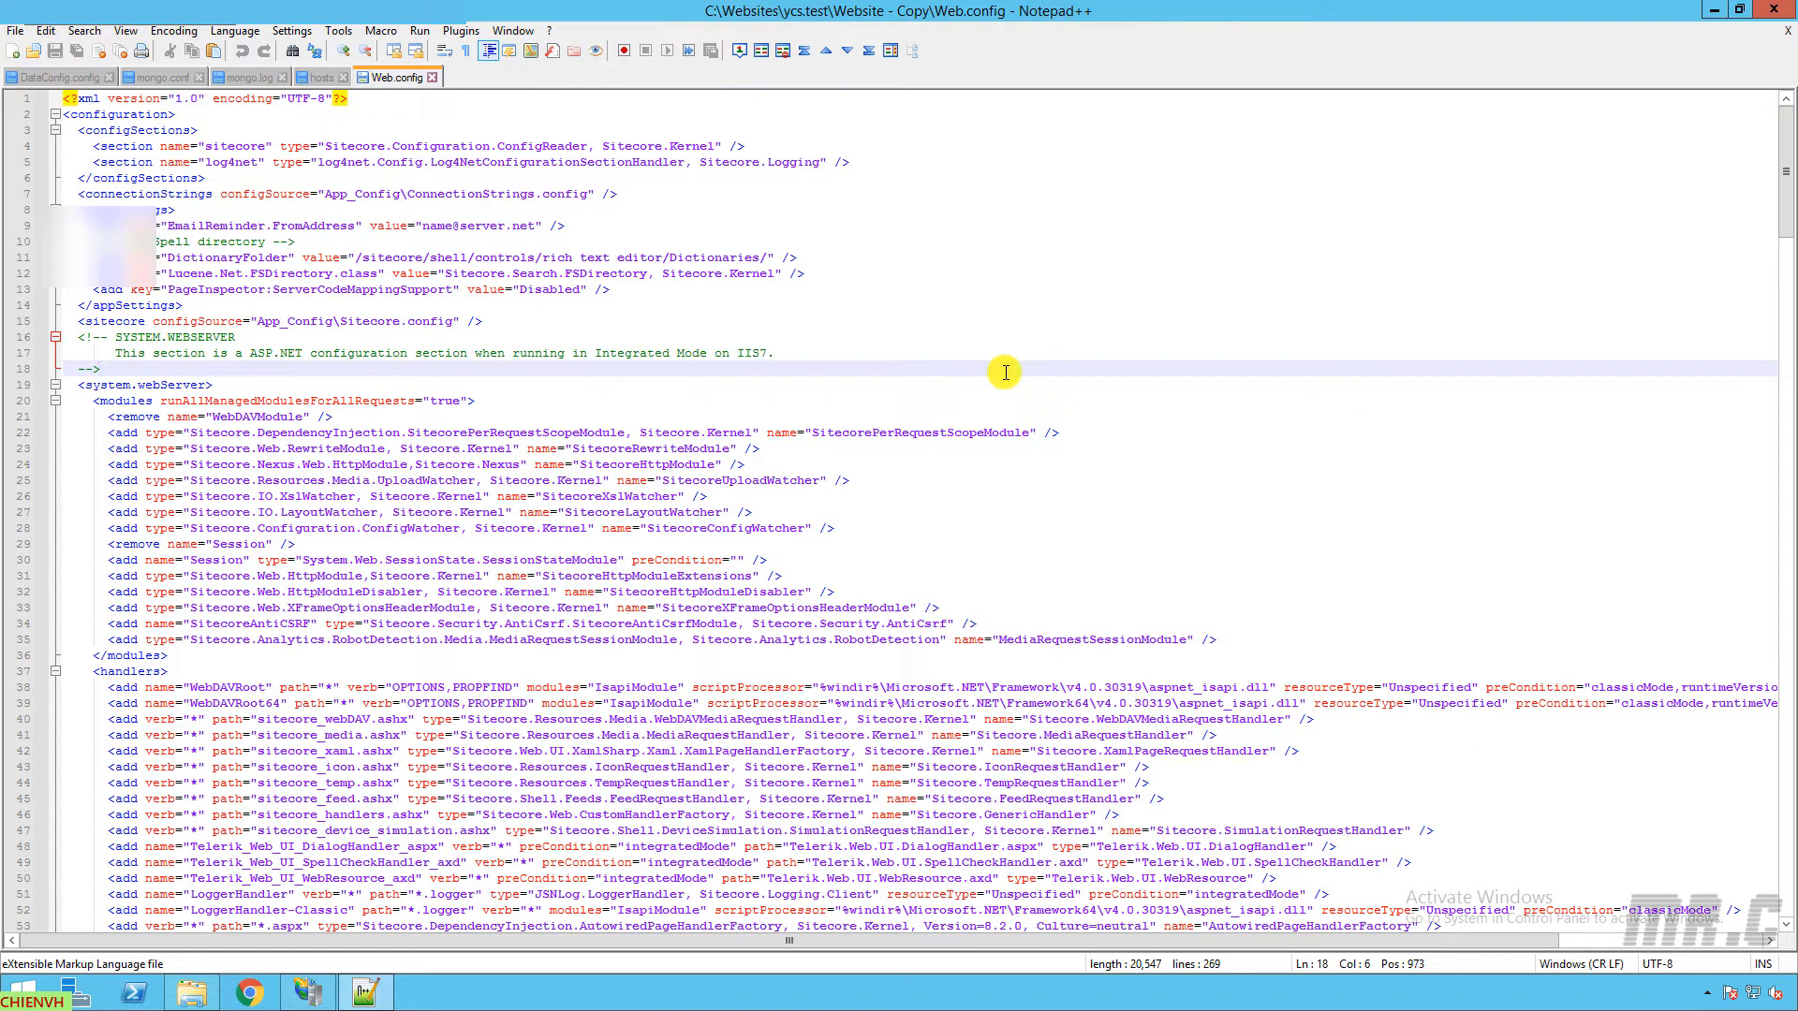
key("Ctrl+f")
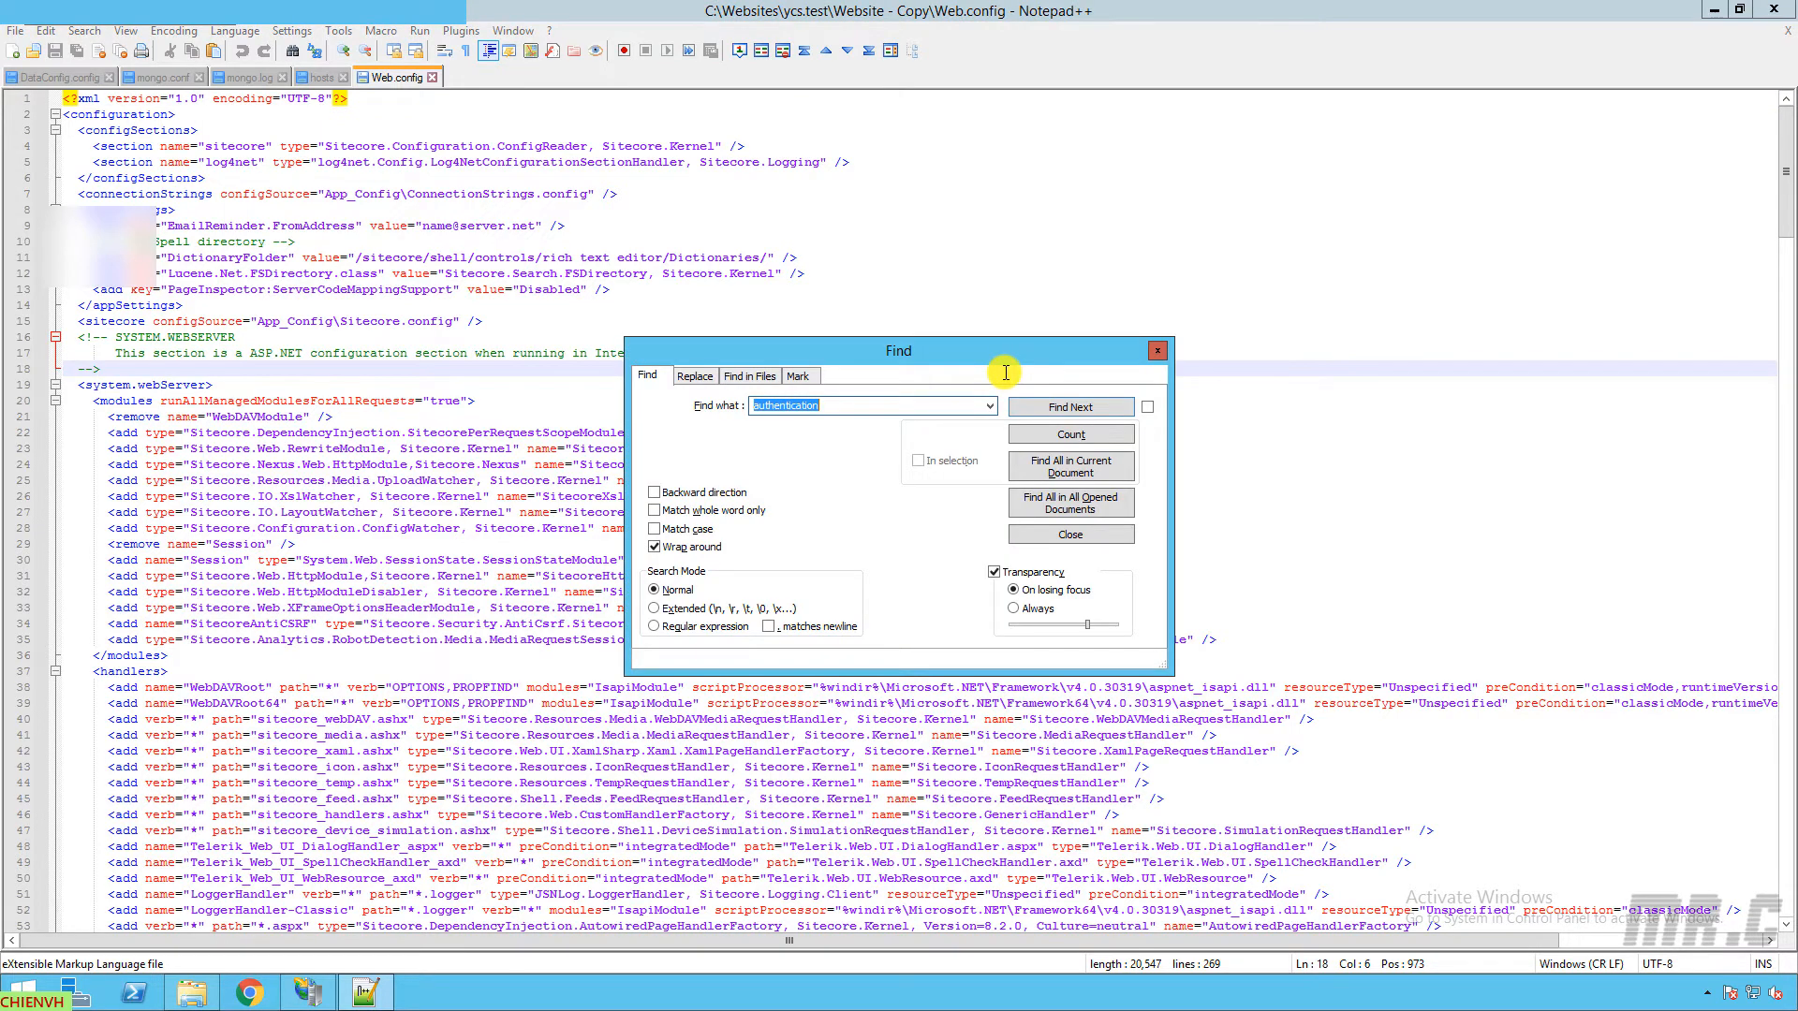
left_click(1068, 407)
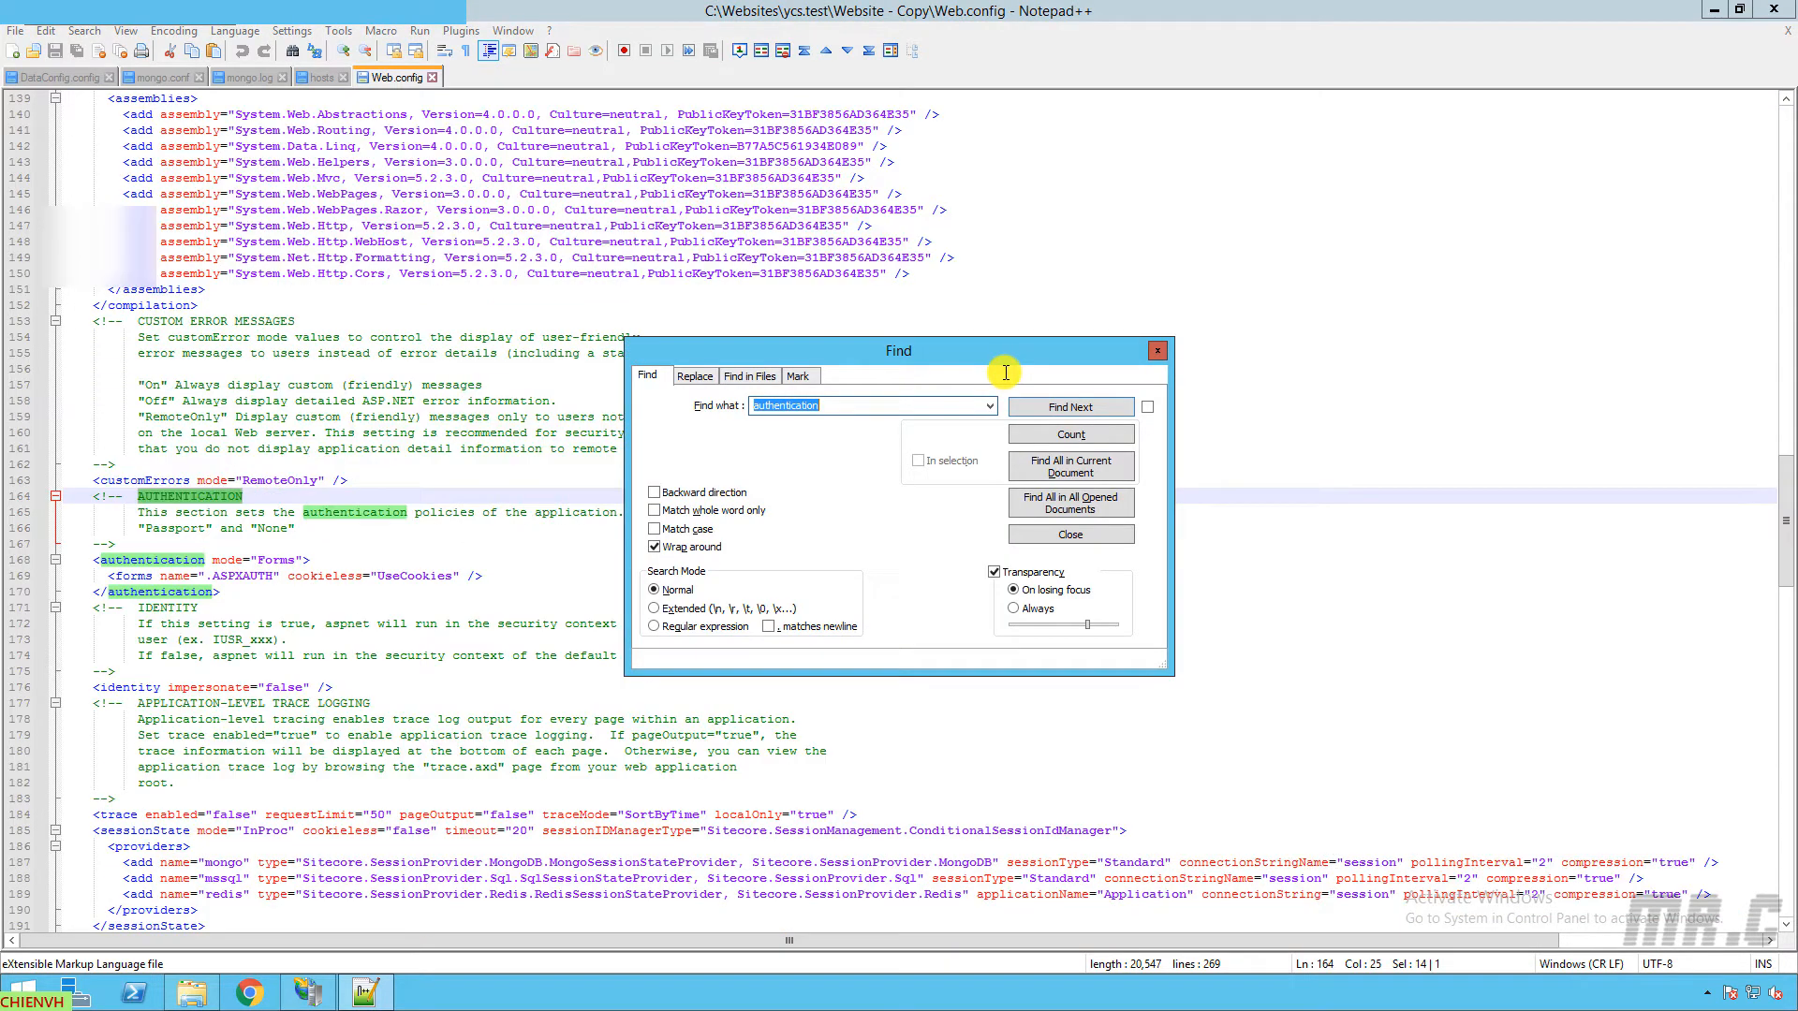
left_click(1068, 535)
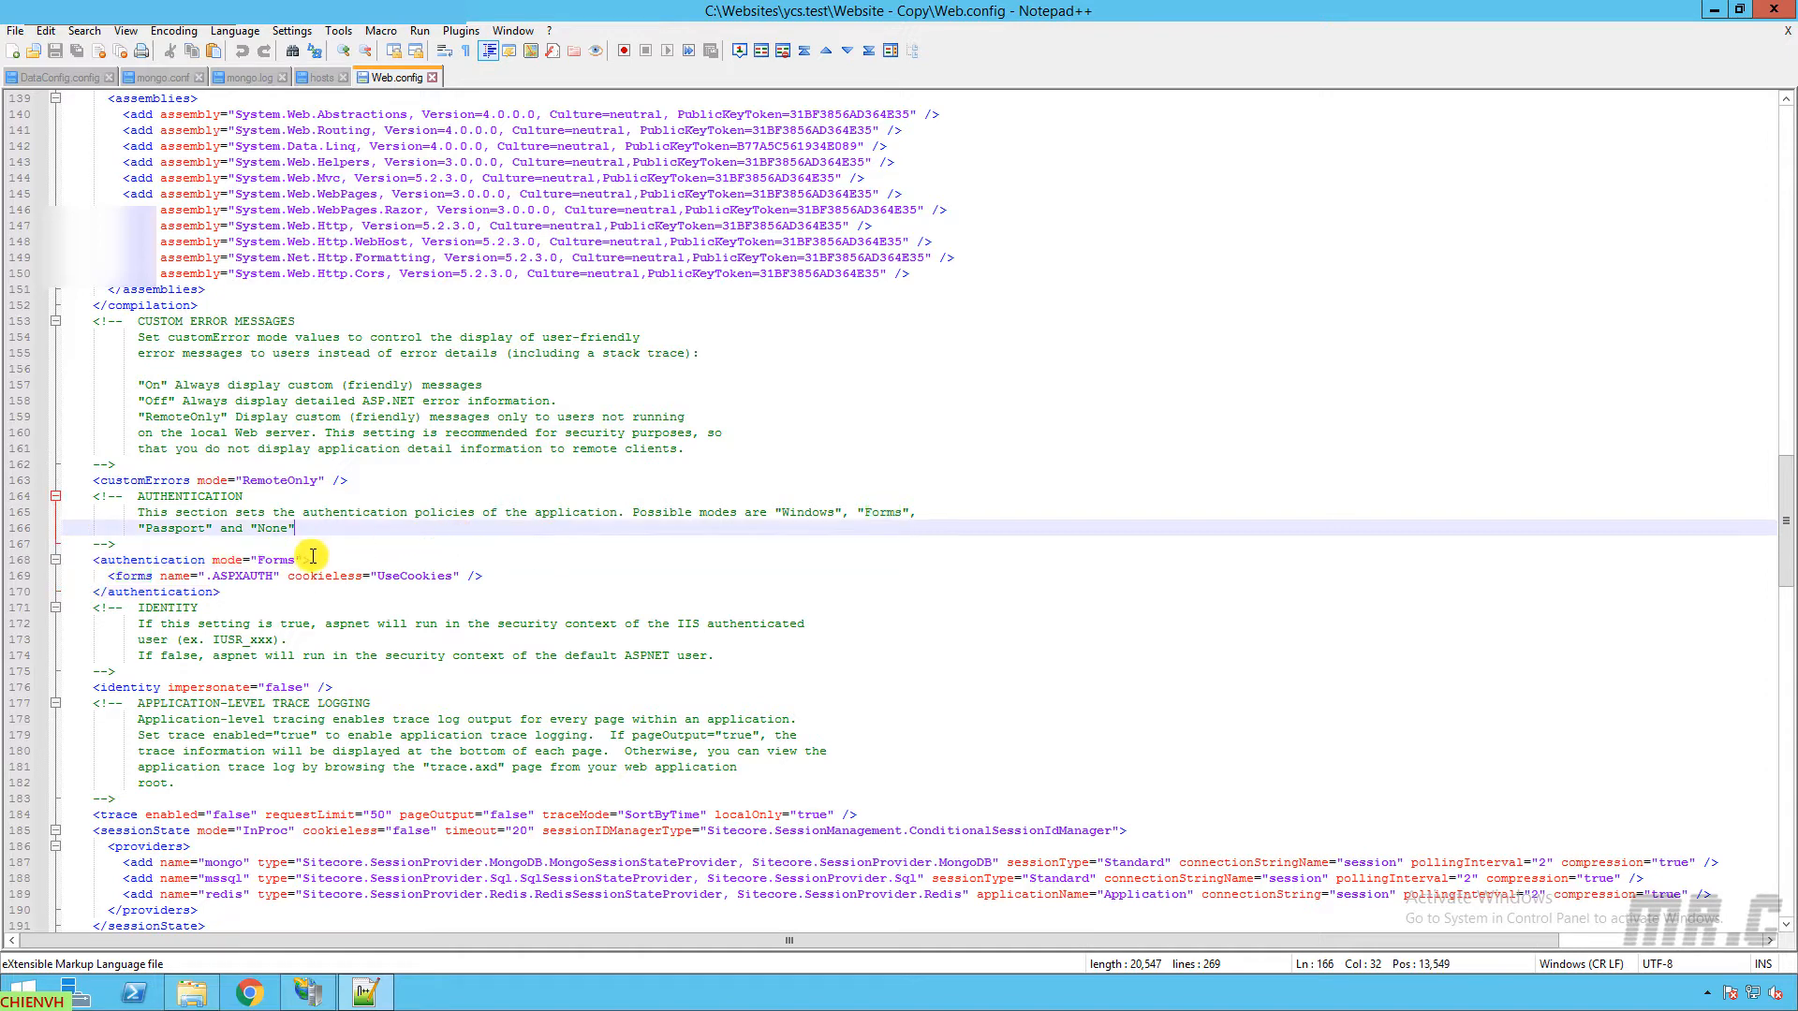
double_click(275, 560)
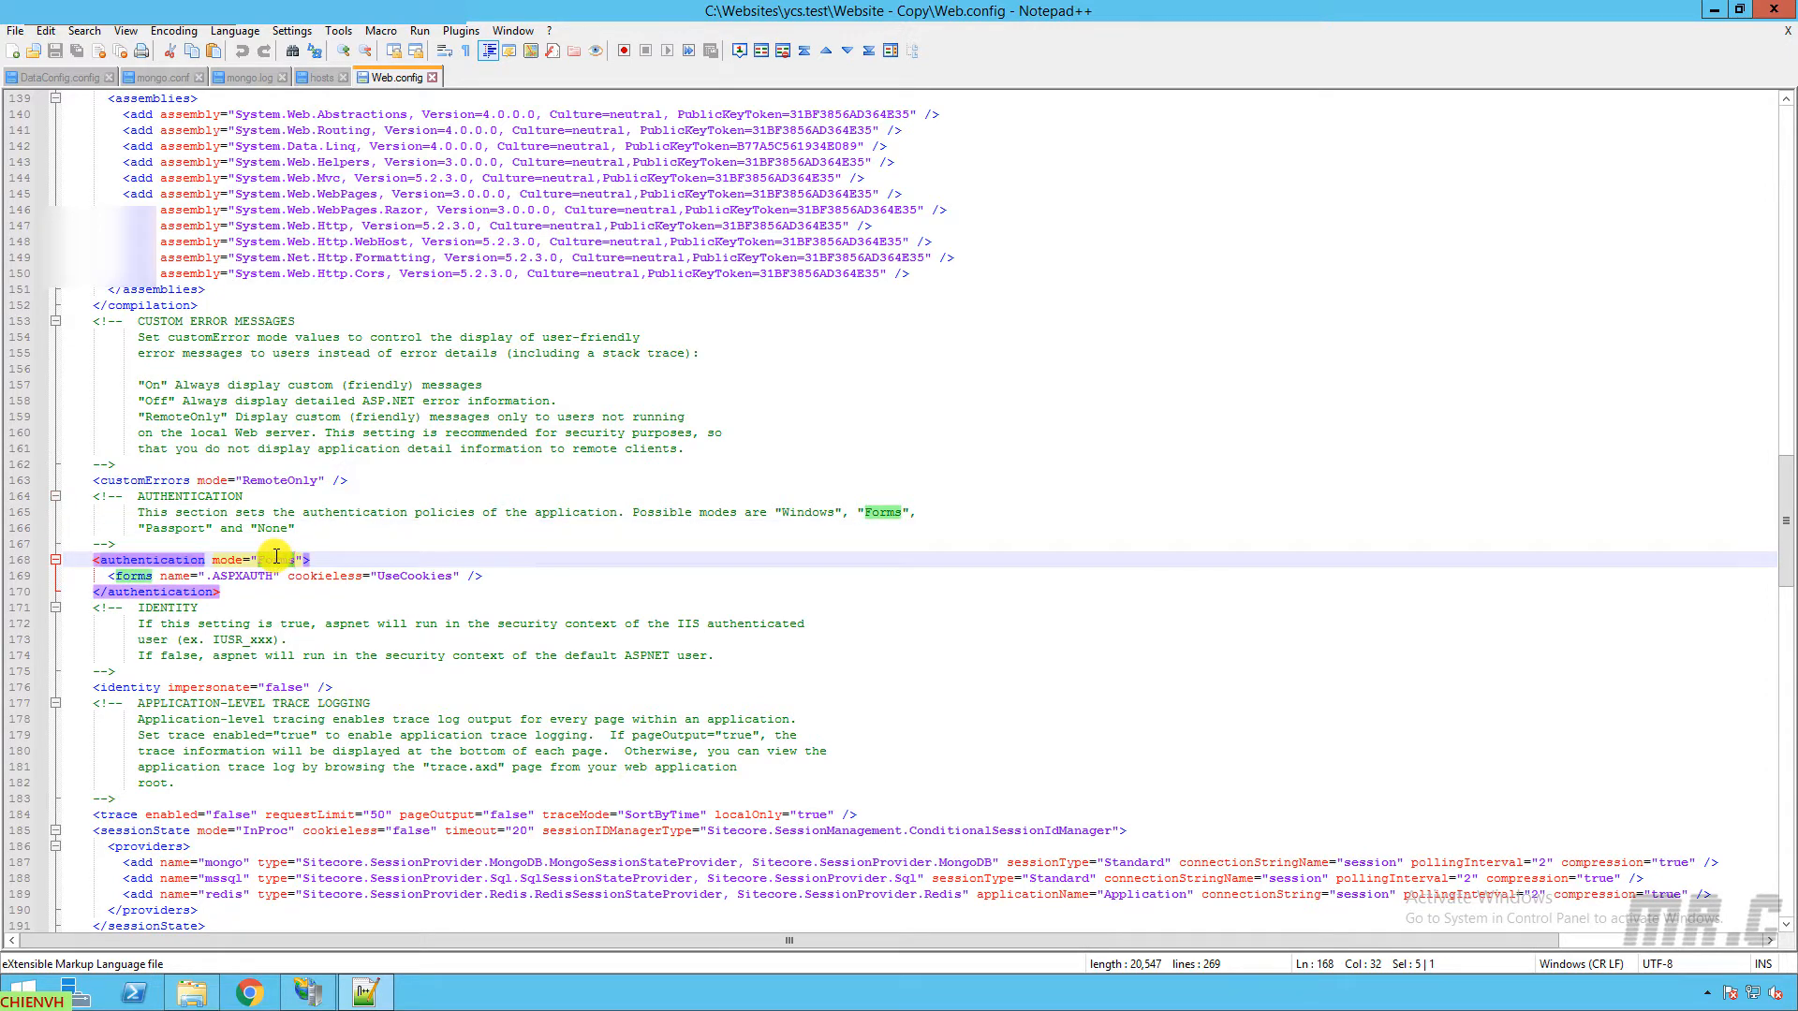
type("Forms")
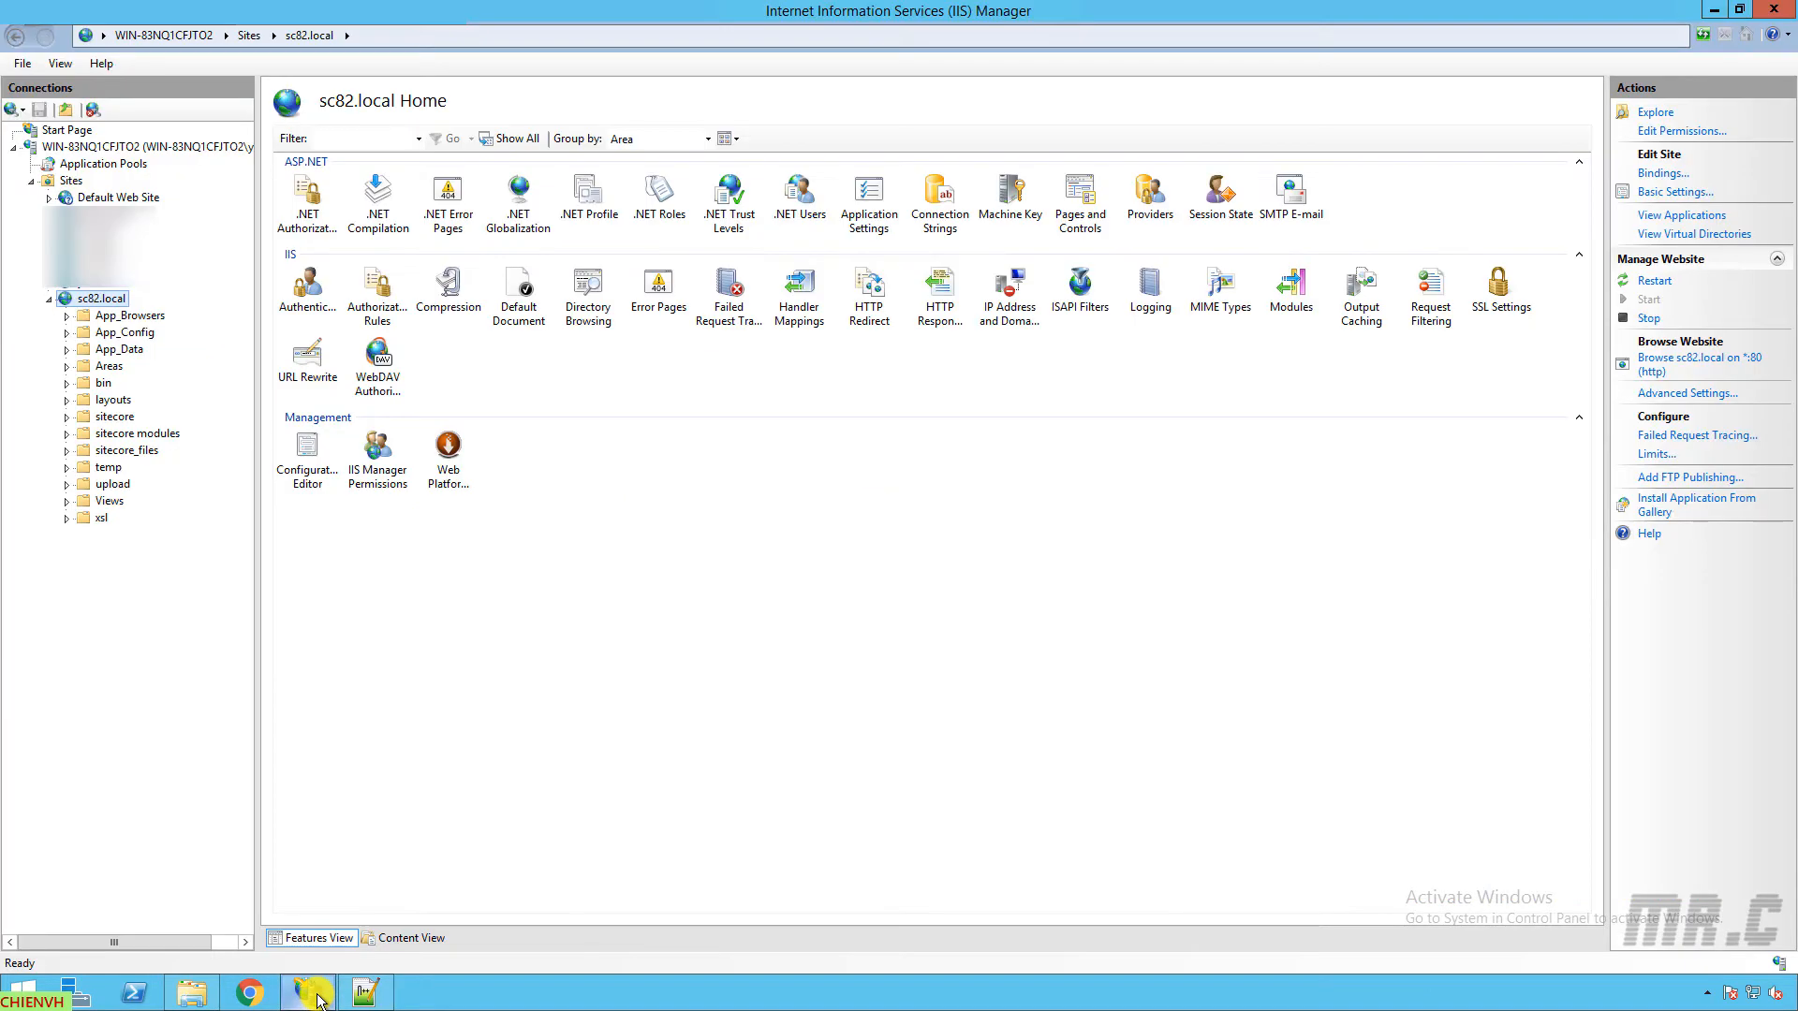
mouse_move(546, 617)
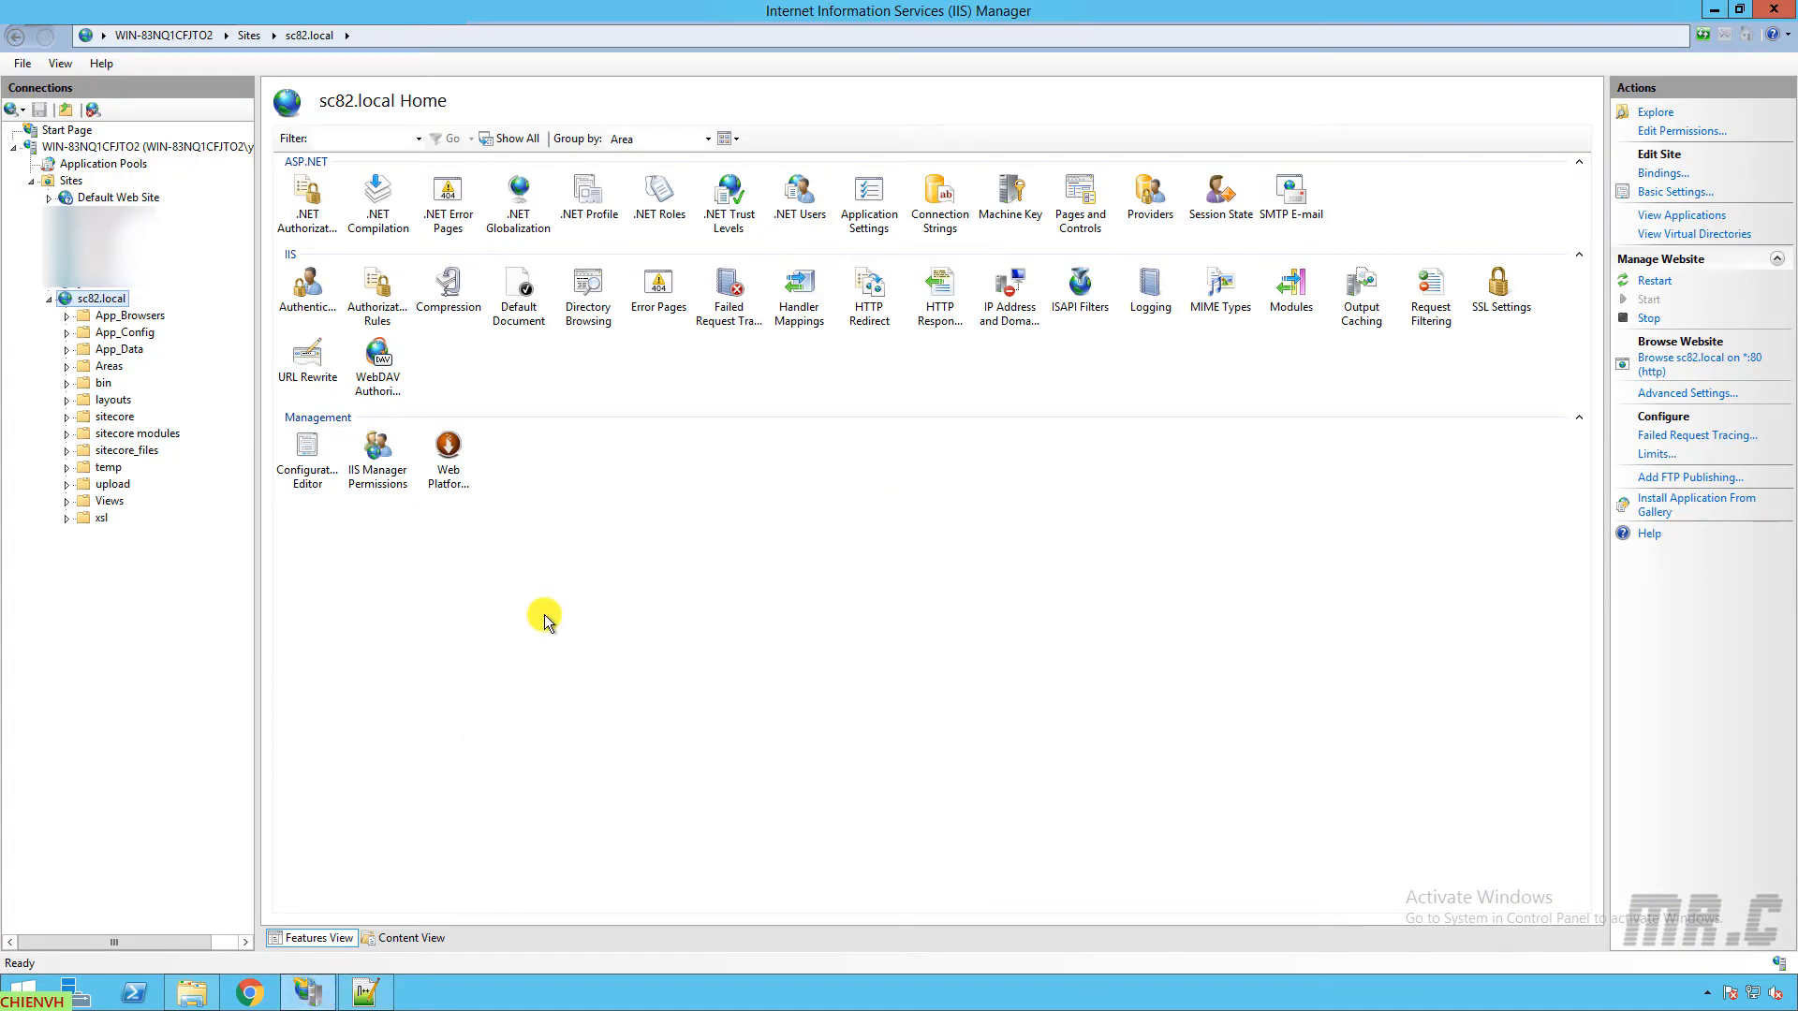
mouse_move(669, 642)
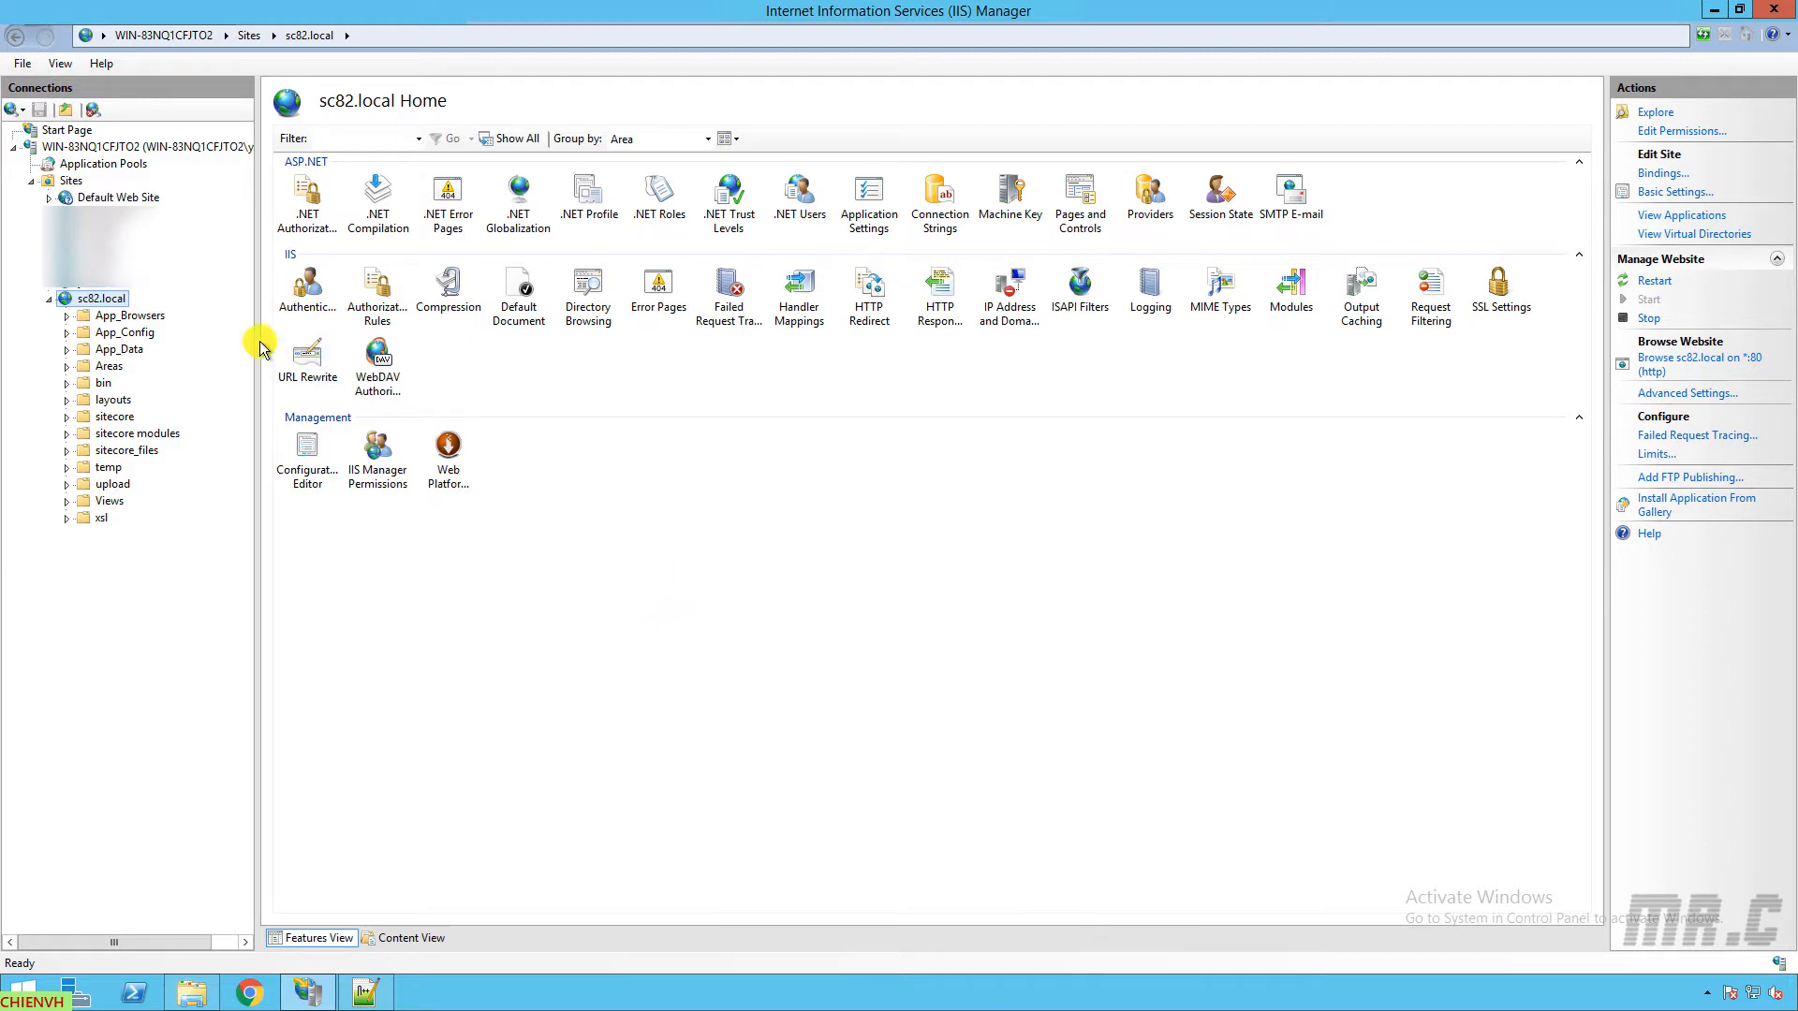
left_click(306, 290)
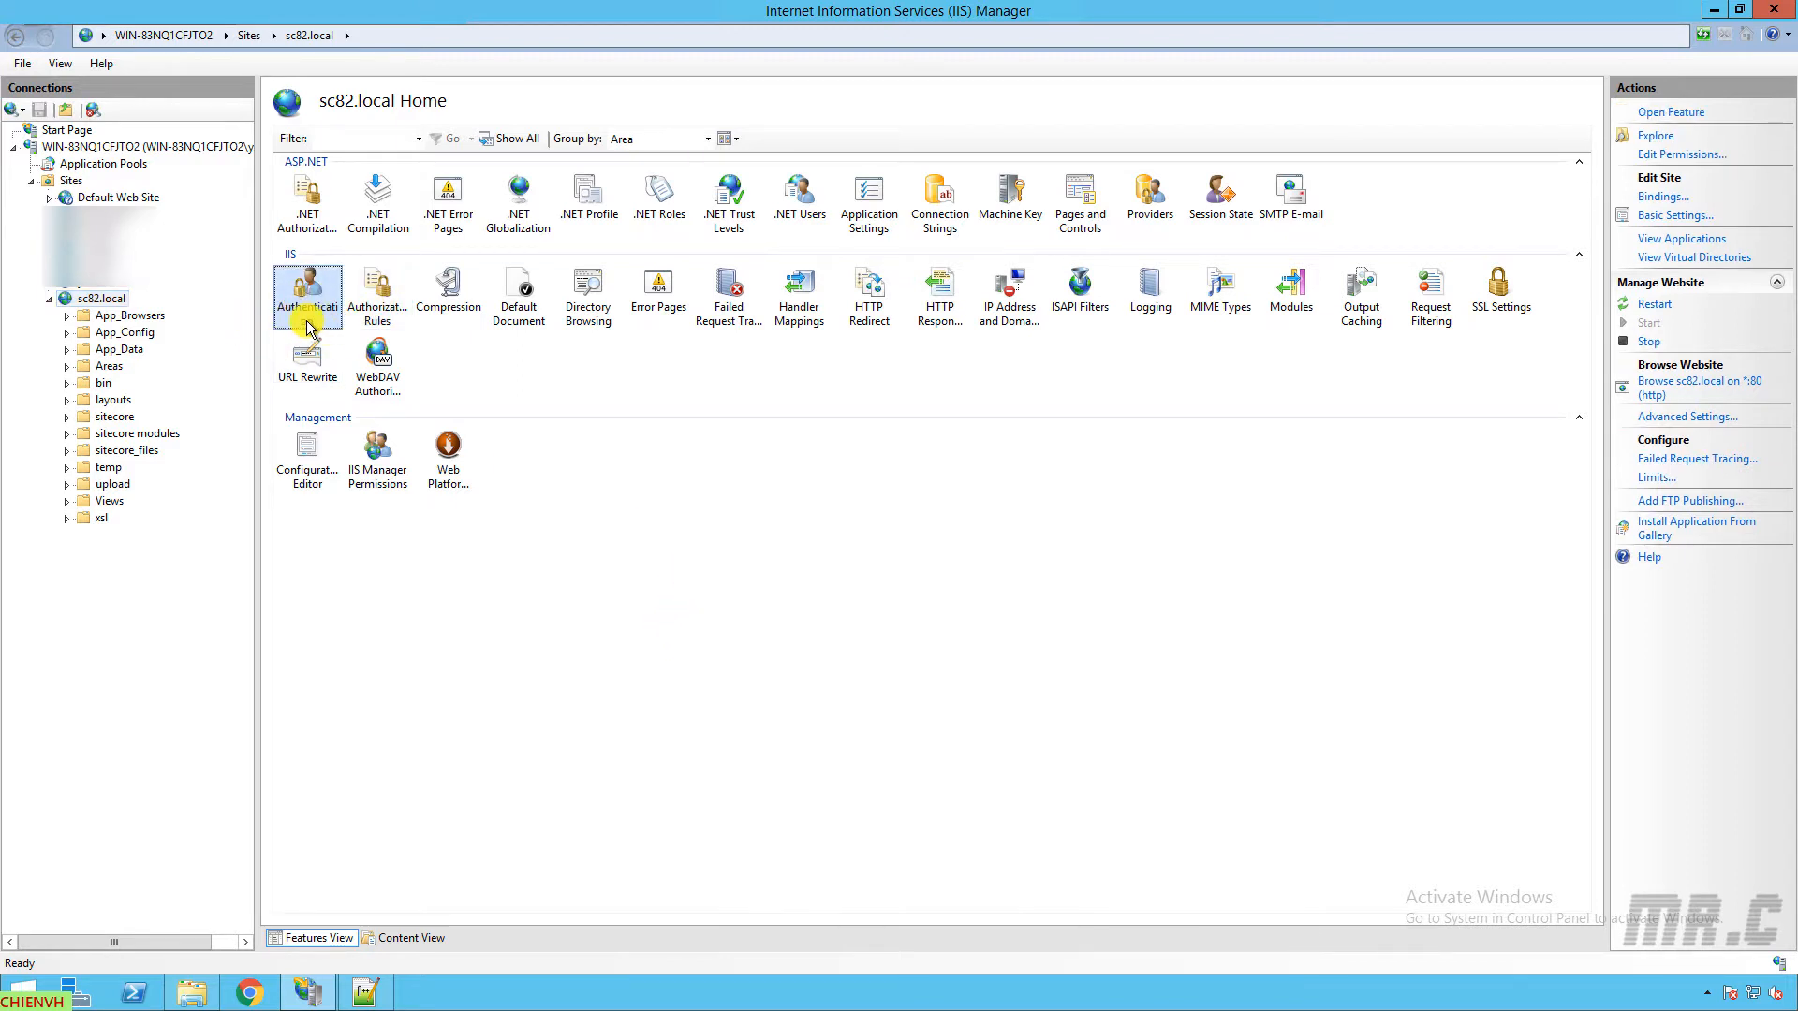
mouse_move(307, 292)
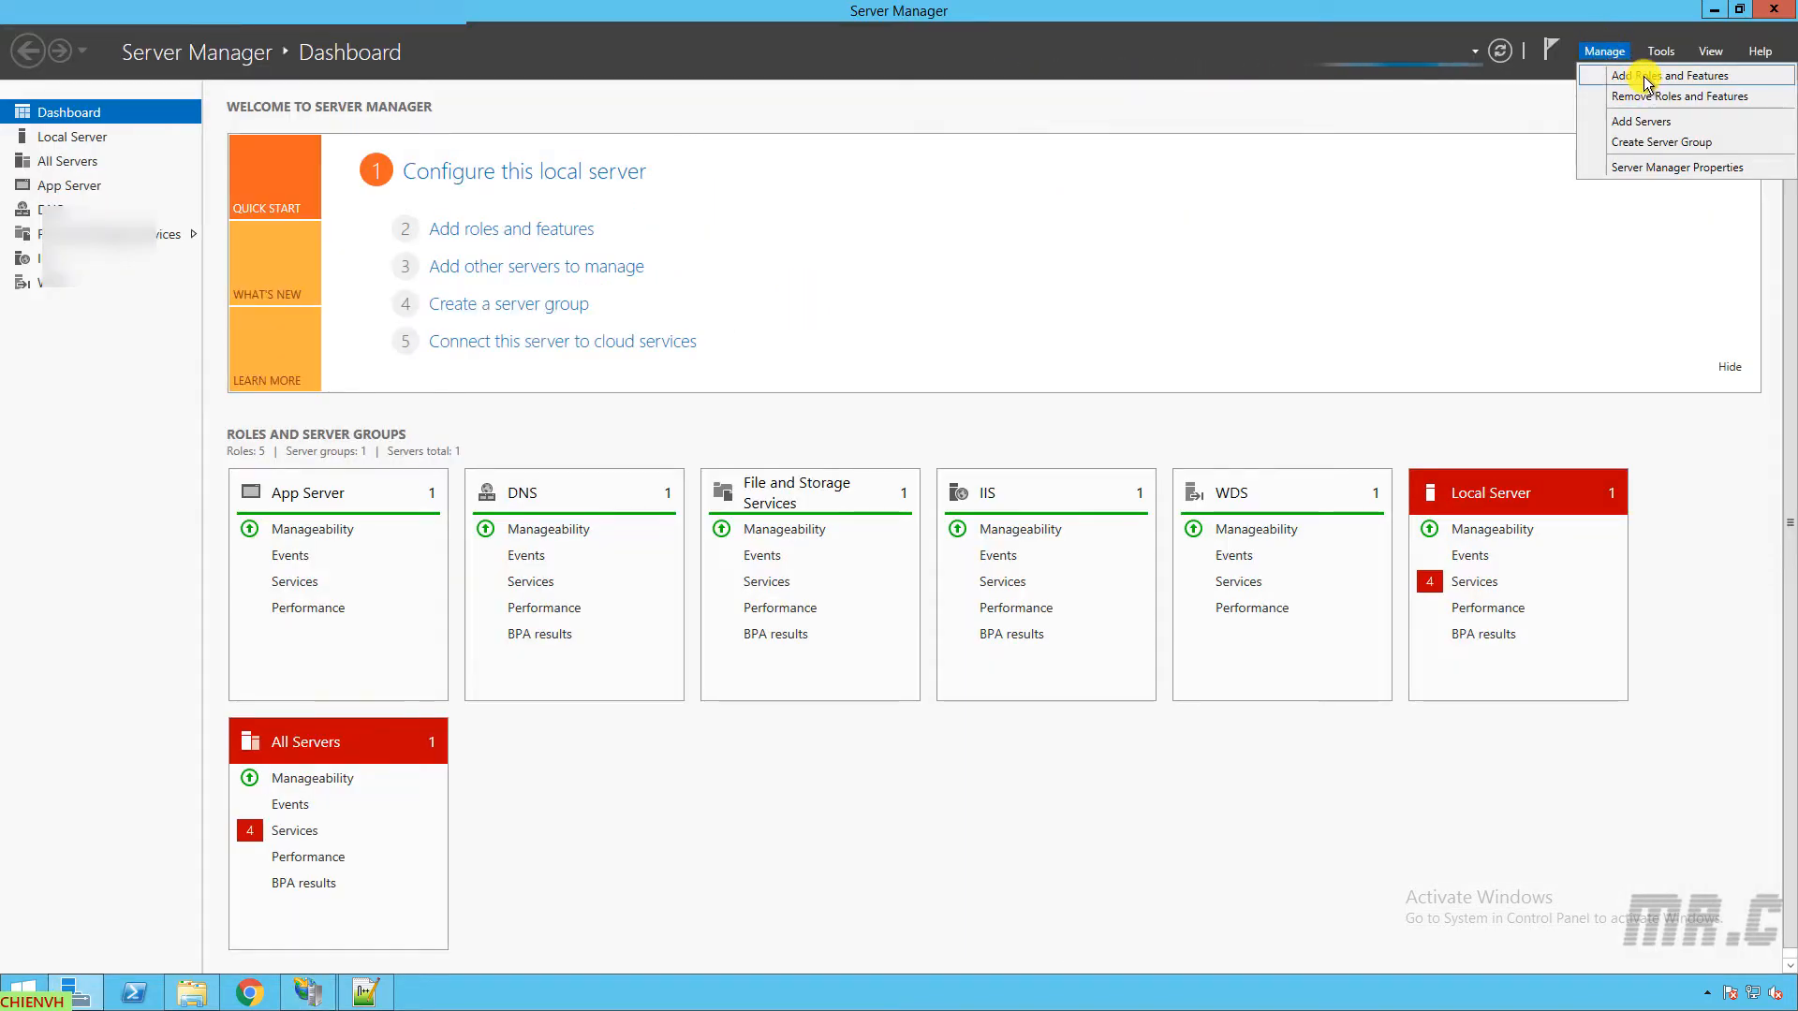
Step: In Add Roles and Features, expand Web Server (IIS) > Security and confirm Basic Authentication is installed
left_click(1656, 75)
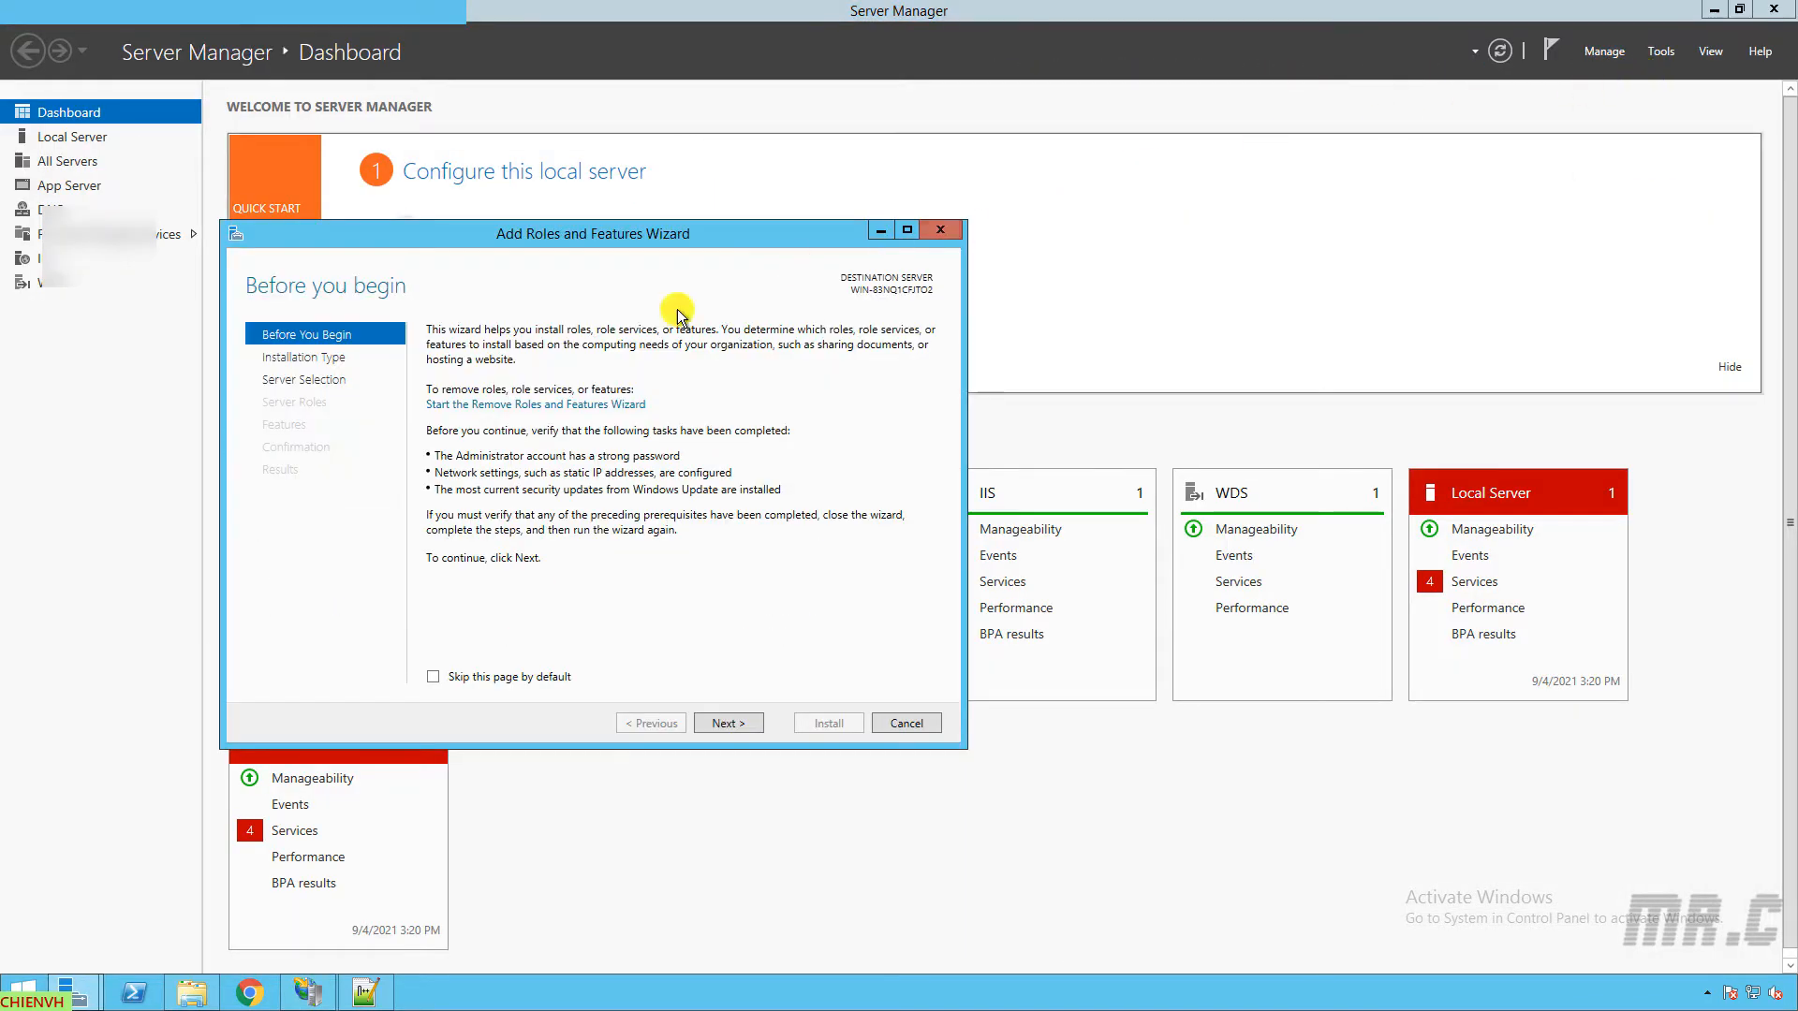
left_click(726, 722)
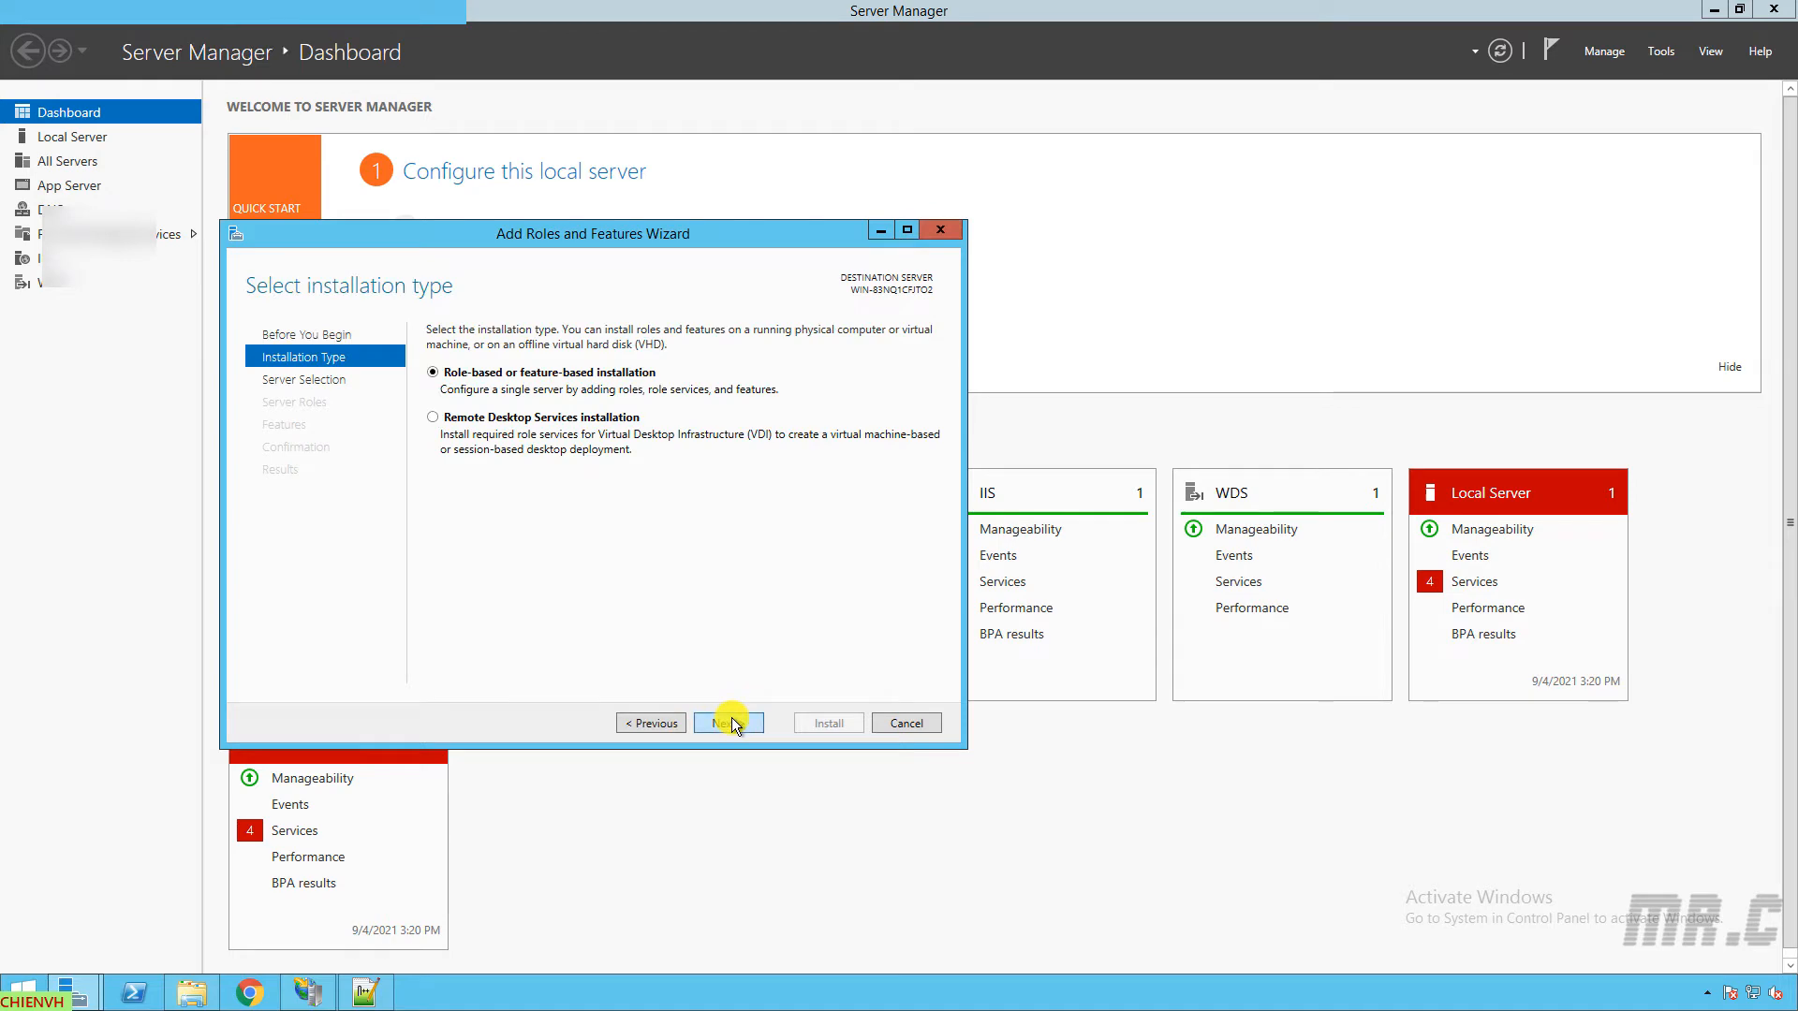
left_click(728, 722)
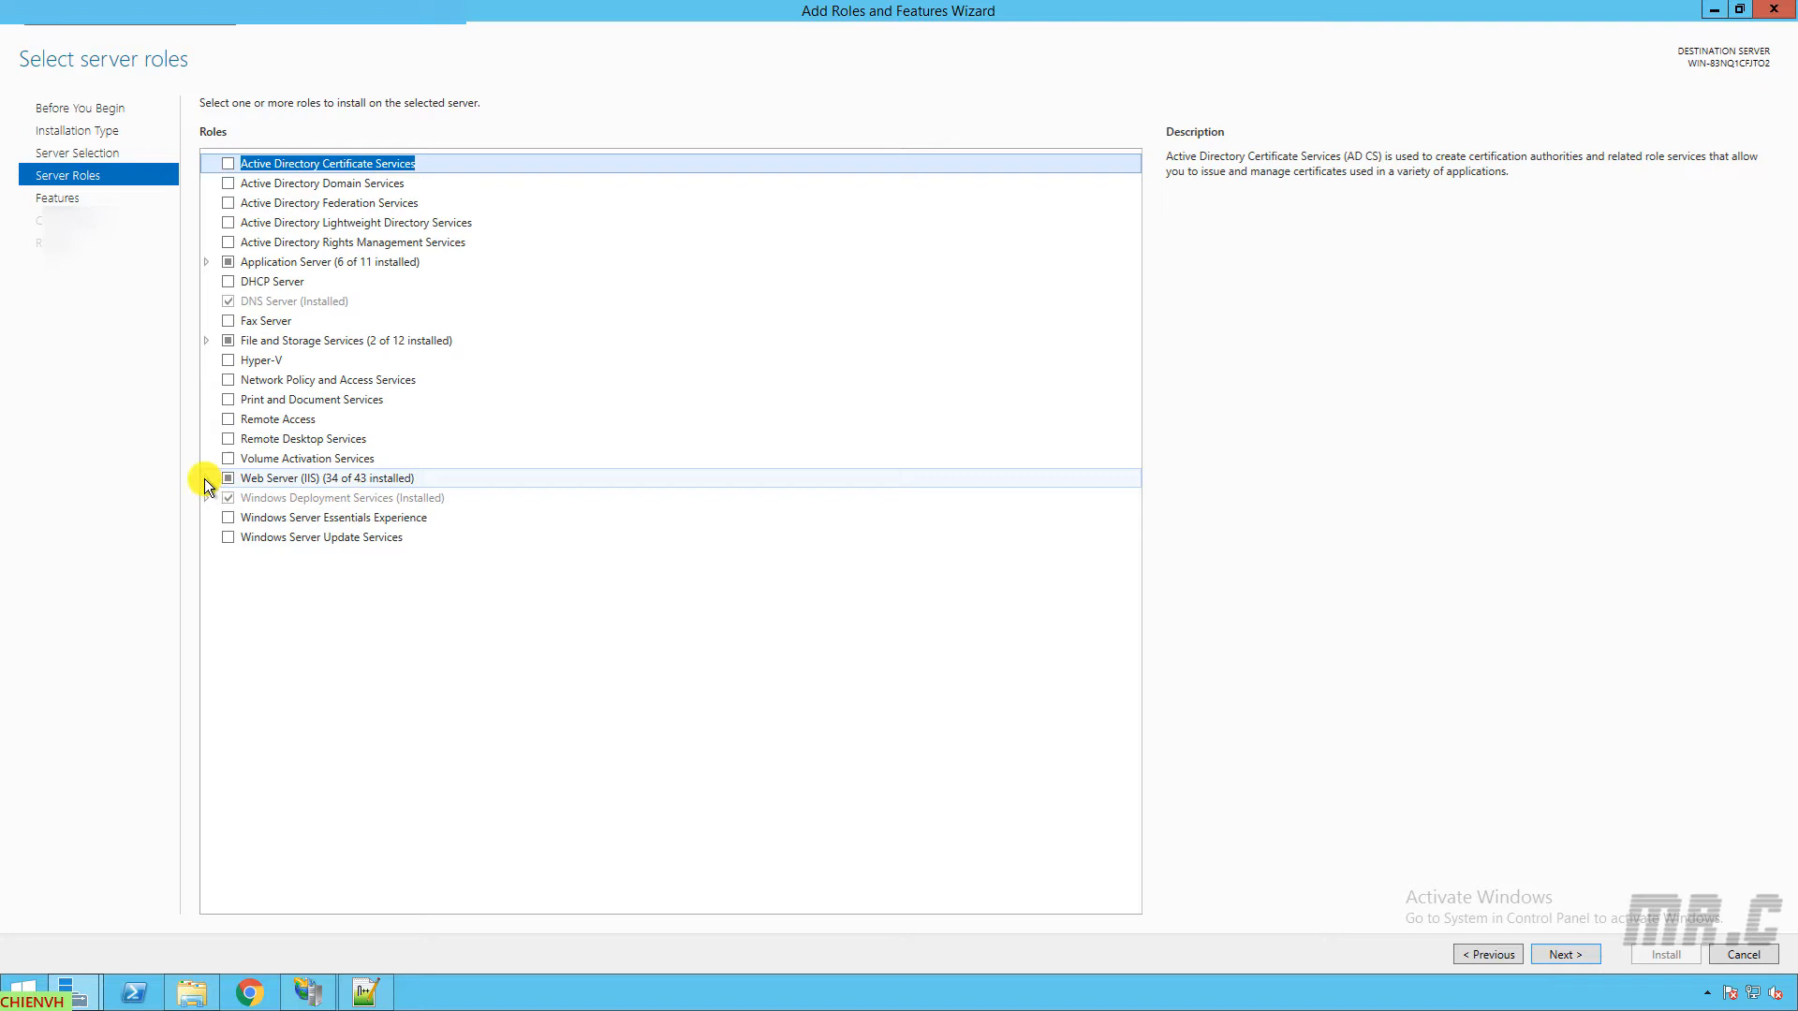
left_click(206, 479)
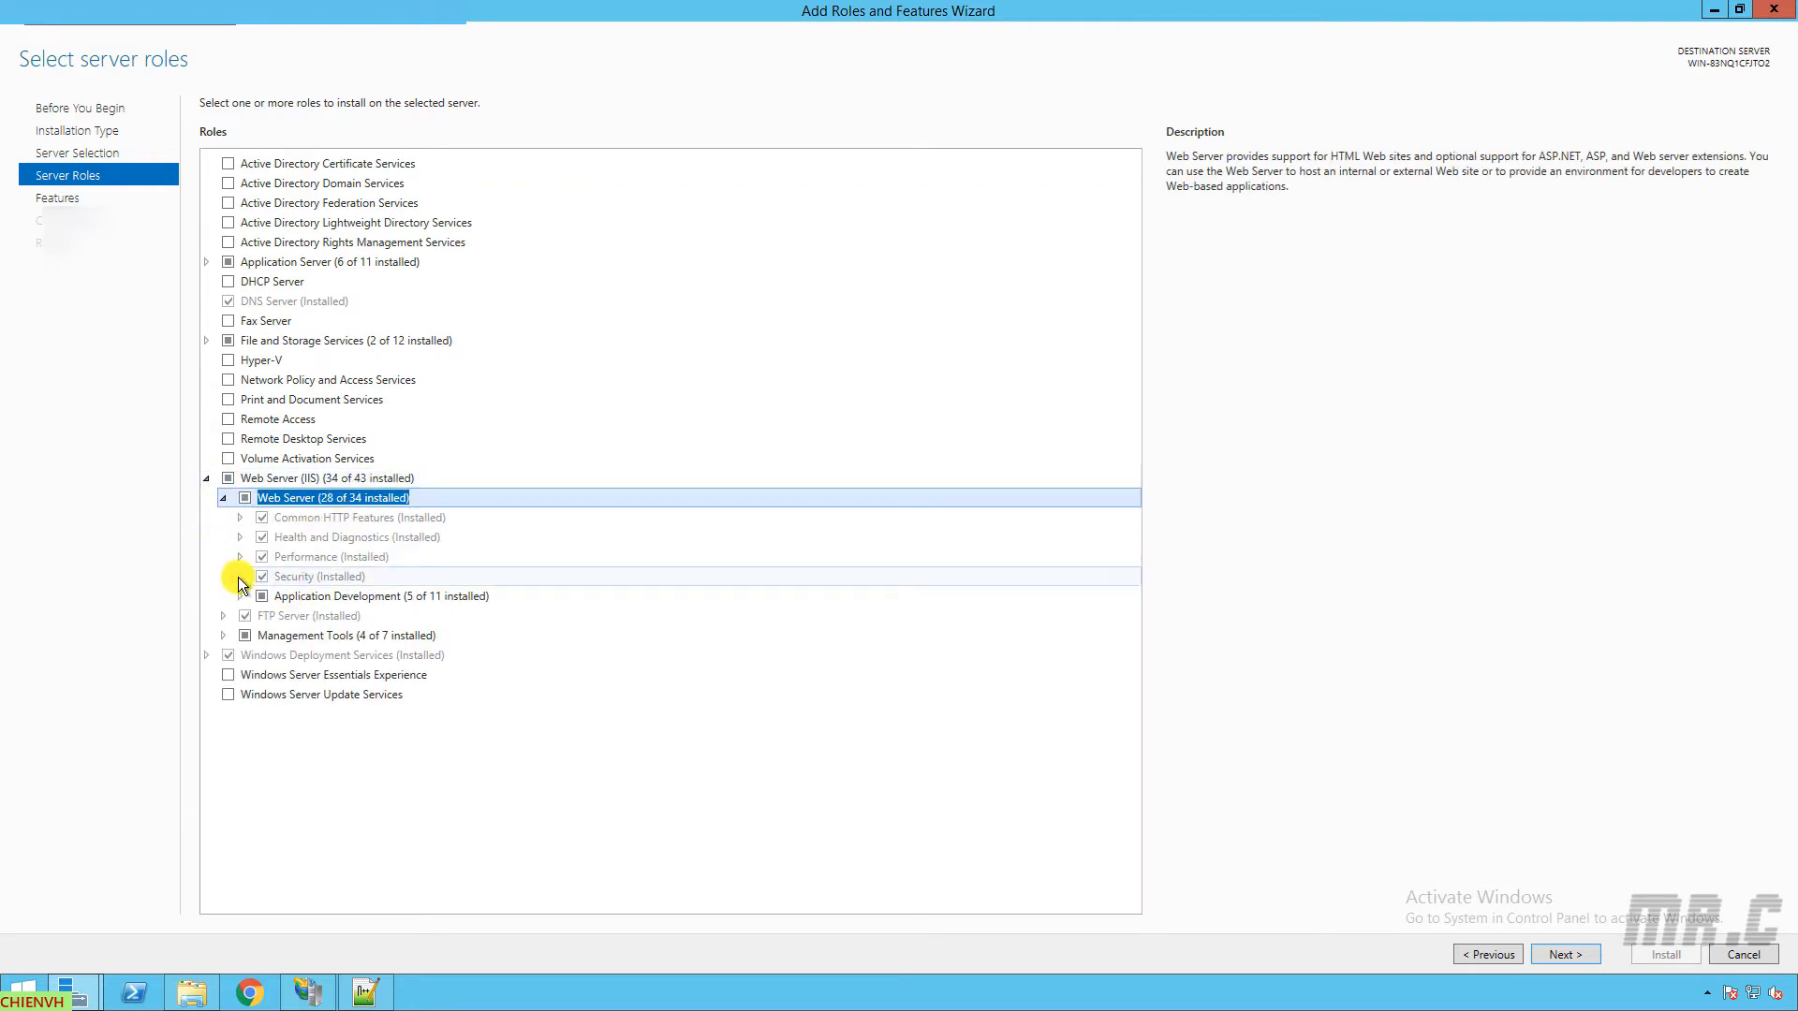
left_click(239, 576)
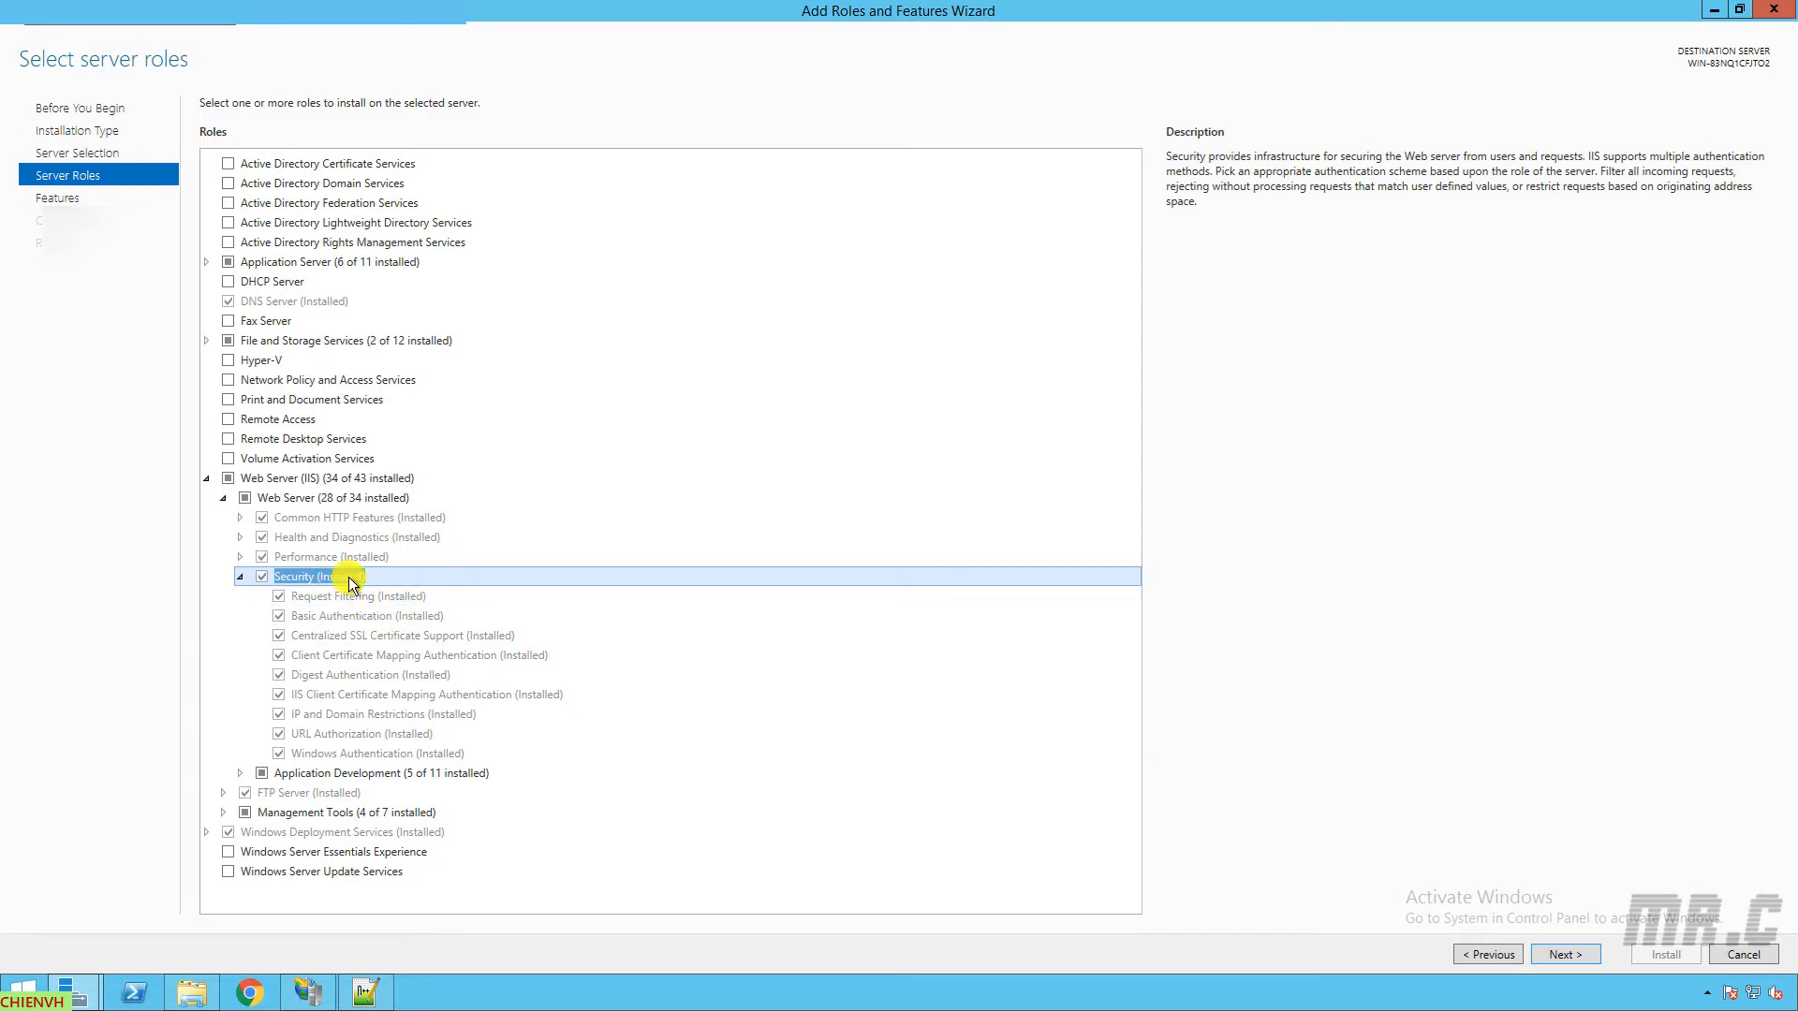
left_click(368, 616)
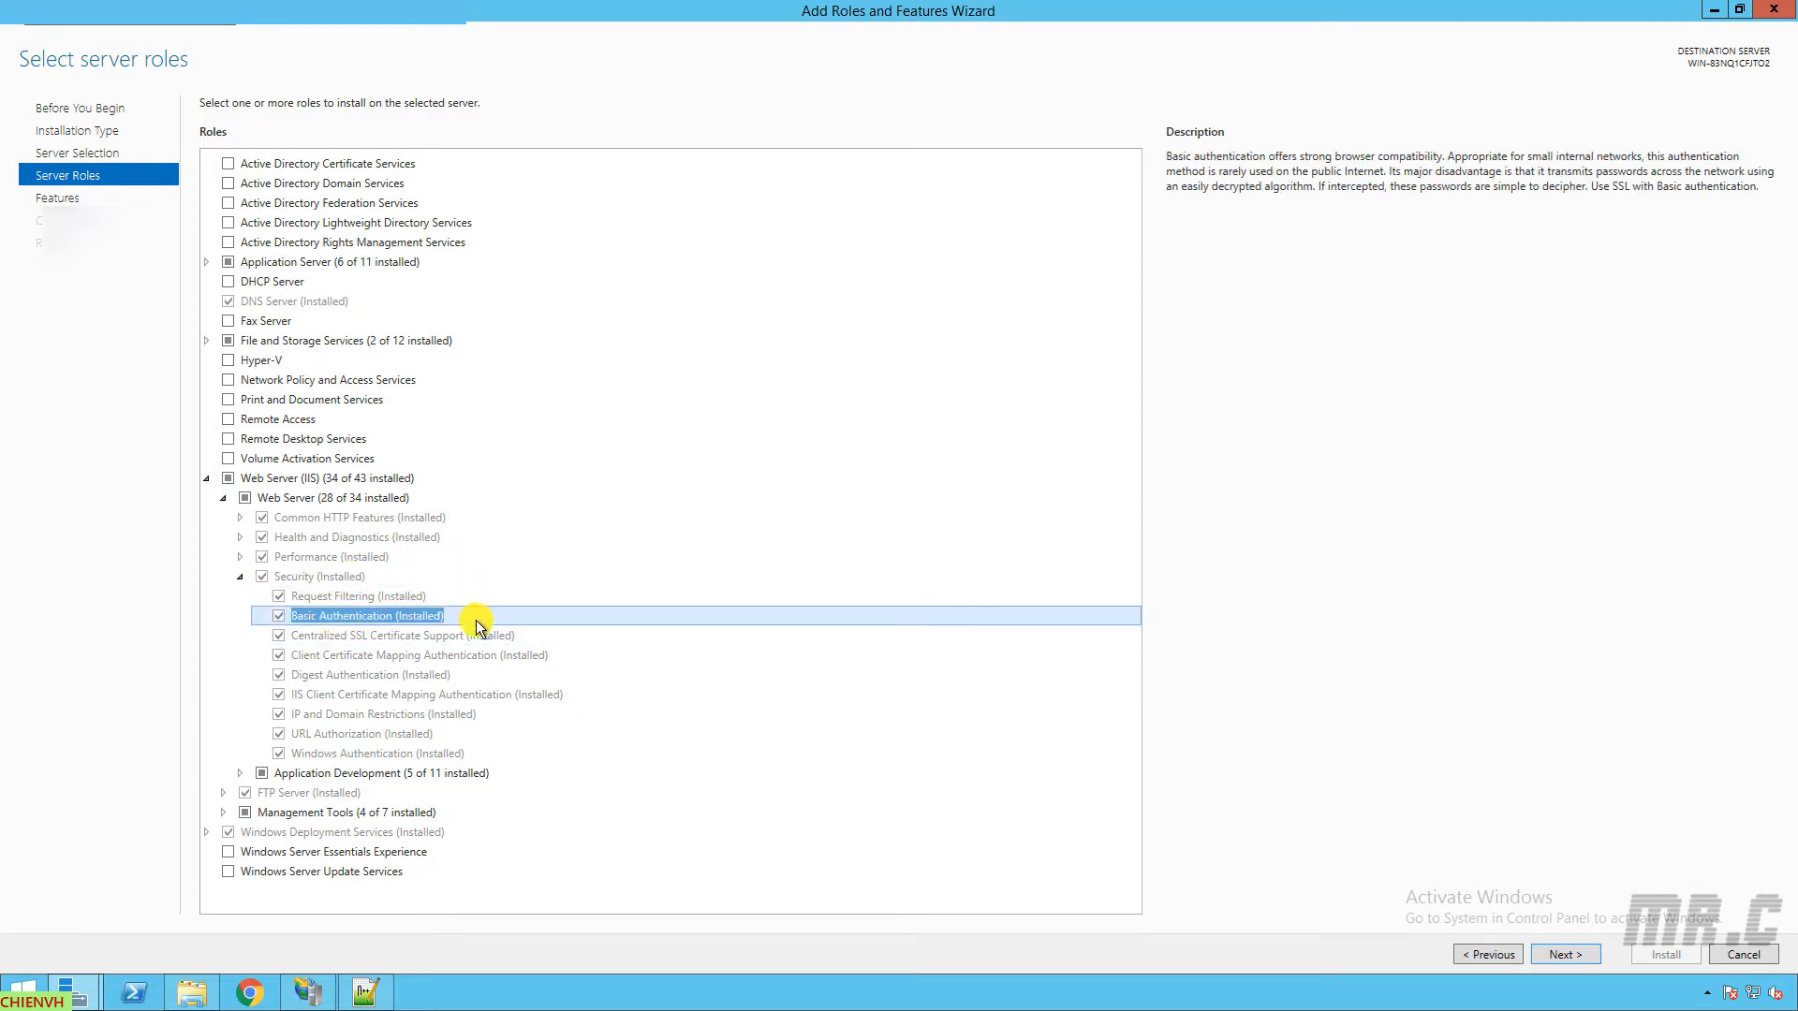
mouse_move(413, 616)
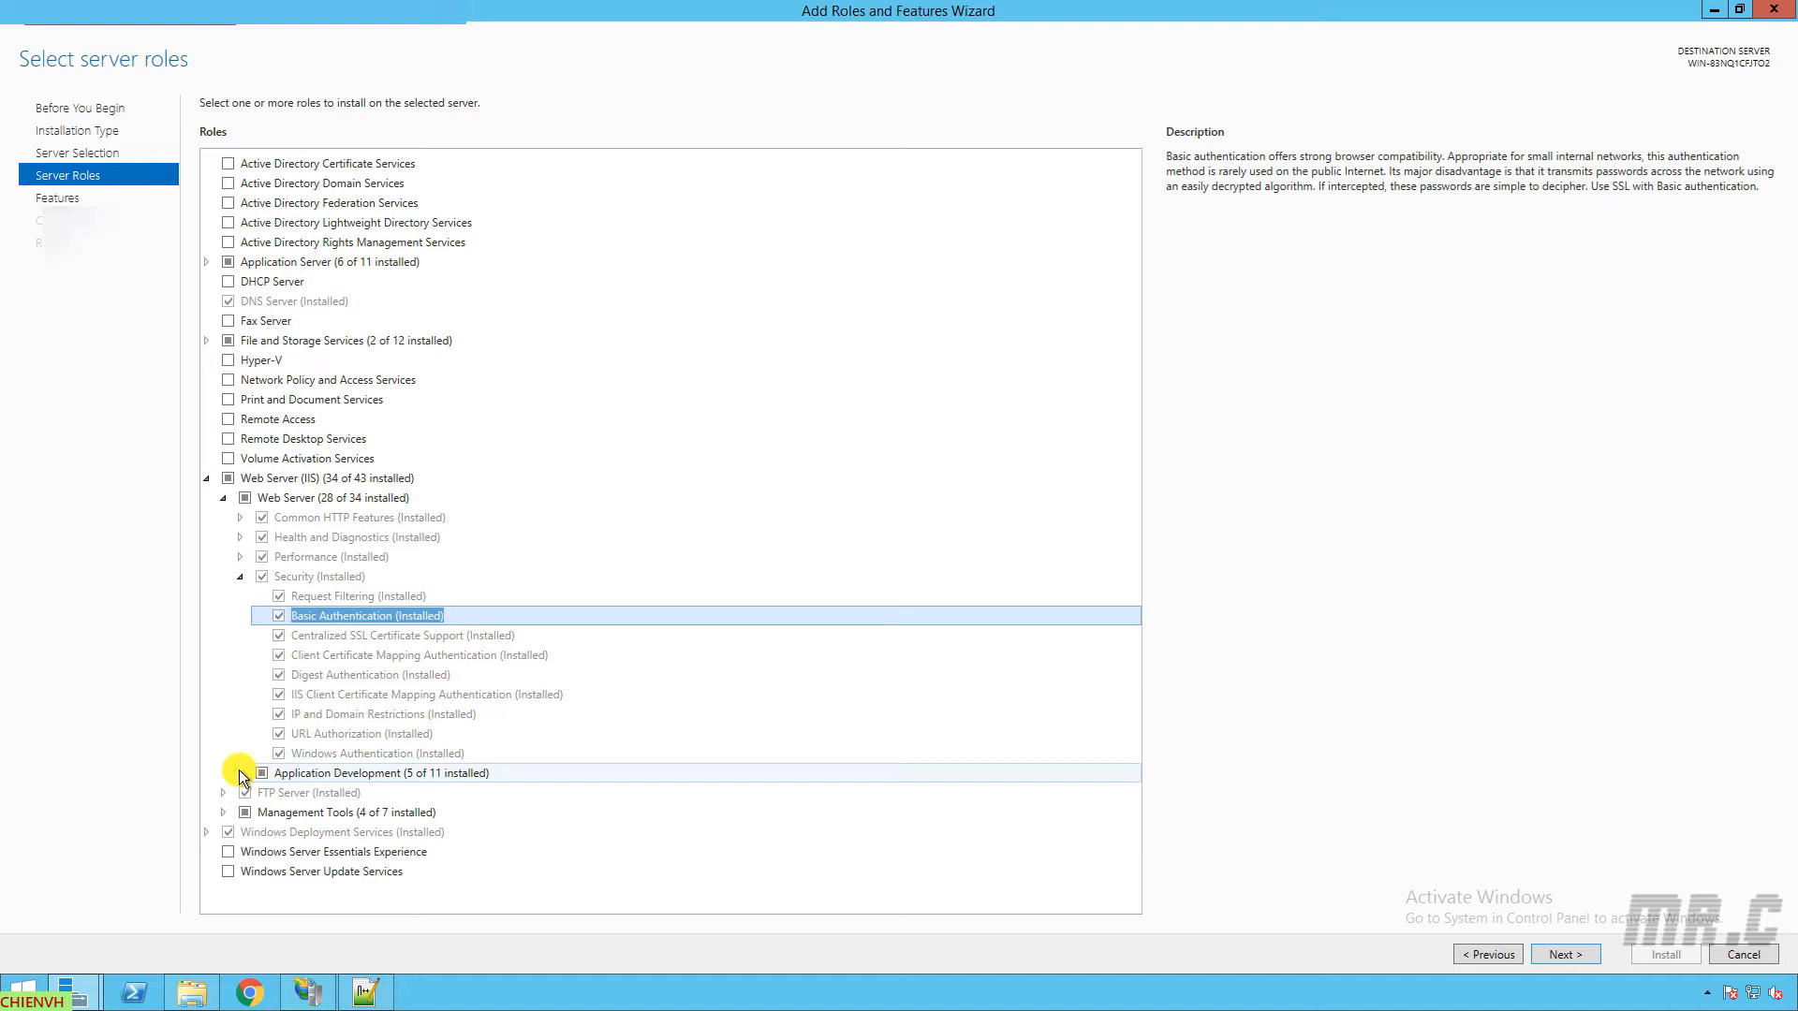
left_click(240, 772)
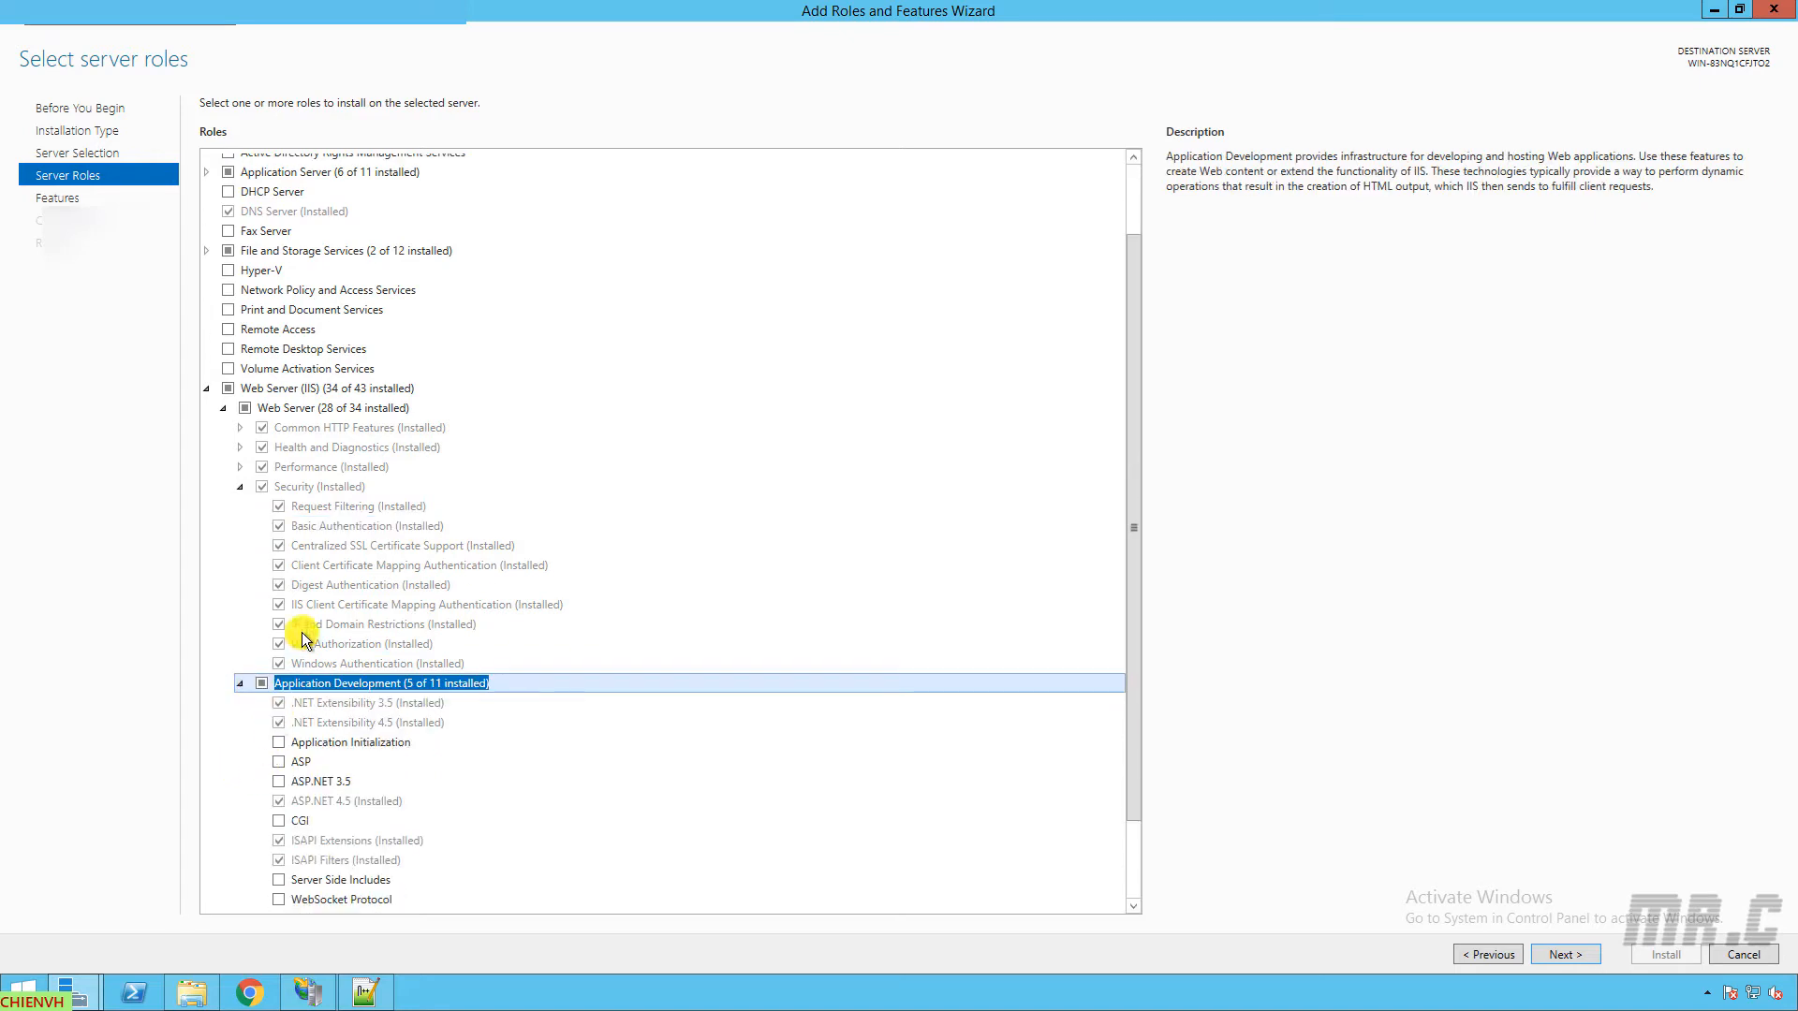
scroll("down", 3)
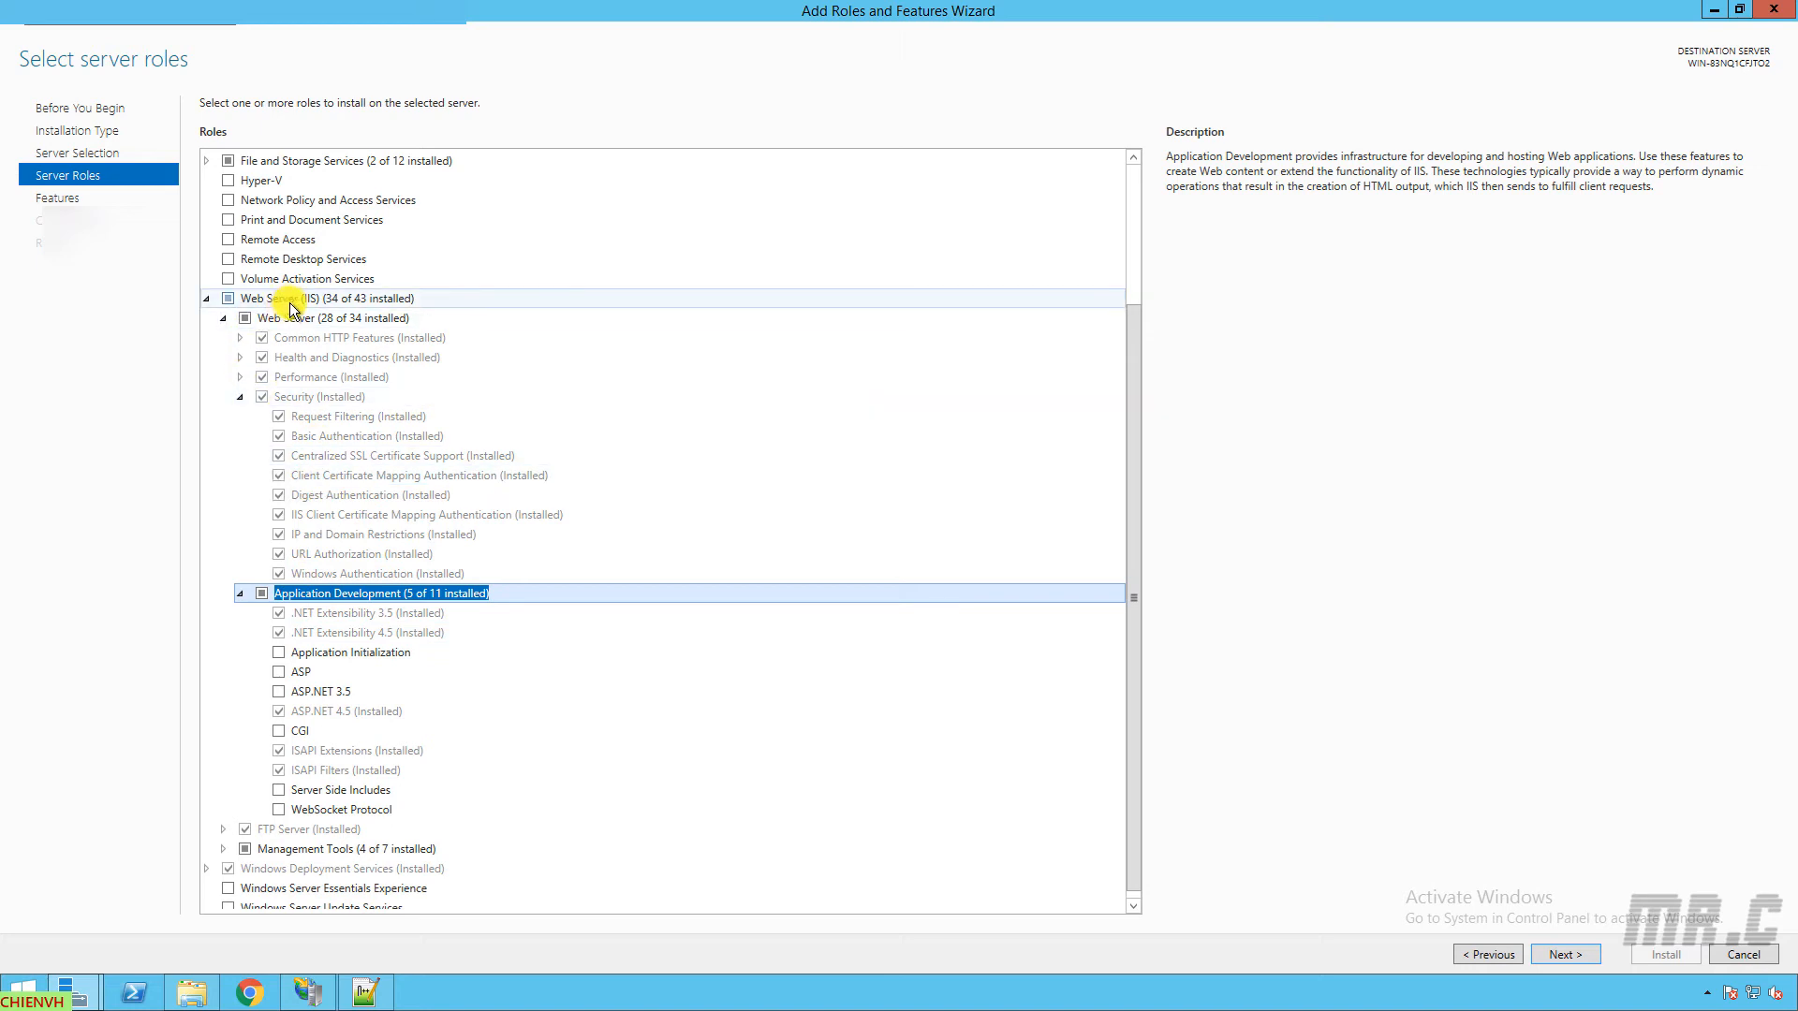
mouse_move(619, 330)
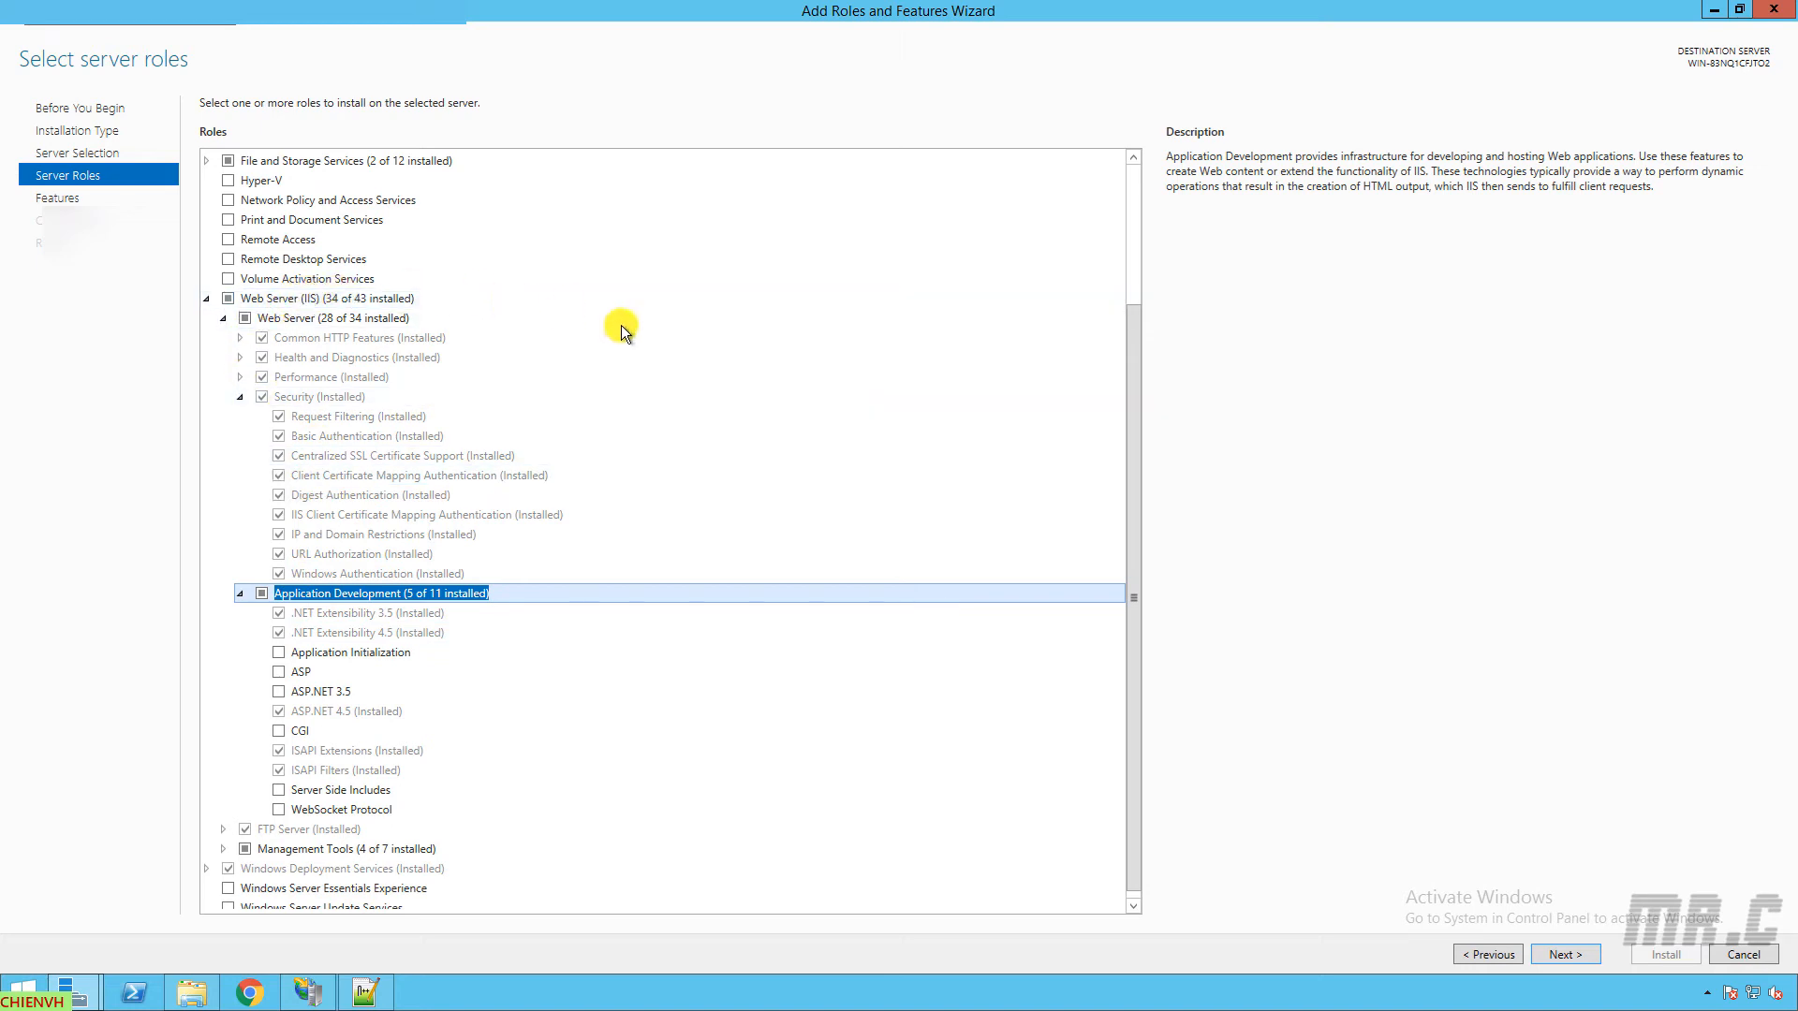
mouse_move(605, 368)
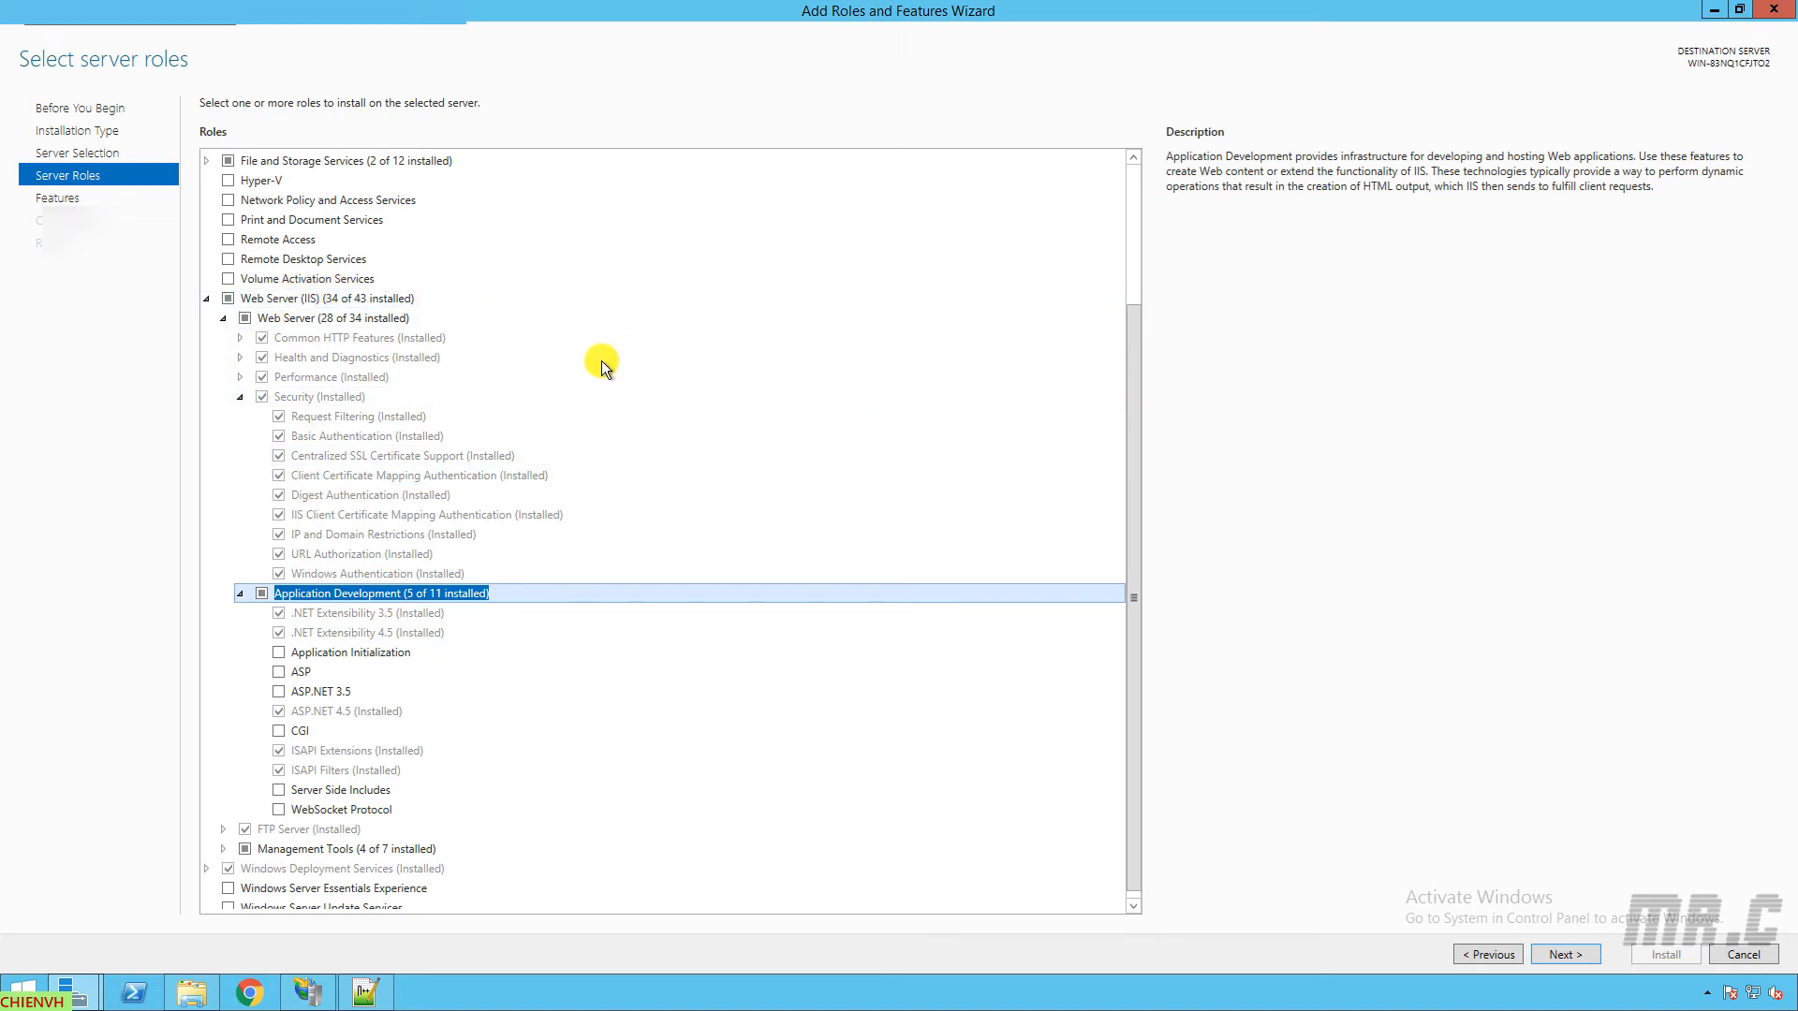
mouse_move(584, 362)
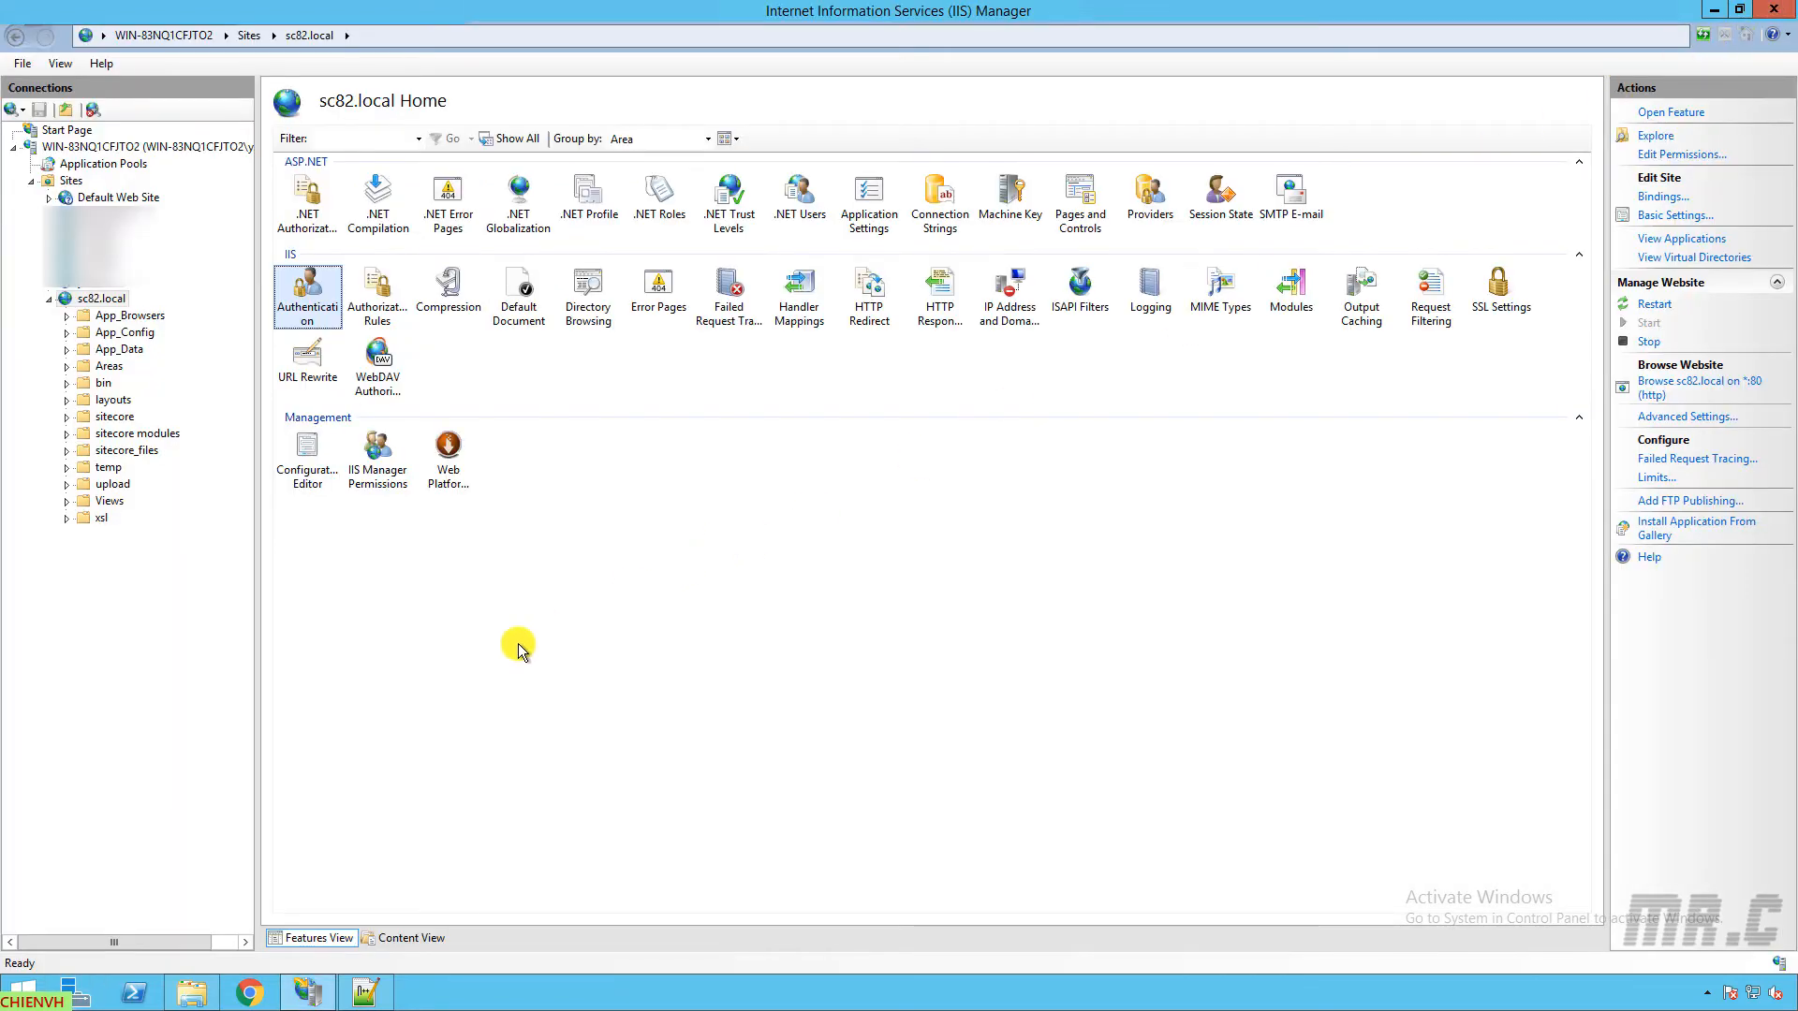
mouse_move(378, 384)
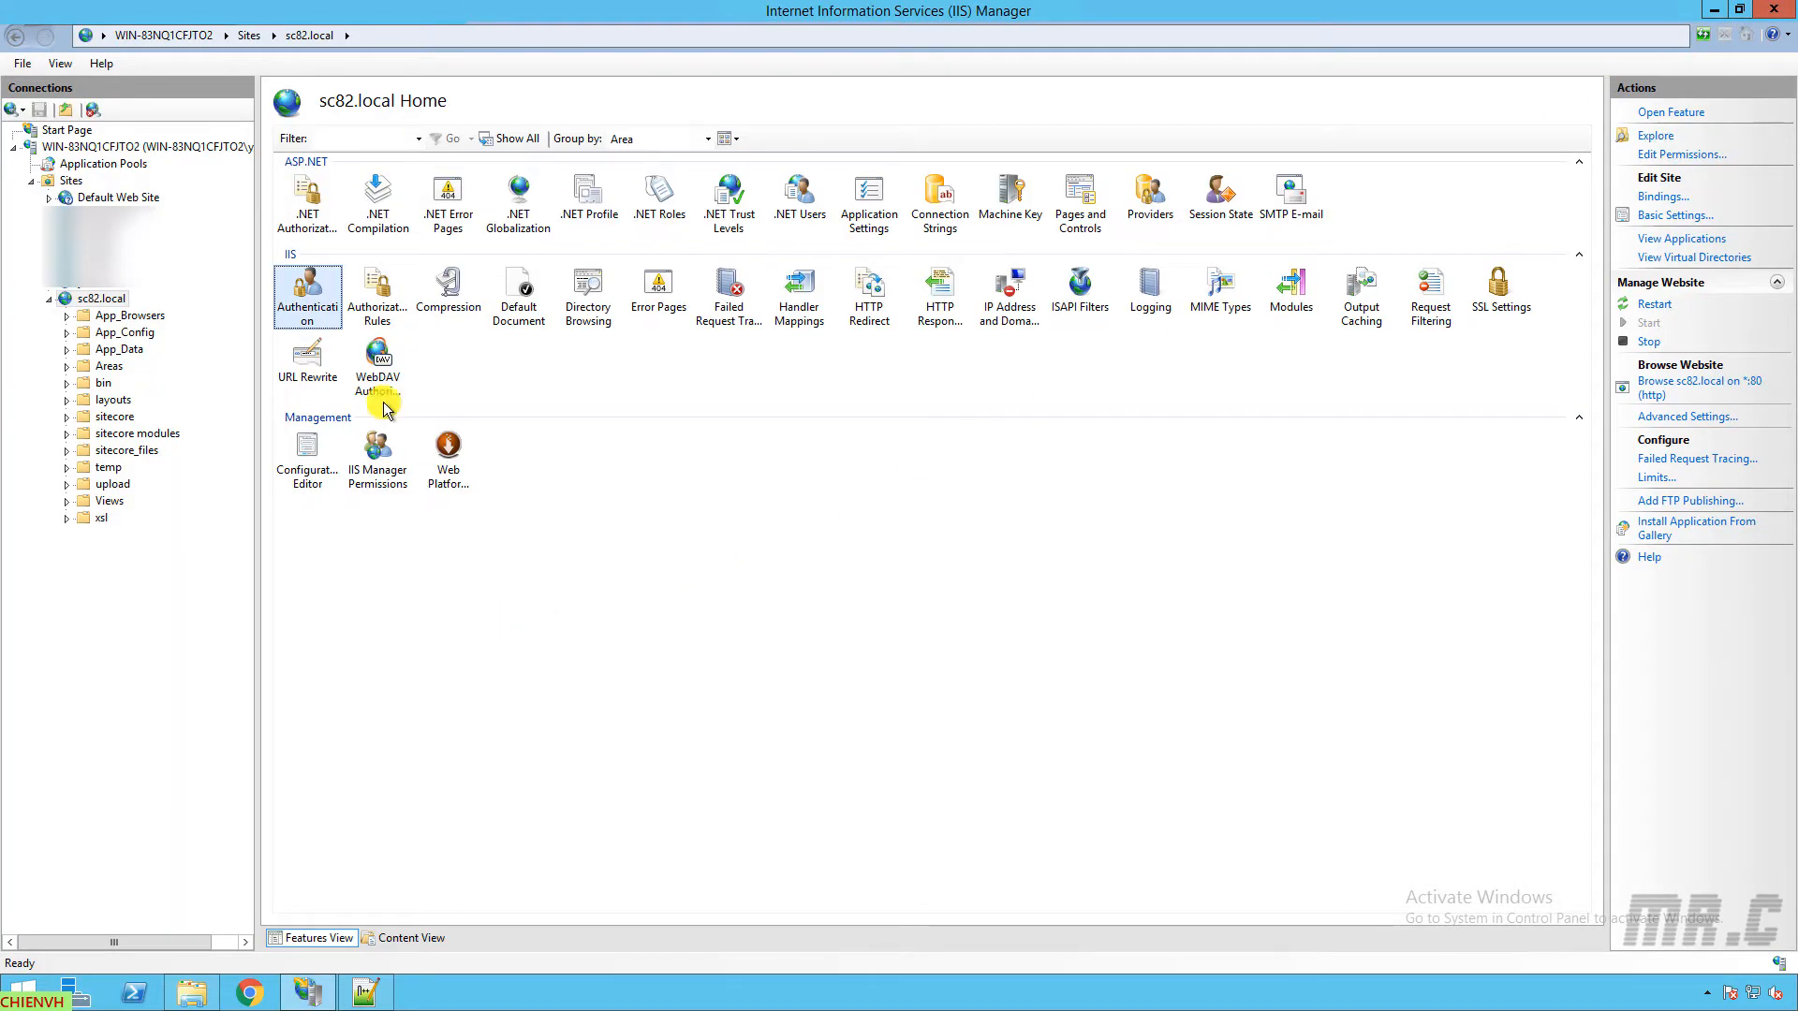
mouse_move(303, 287)
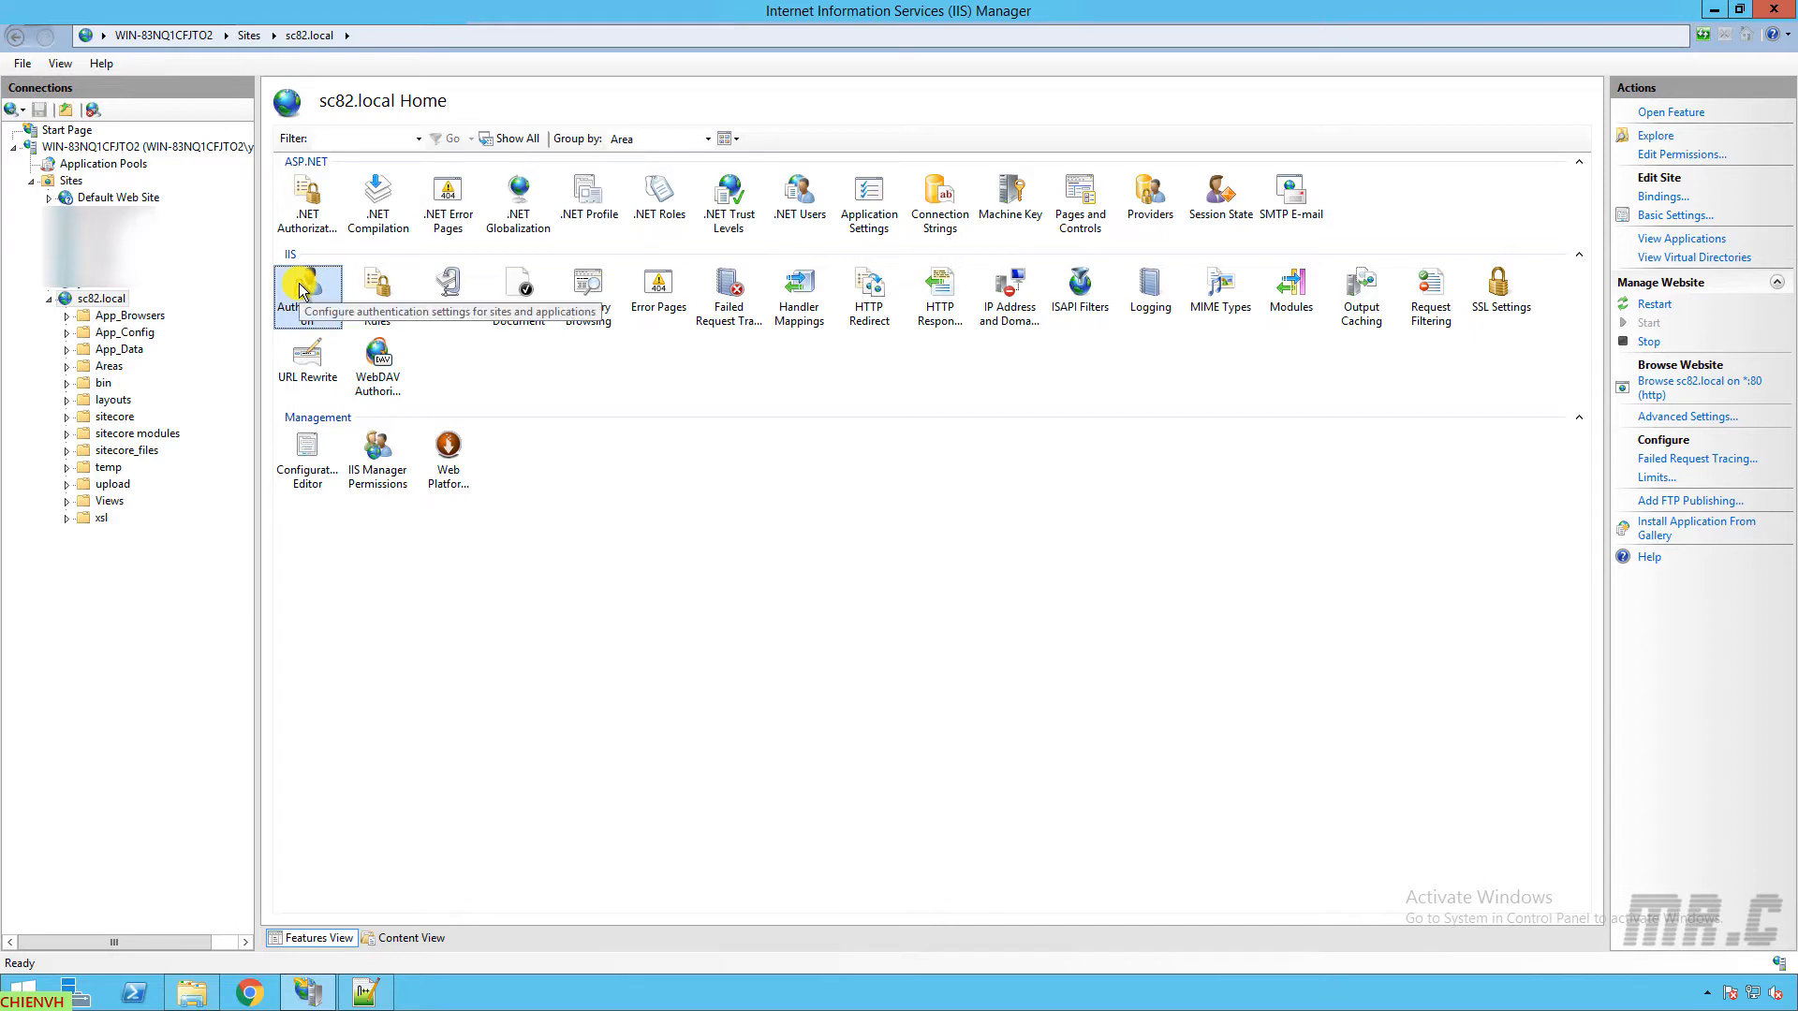
Step: Open sc82.local's Authentication page: Basic disabled, Anonymous and Forms enabled
double_click(306, 283)
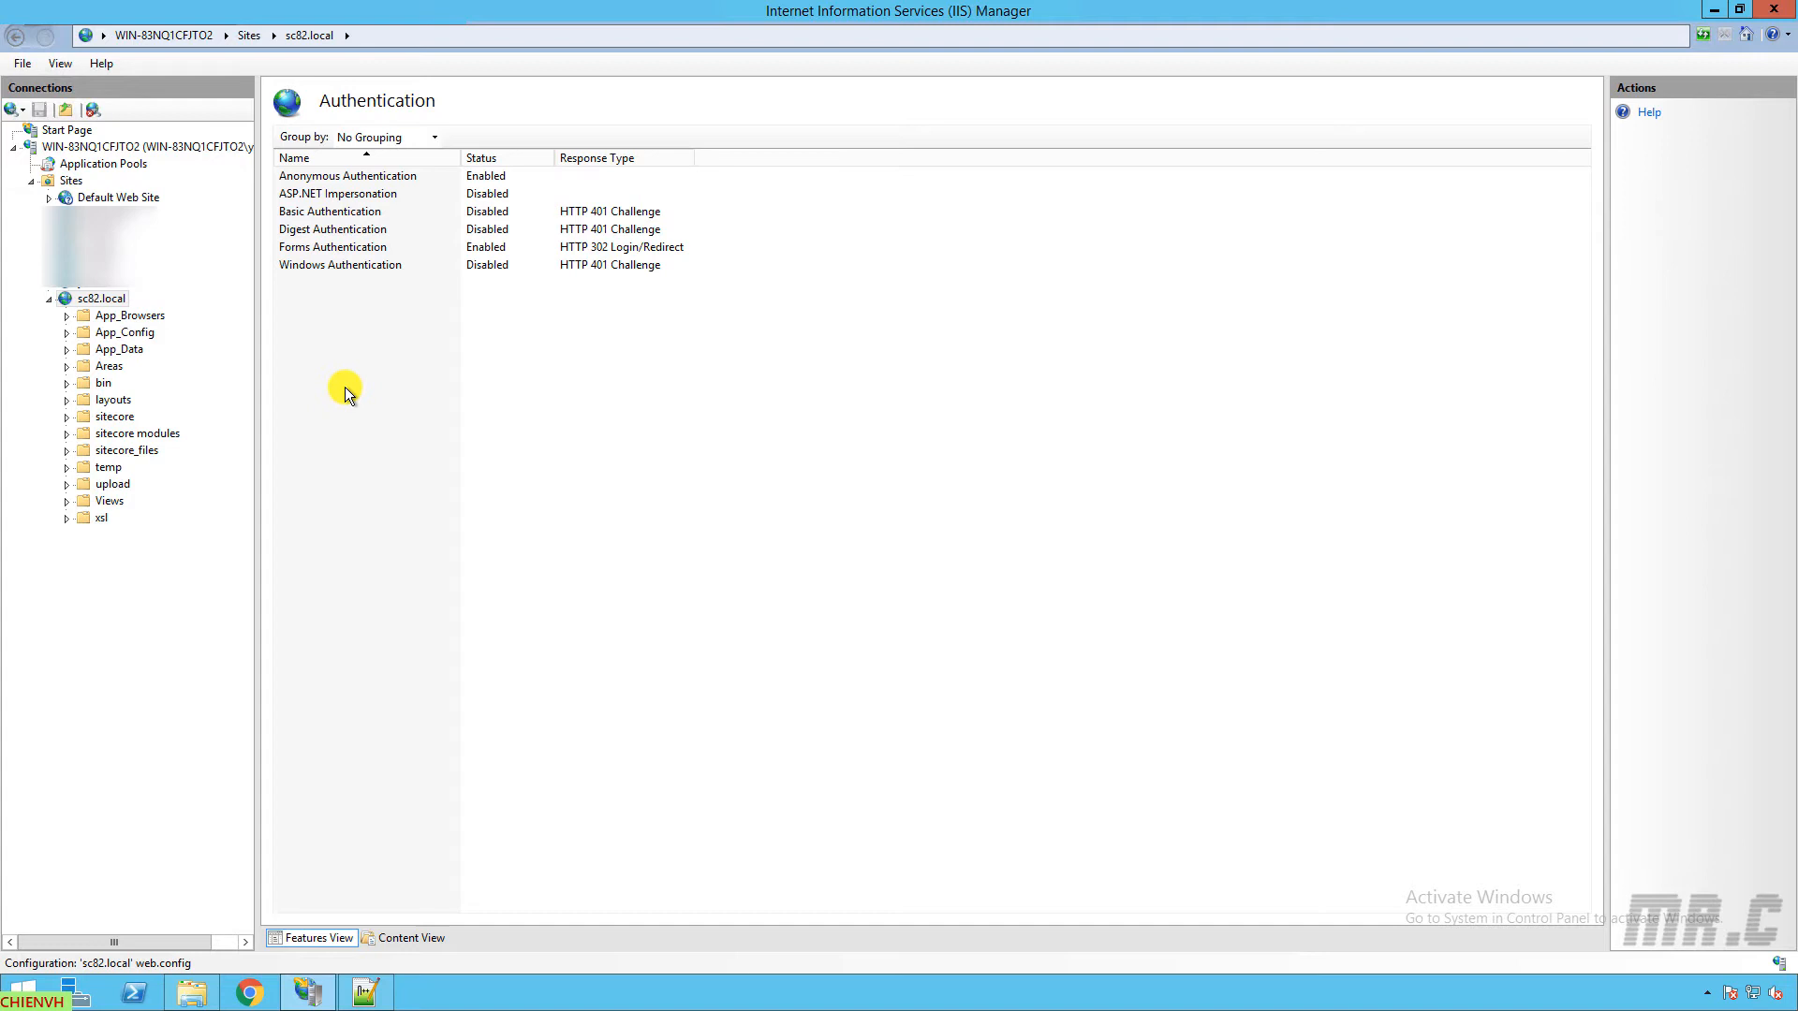
Step: Disable Anonymous Authentication and Forms Authentication, leaving no authentication method enabled
left_click(348, 175)
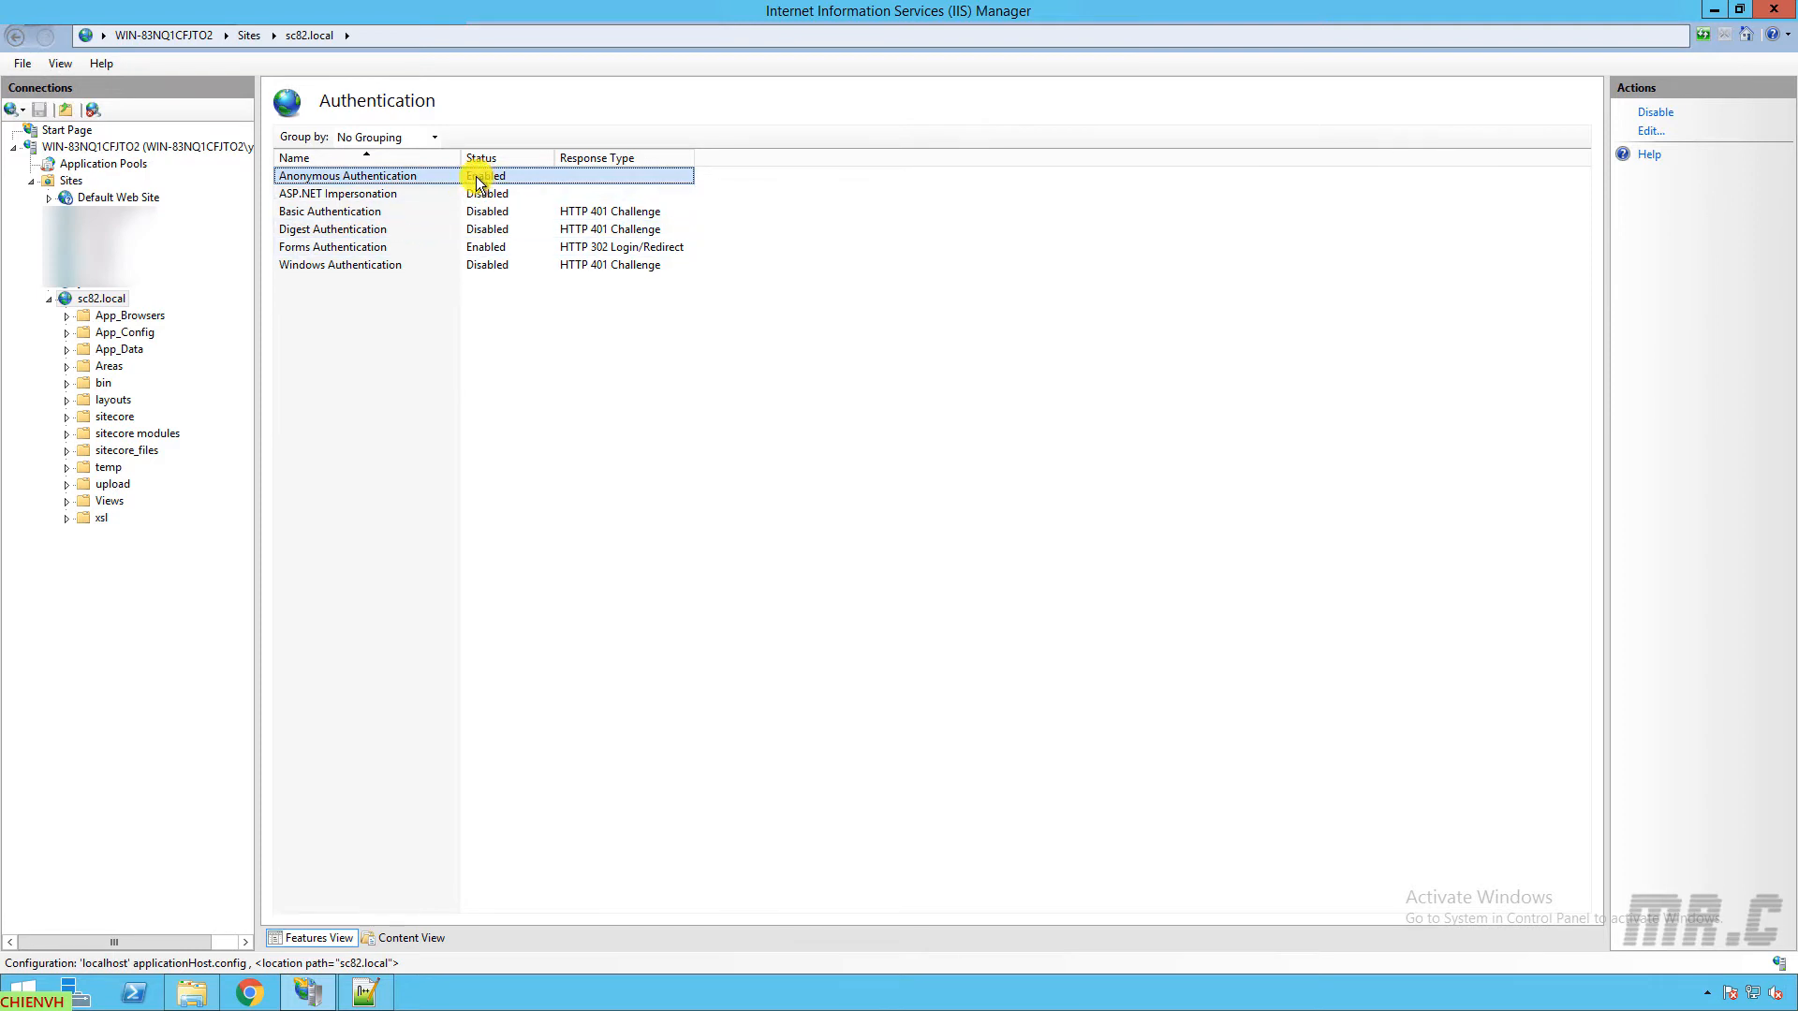
left_click(1654, 112)
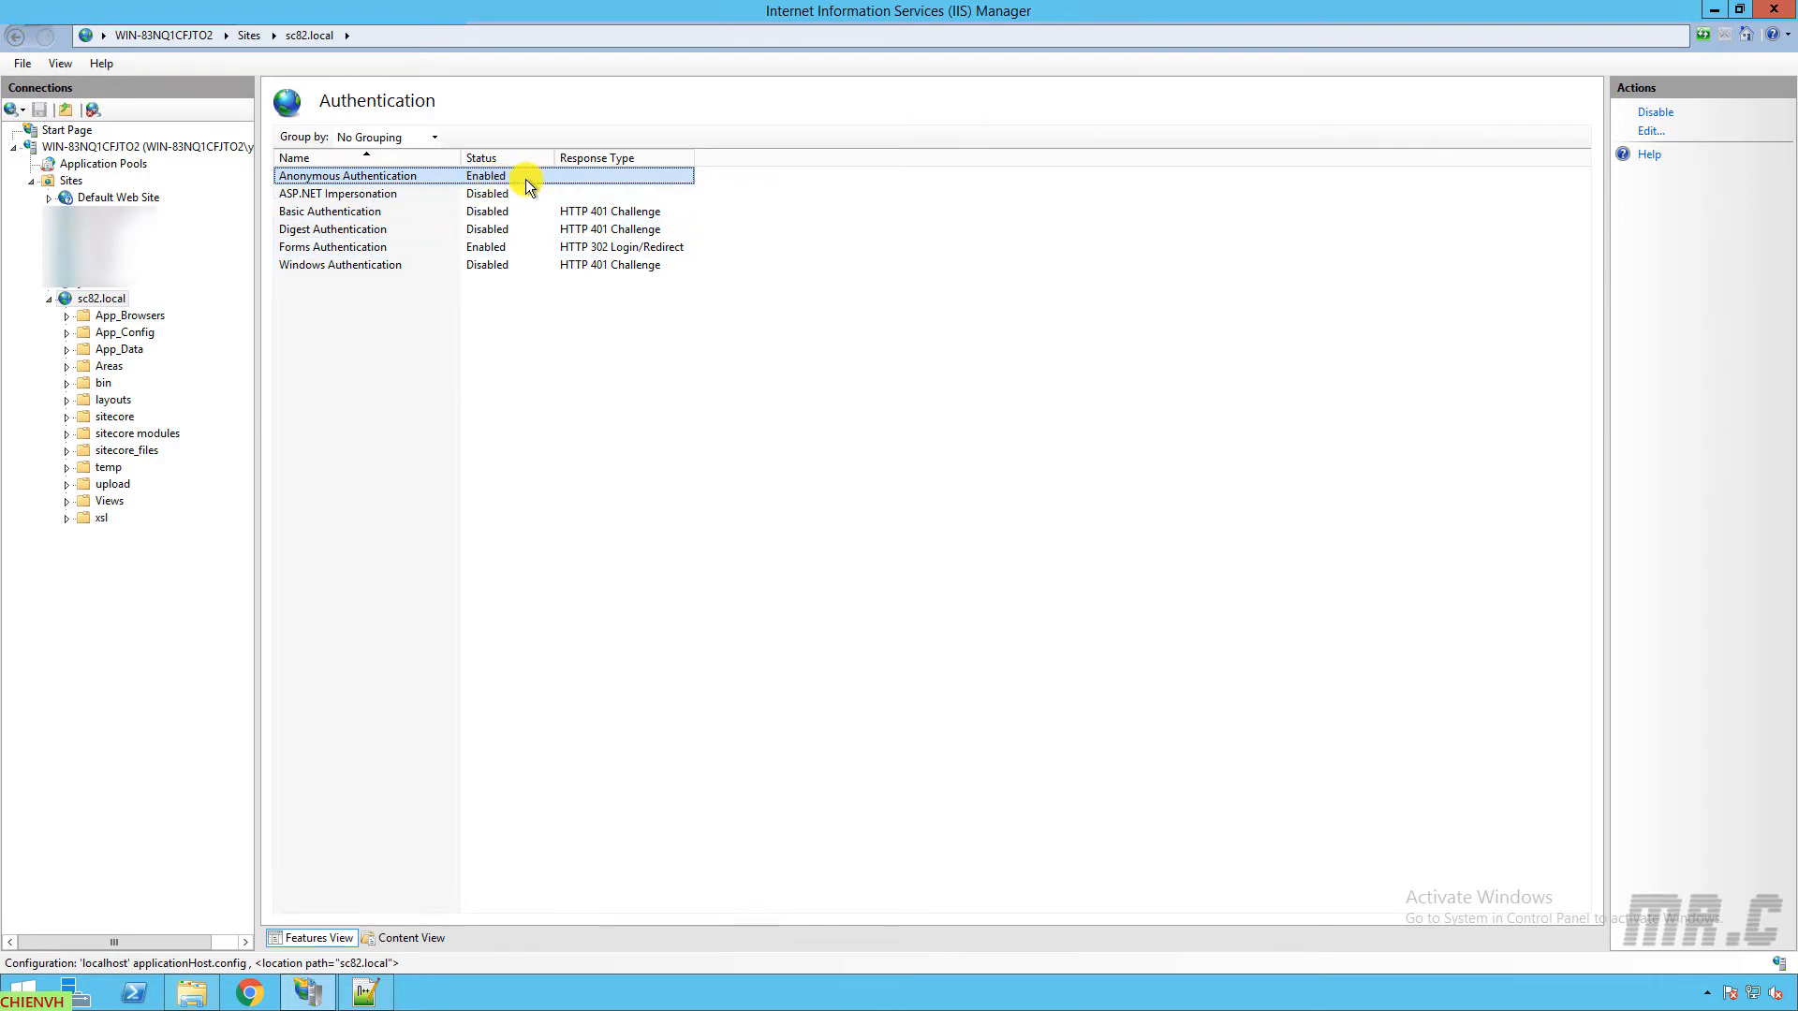
left_click(1655, 112)
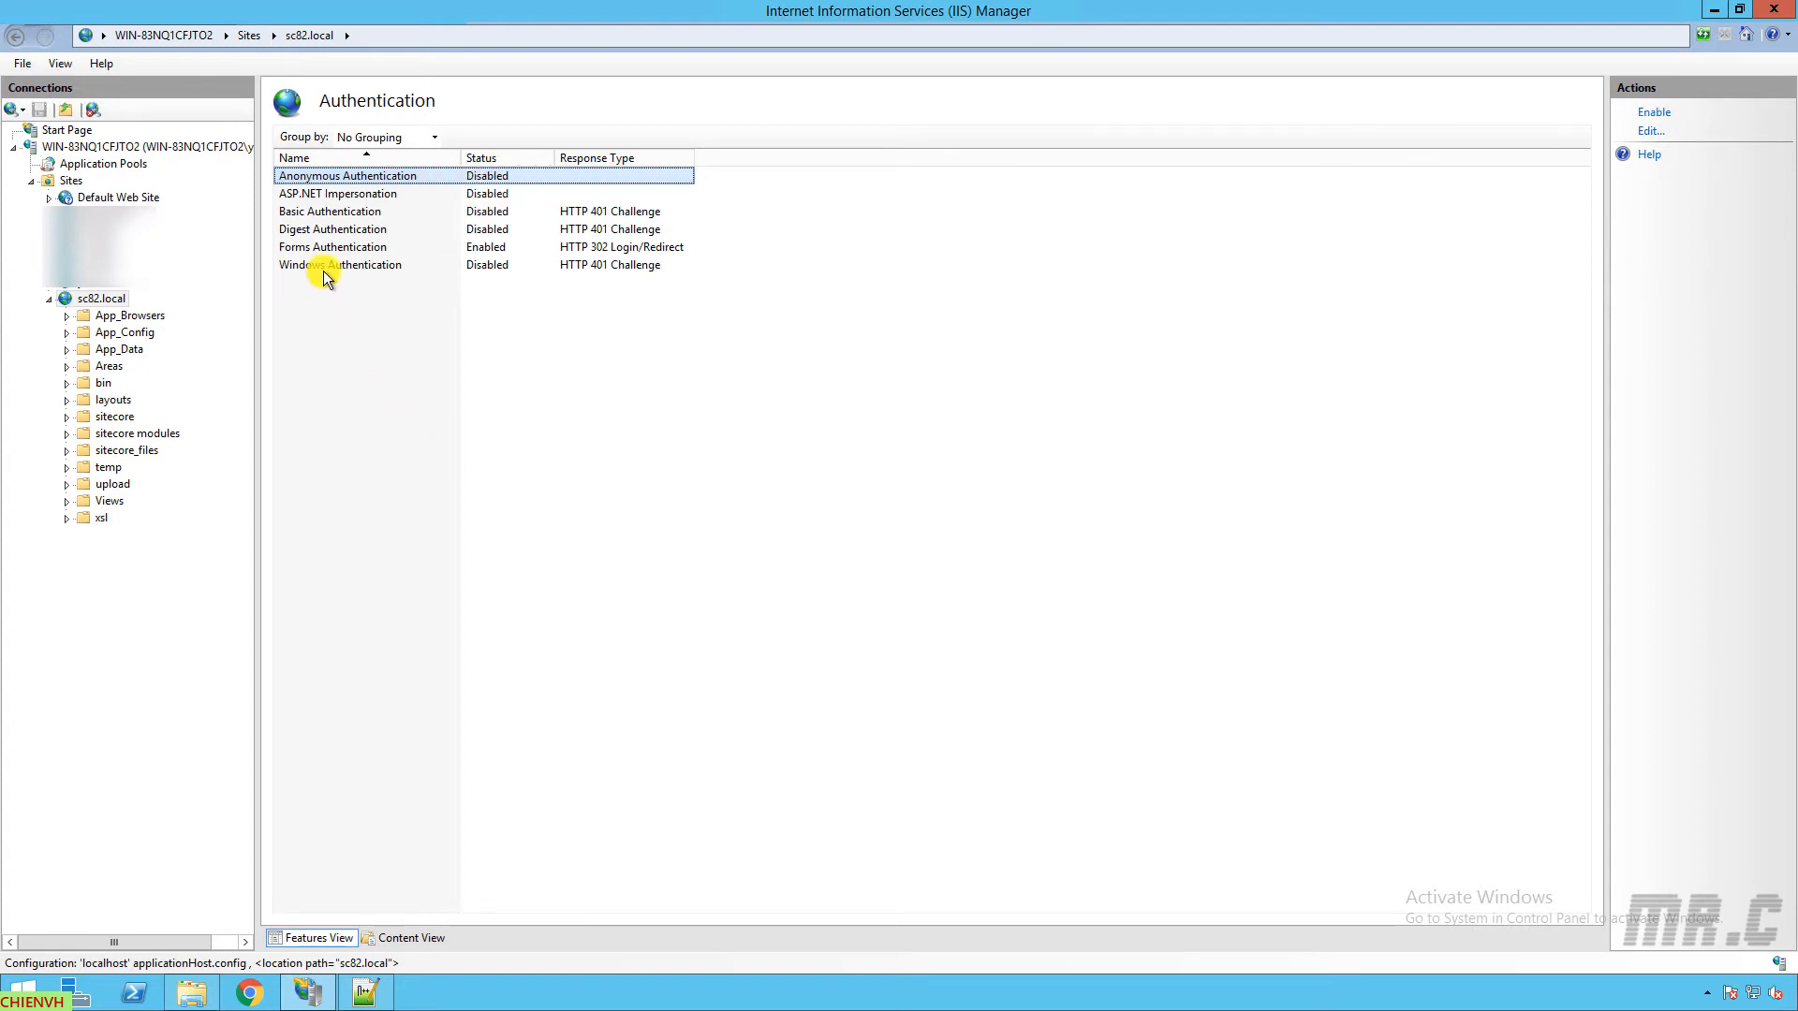
left_click(333, 247)
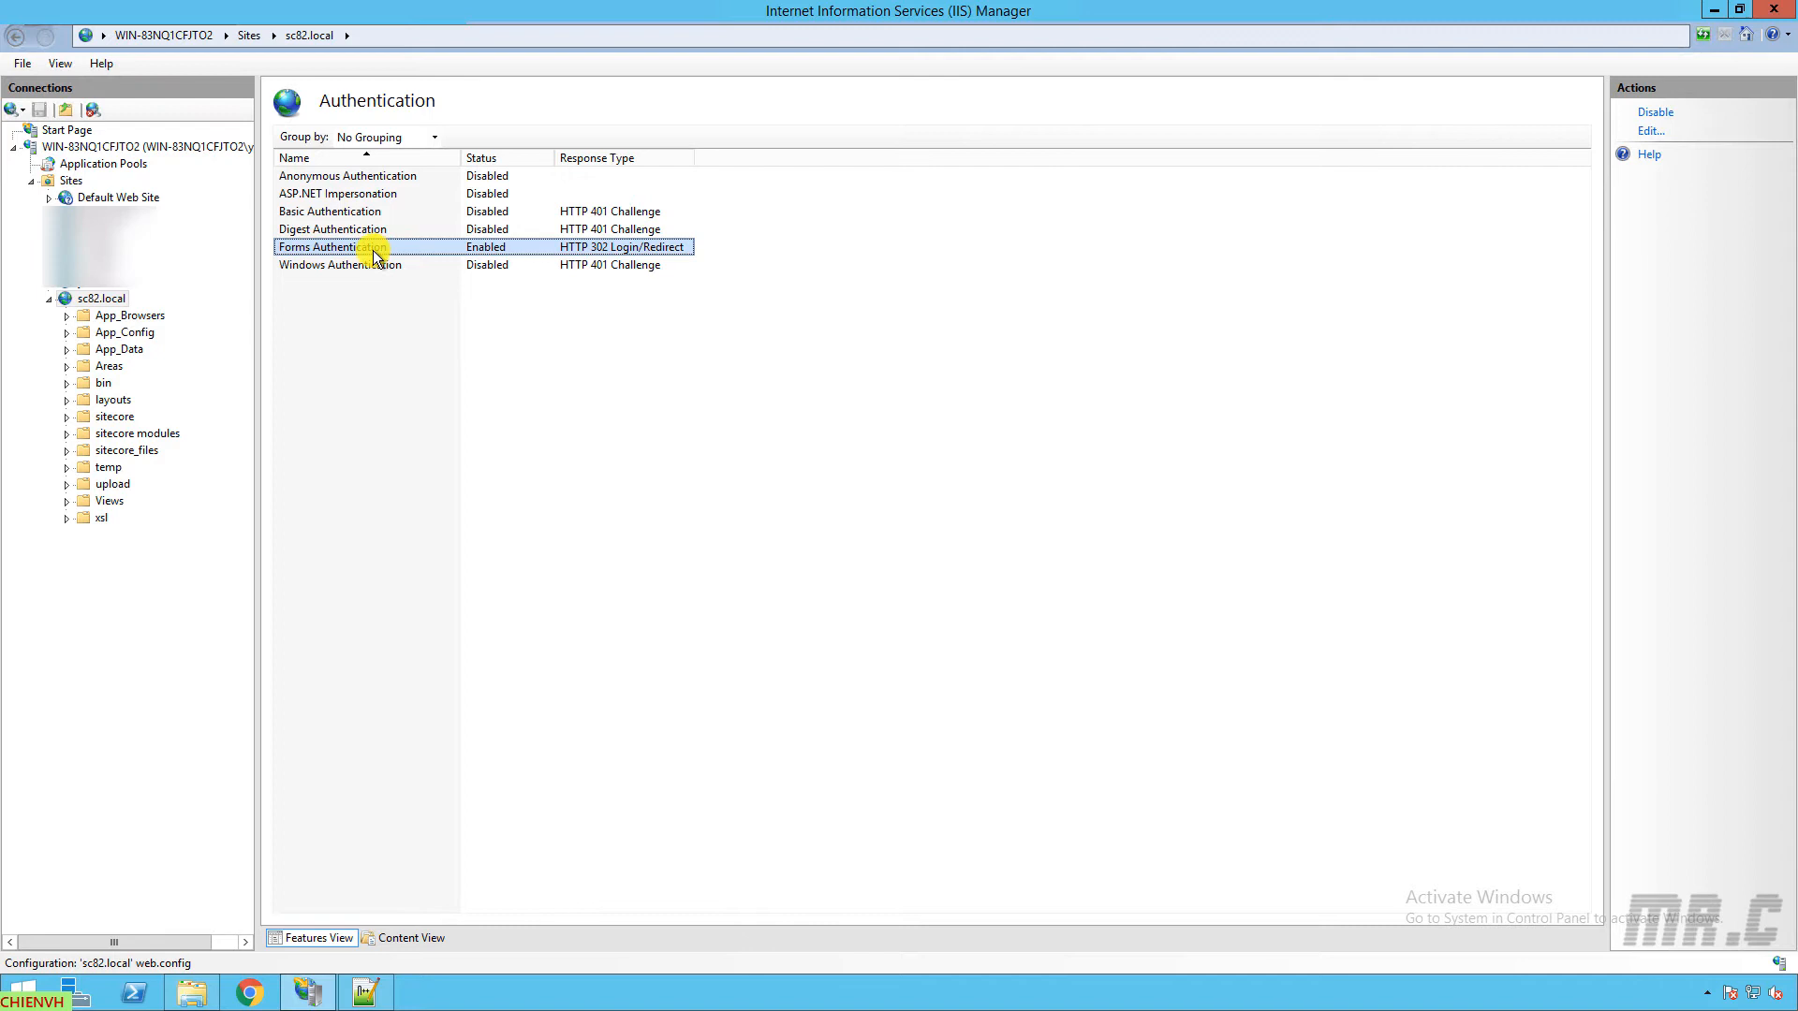
mouse_move(436, 251)
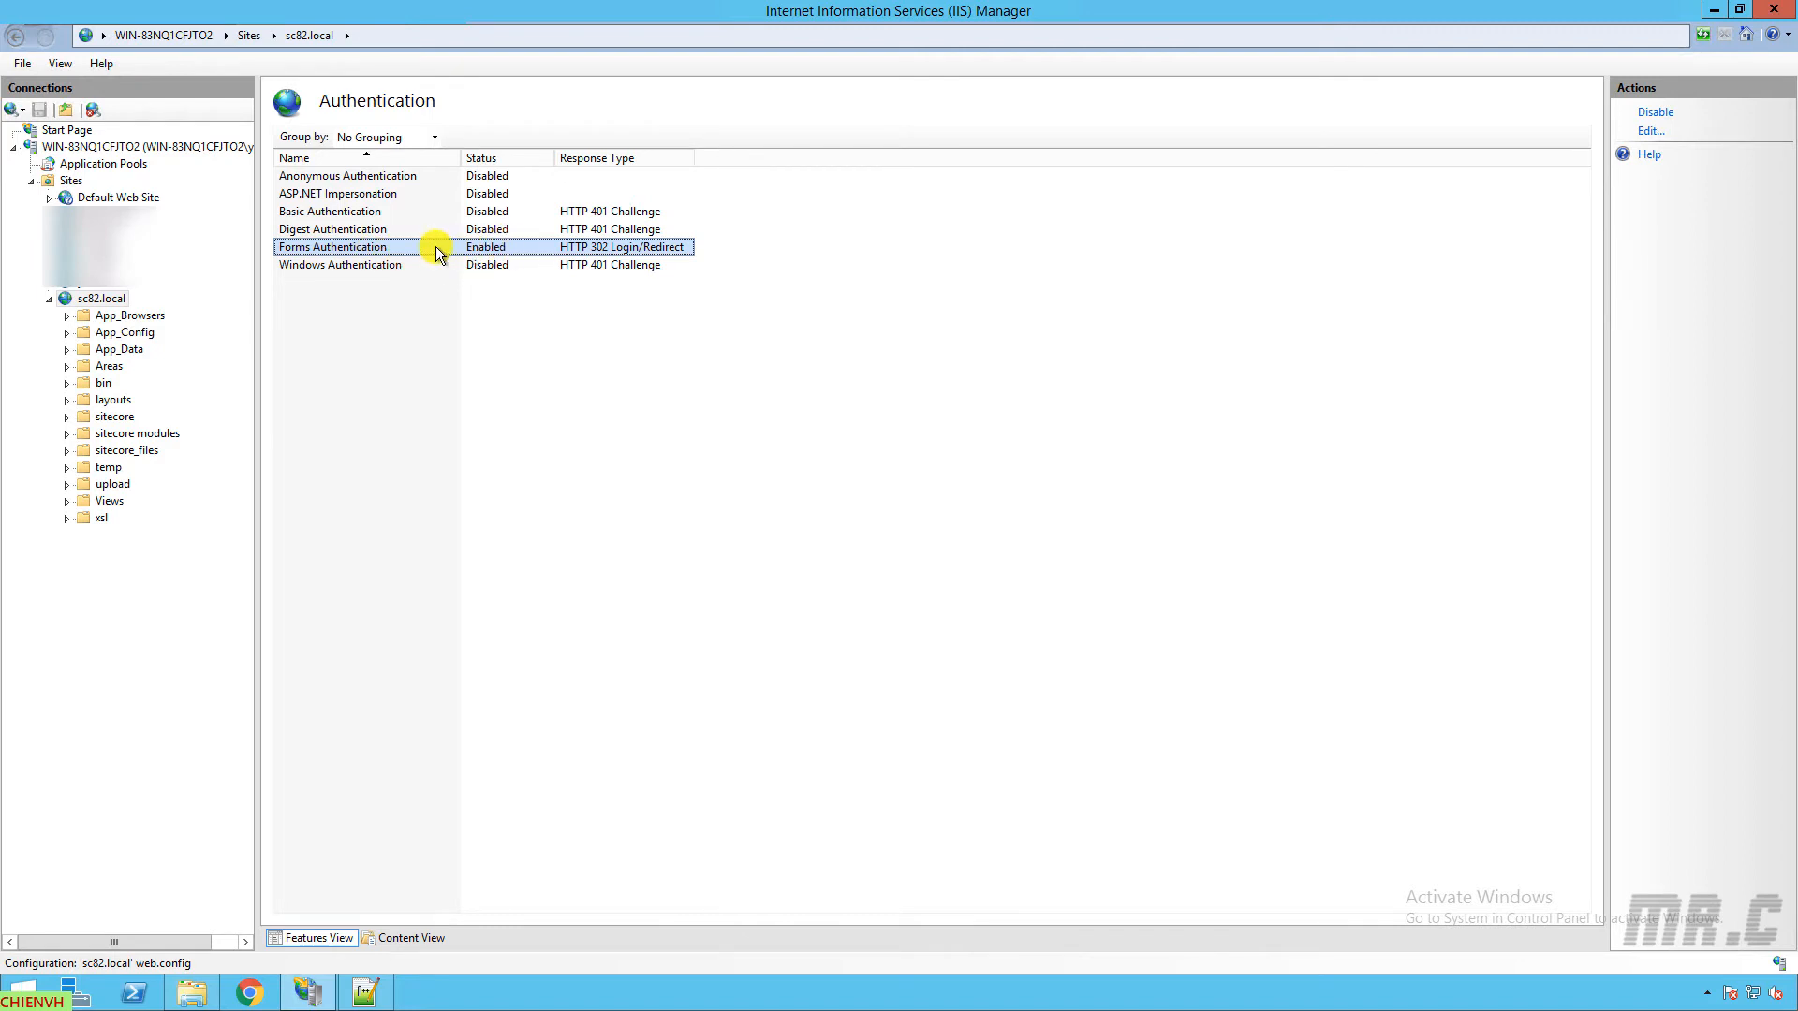
left_click(1654, 112)
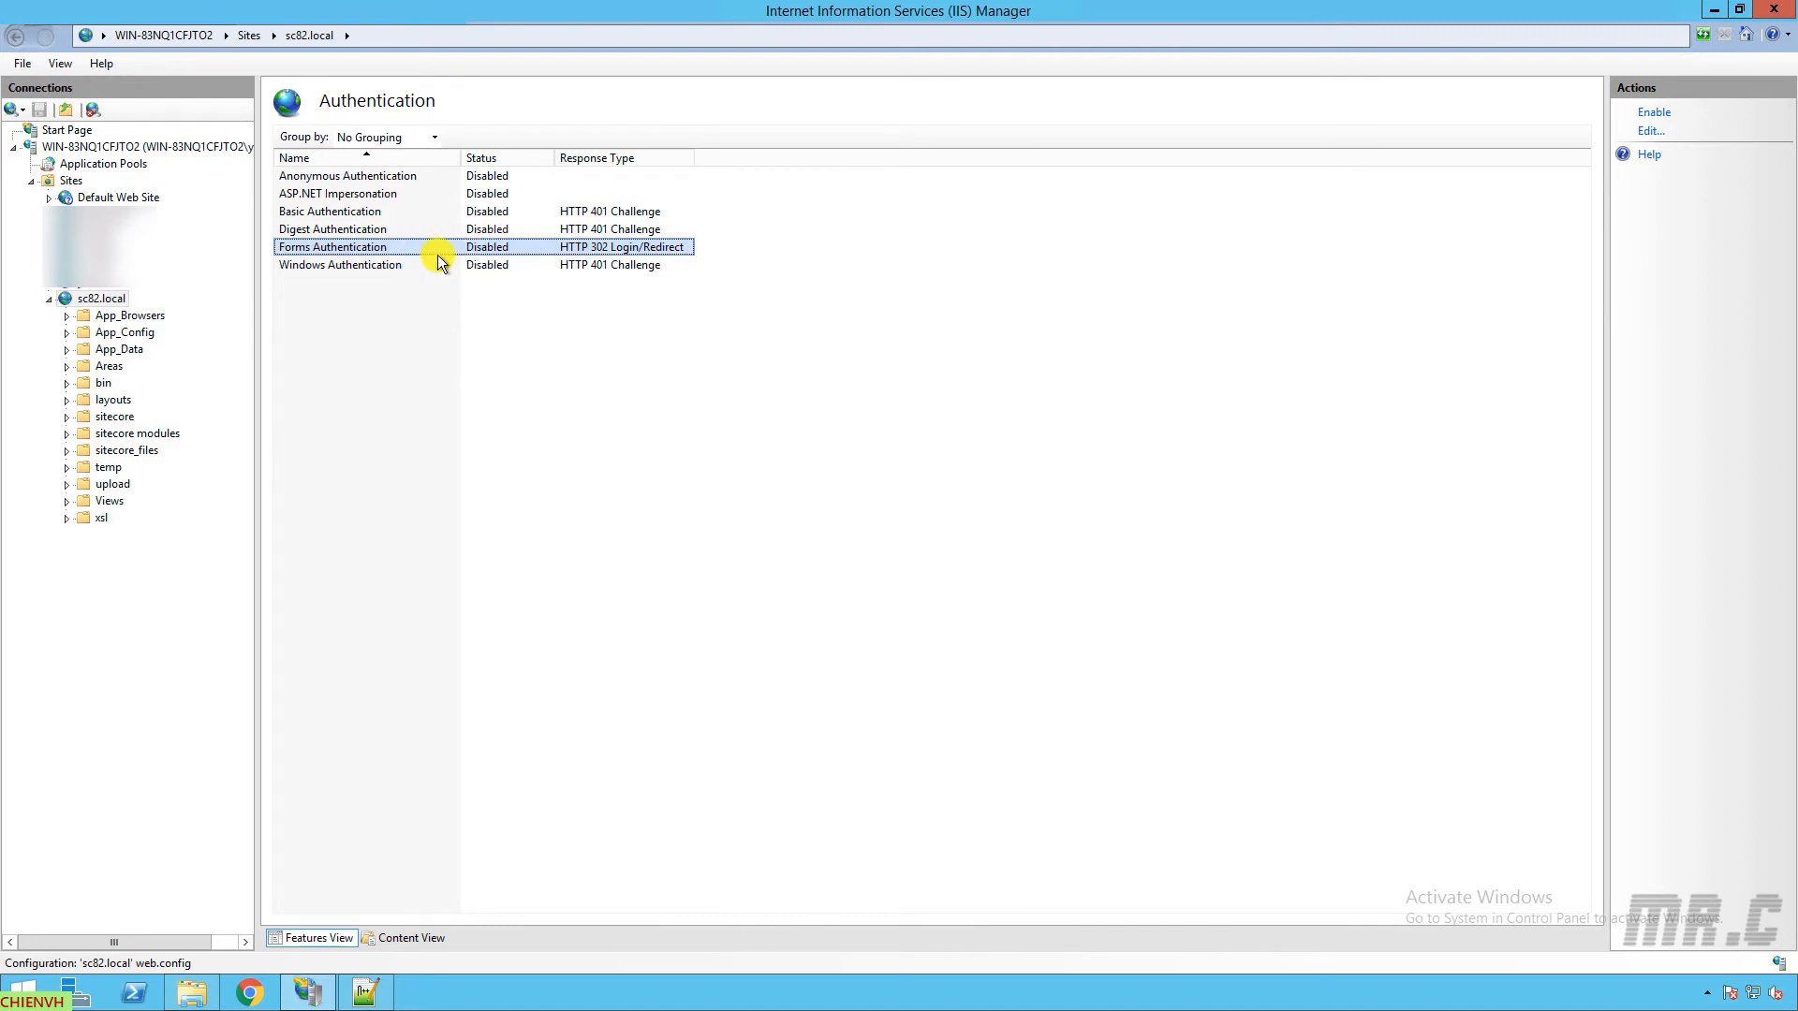
left_click(339, 265)
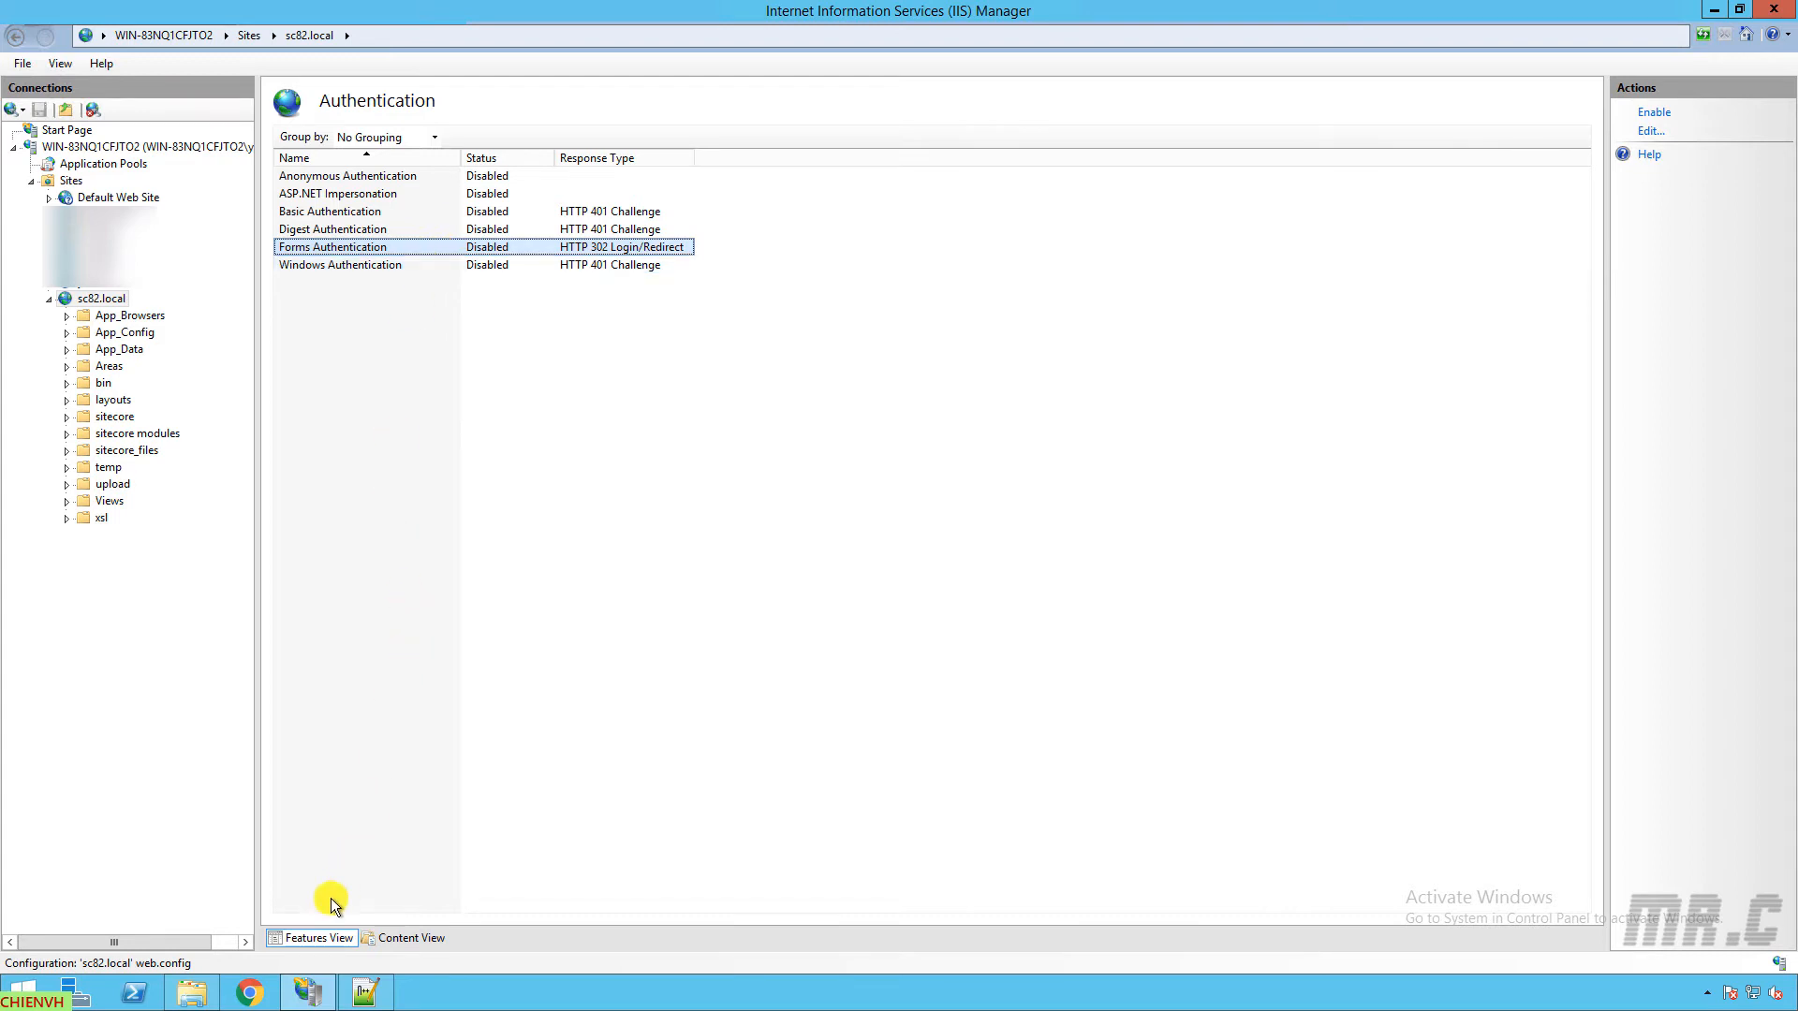
Step: Browse to sc82.local in Chrome and get HTTP Error 401.2 Unauthorized
left_click(249, 992)
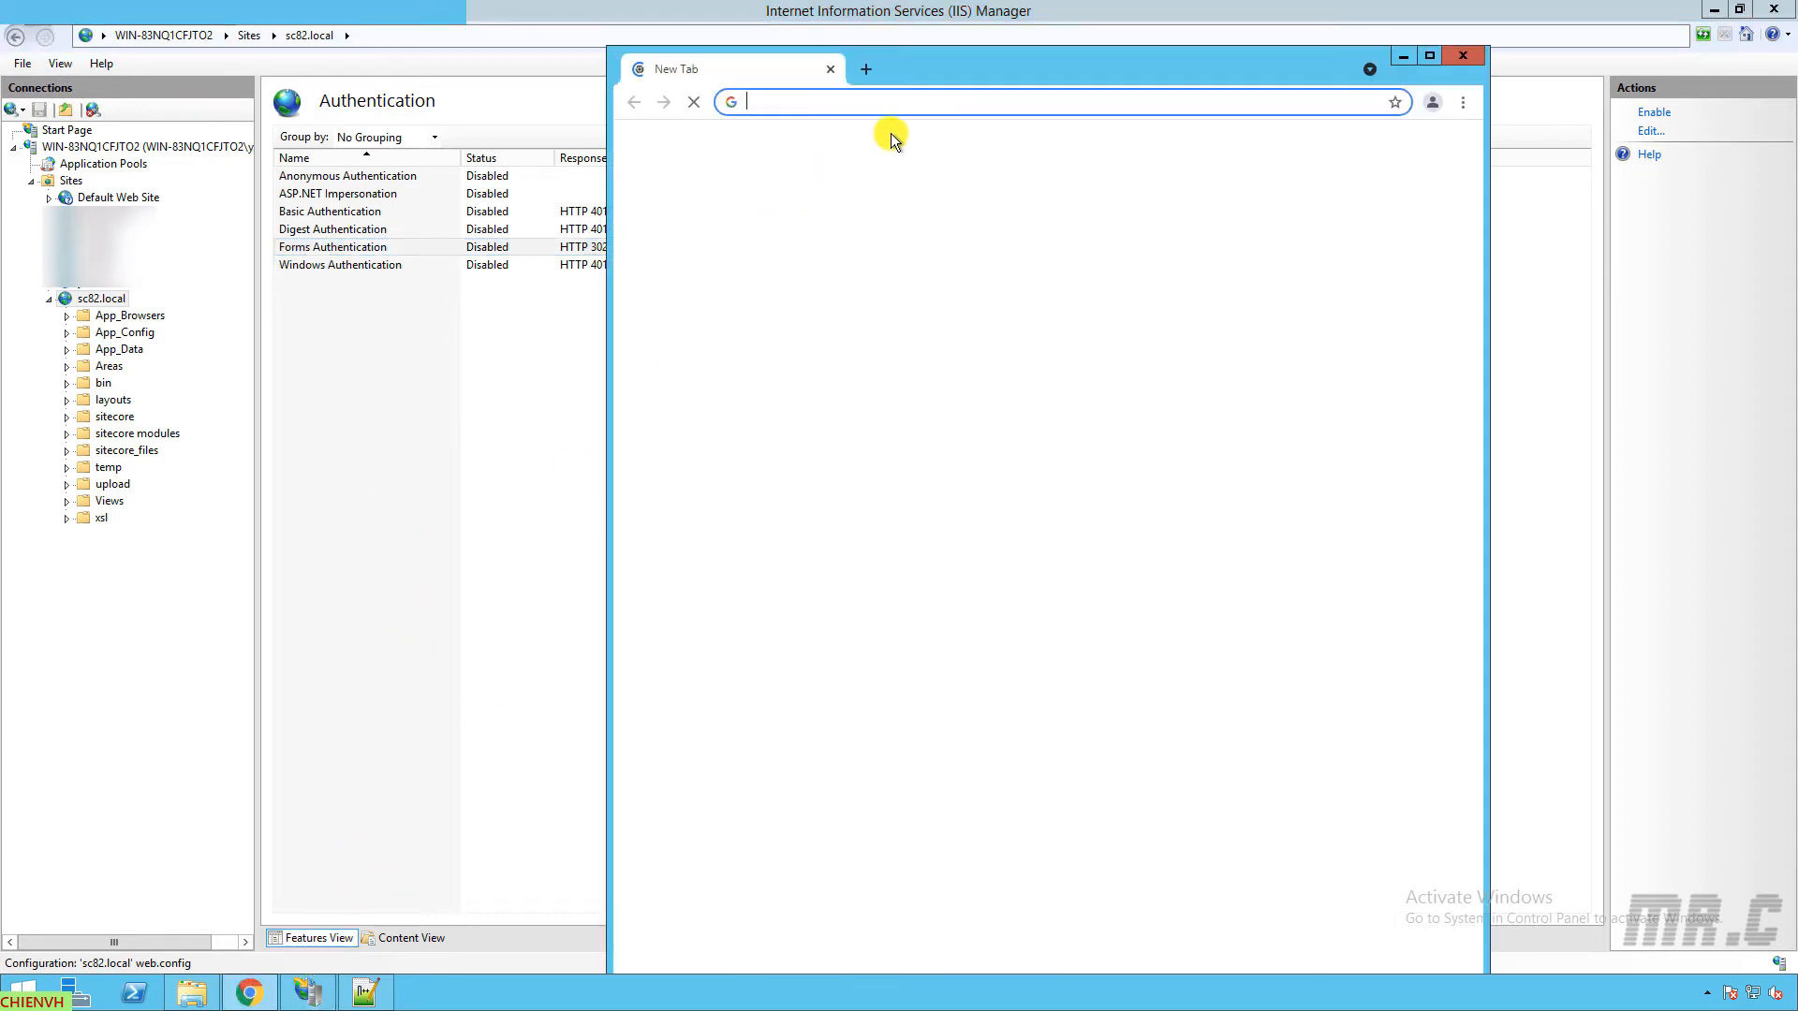
type("sc82.local/")
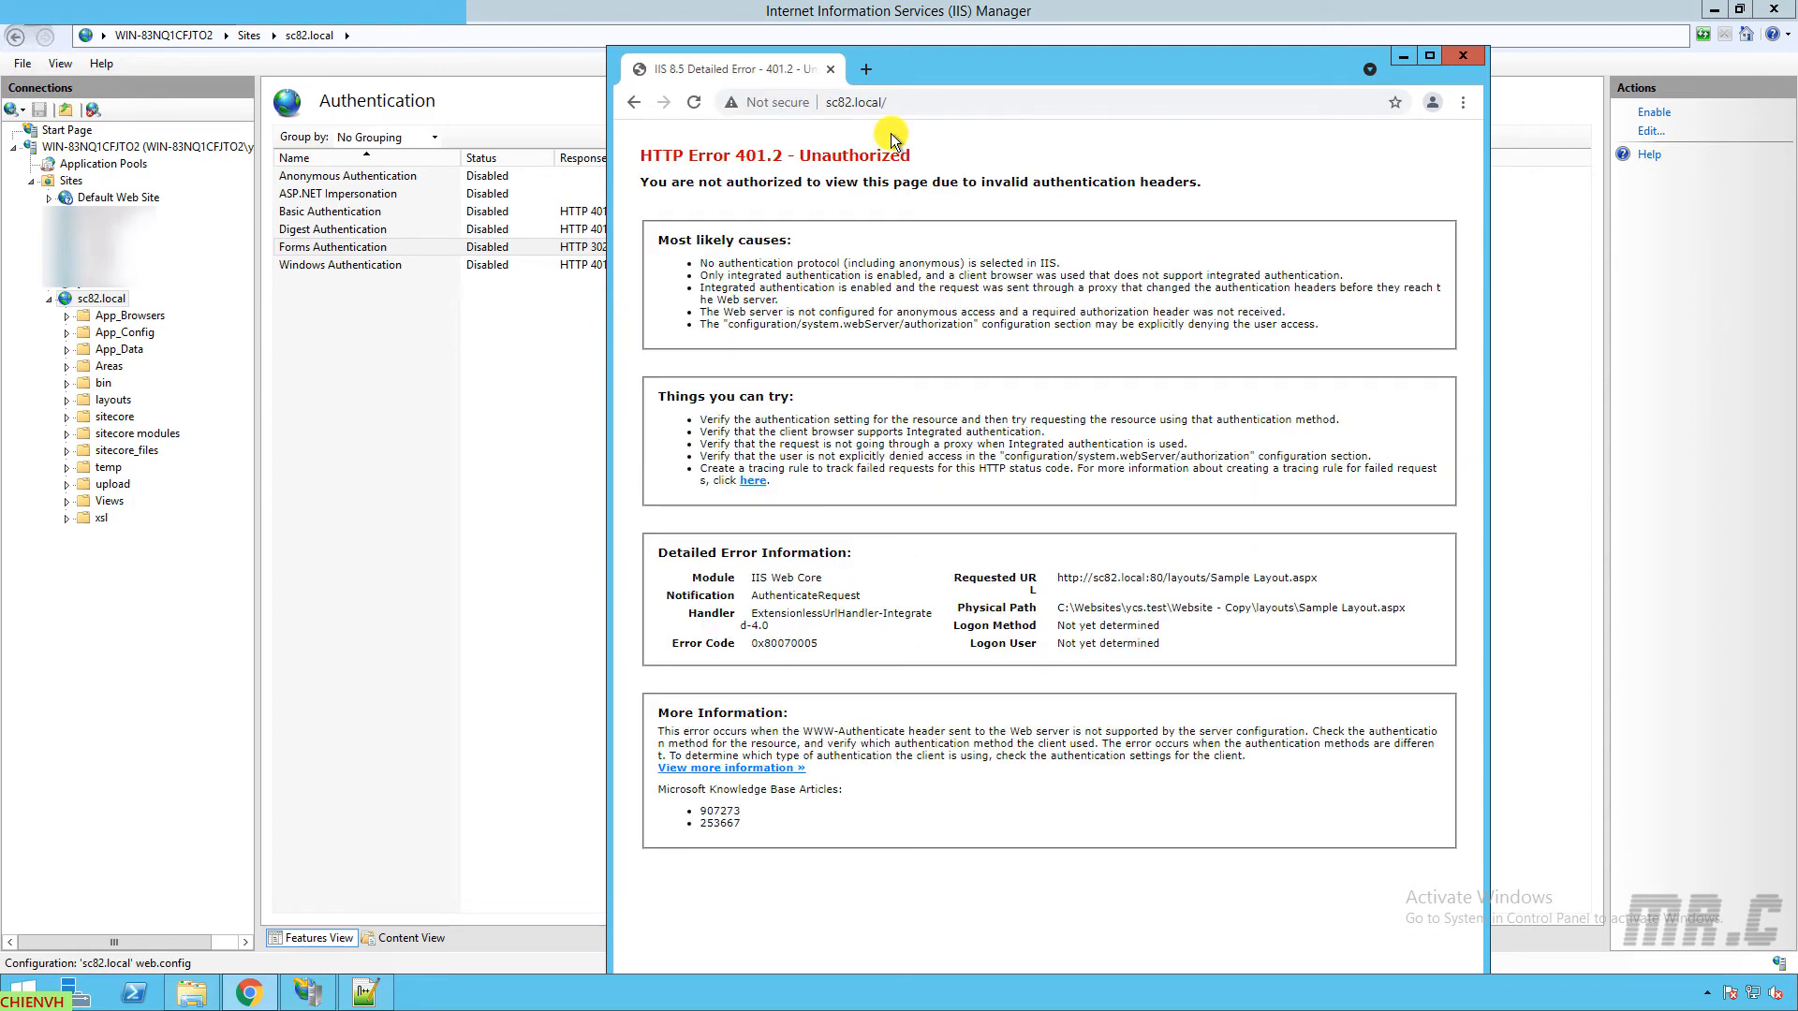
mouse_move(955, 151)
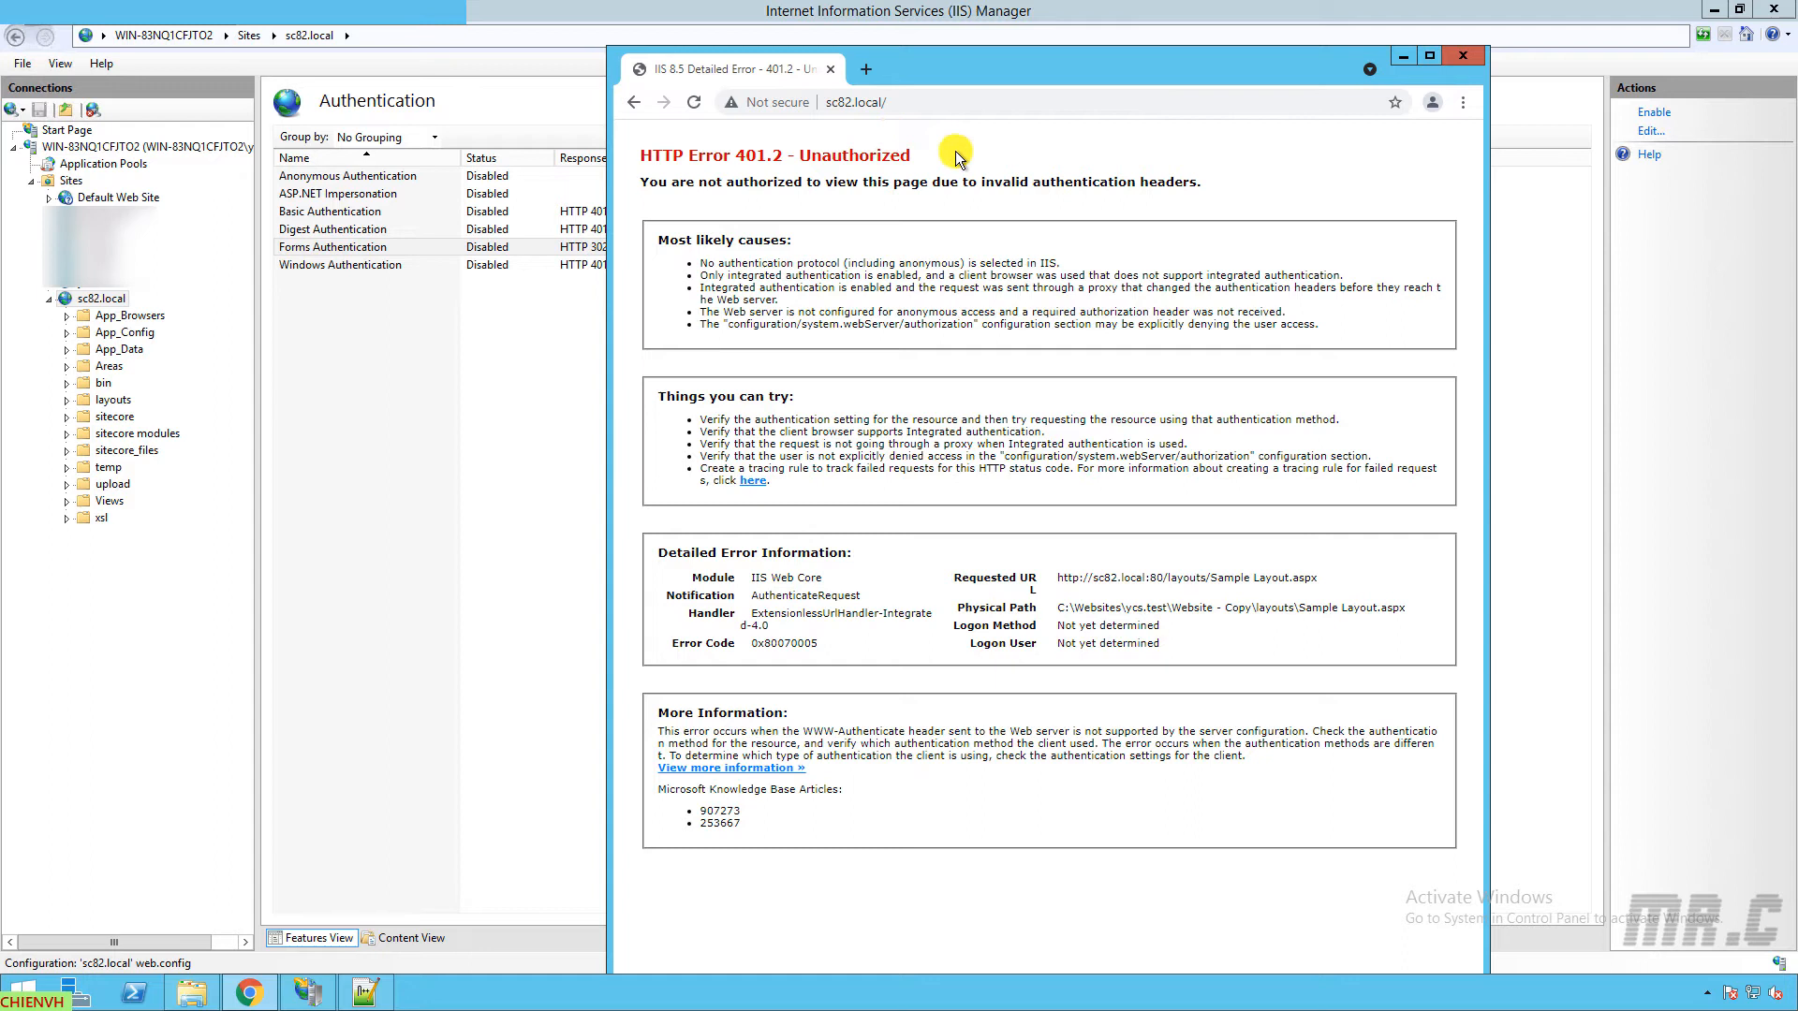
mouse_move(1125, 237)
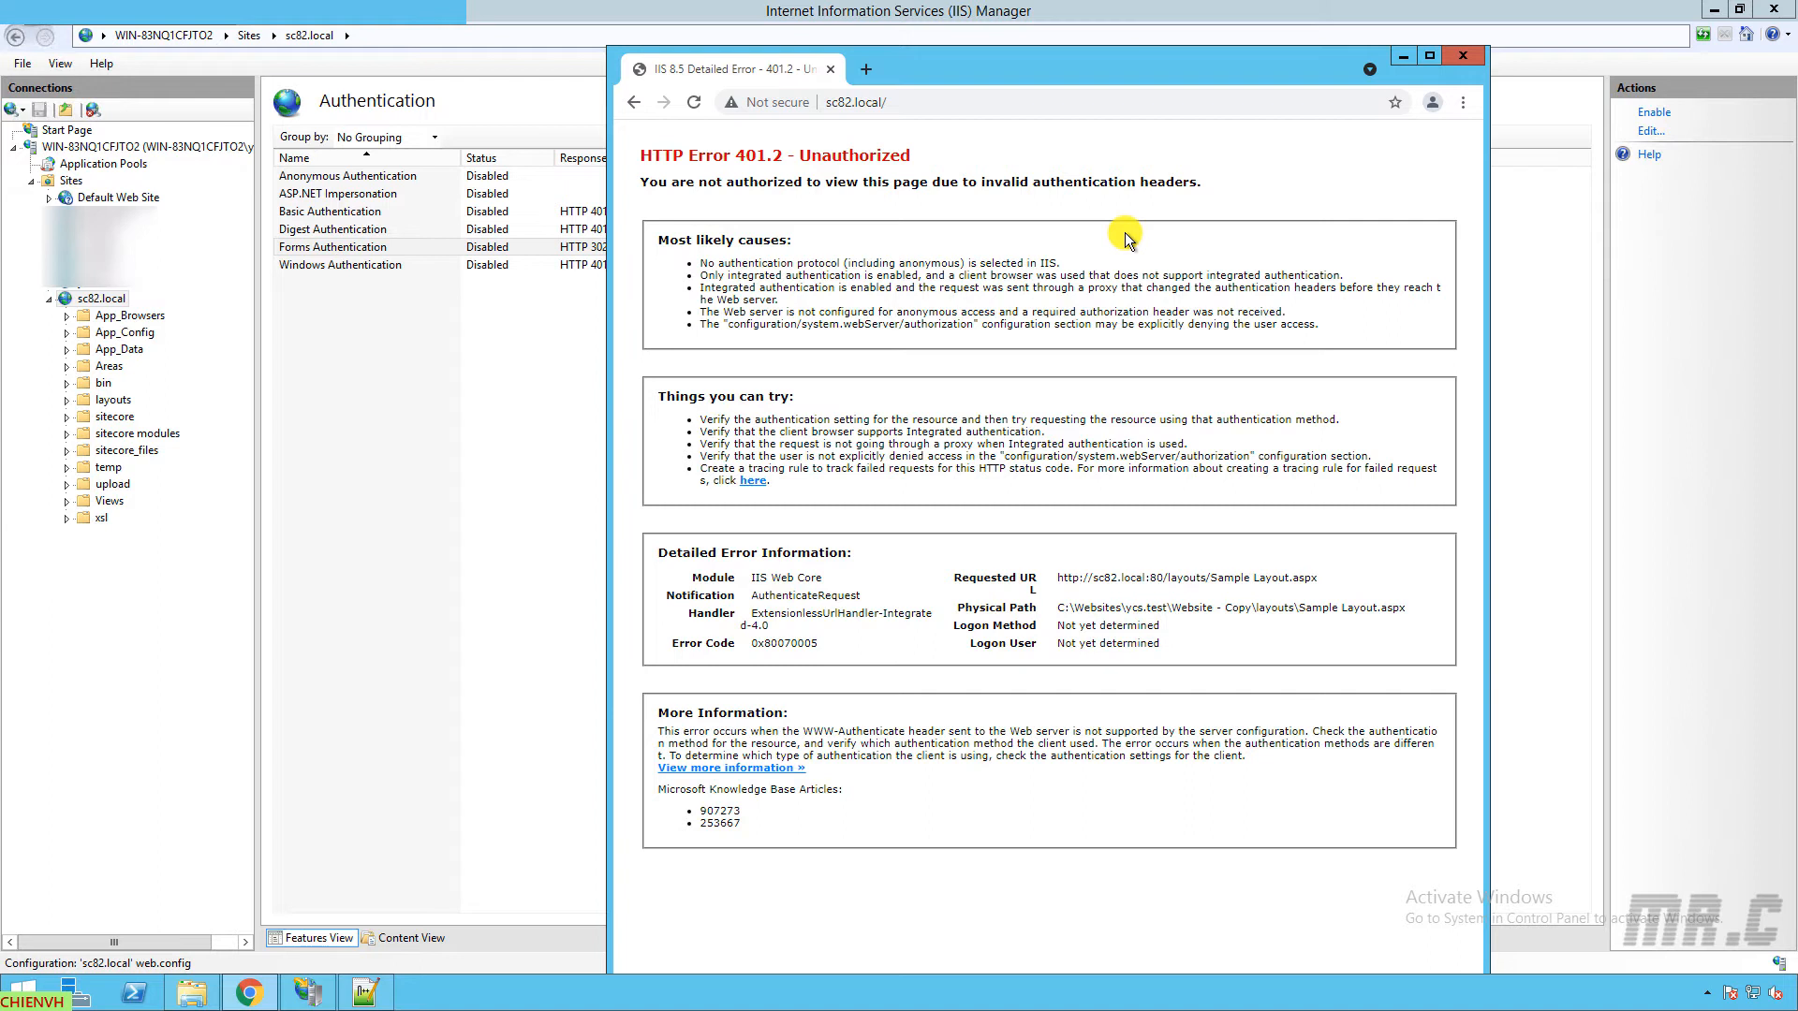
mouse_move(791, 285)
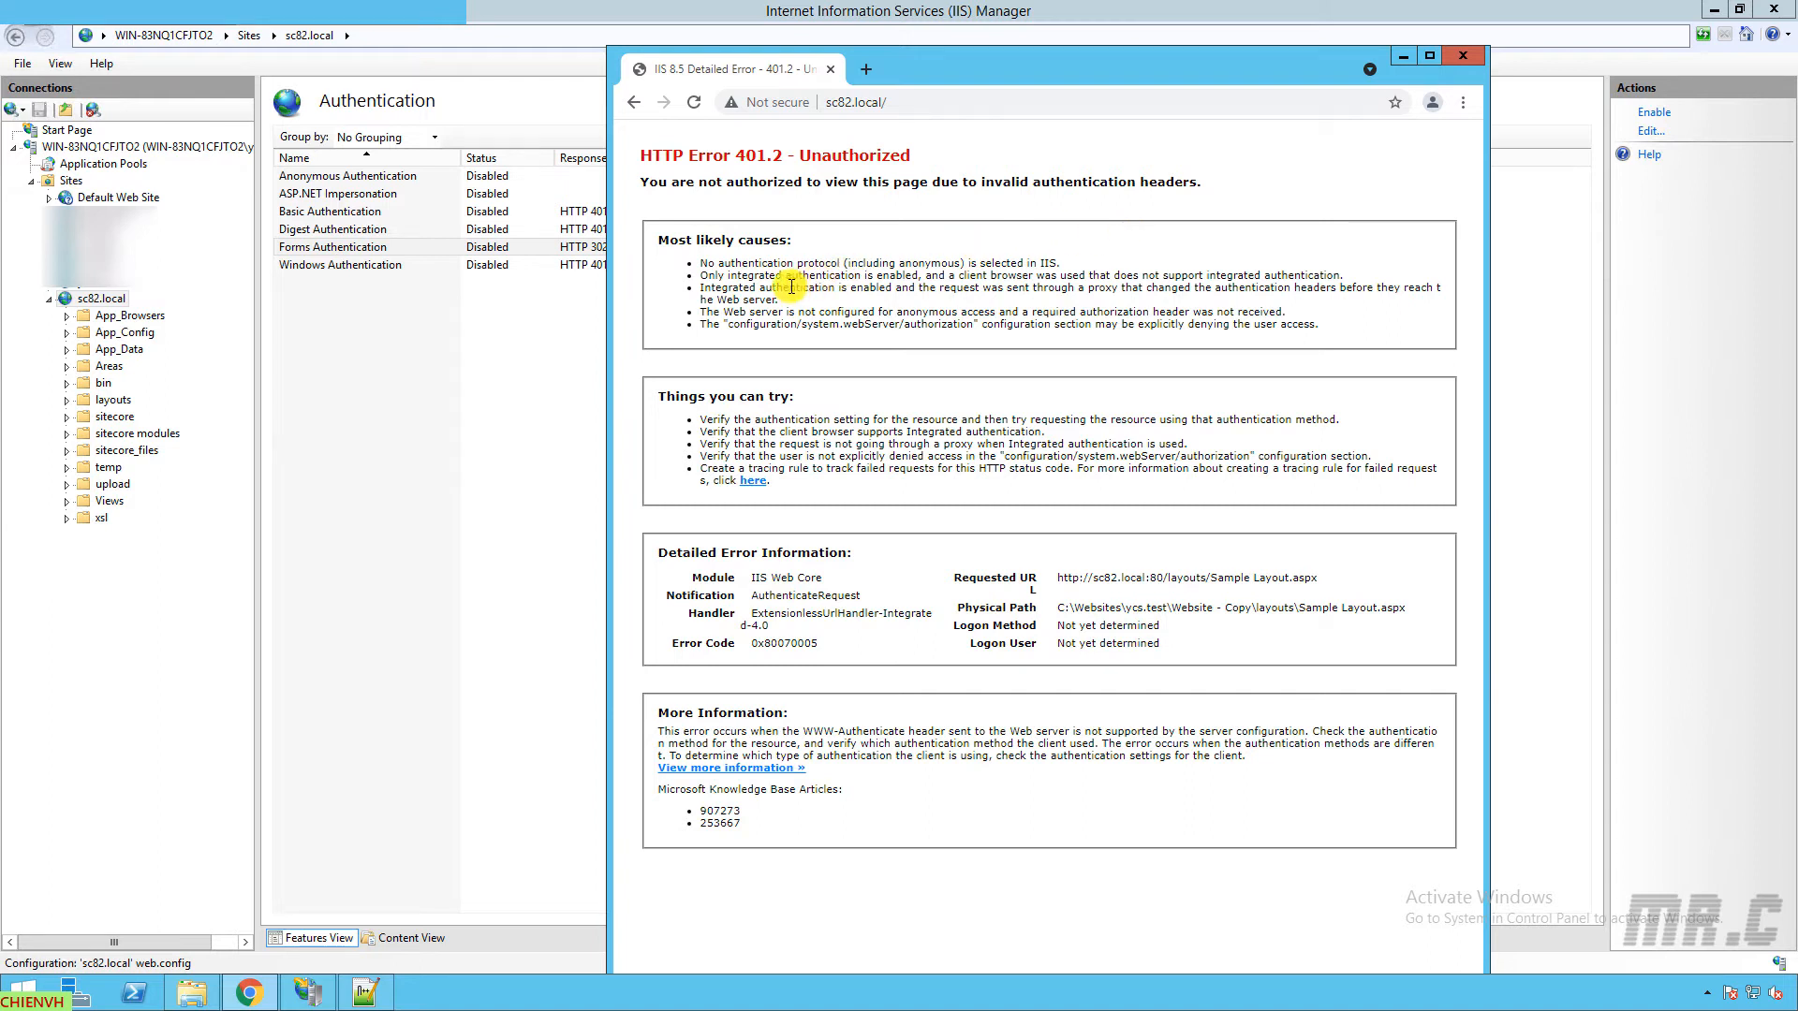
mouse_move(475, 379)
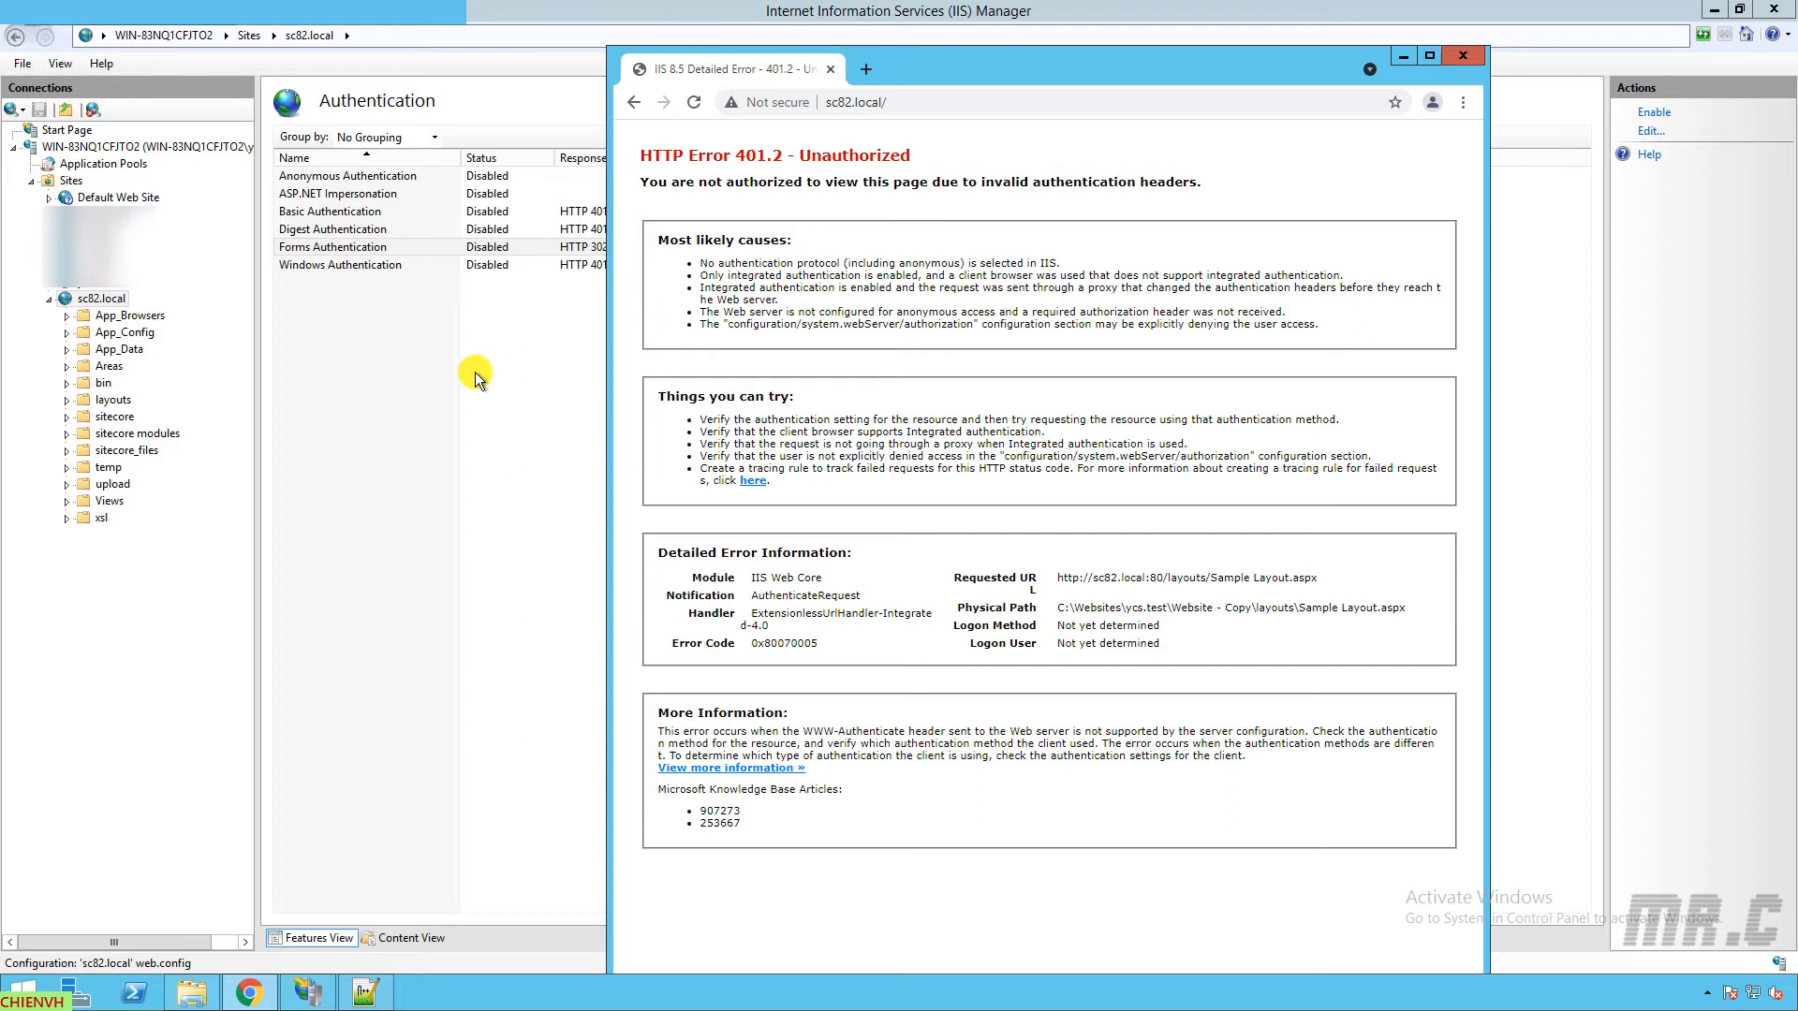
Step: Enable Basic Authentication for sc82.local from its right-click menu
left_click(329, 210)
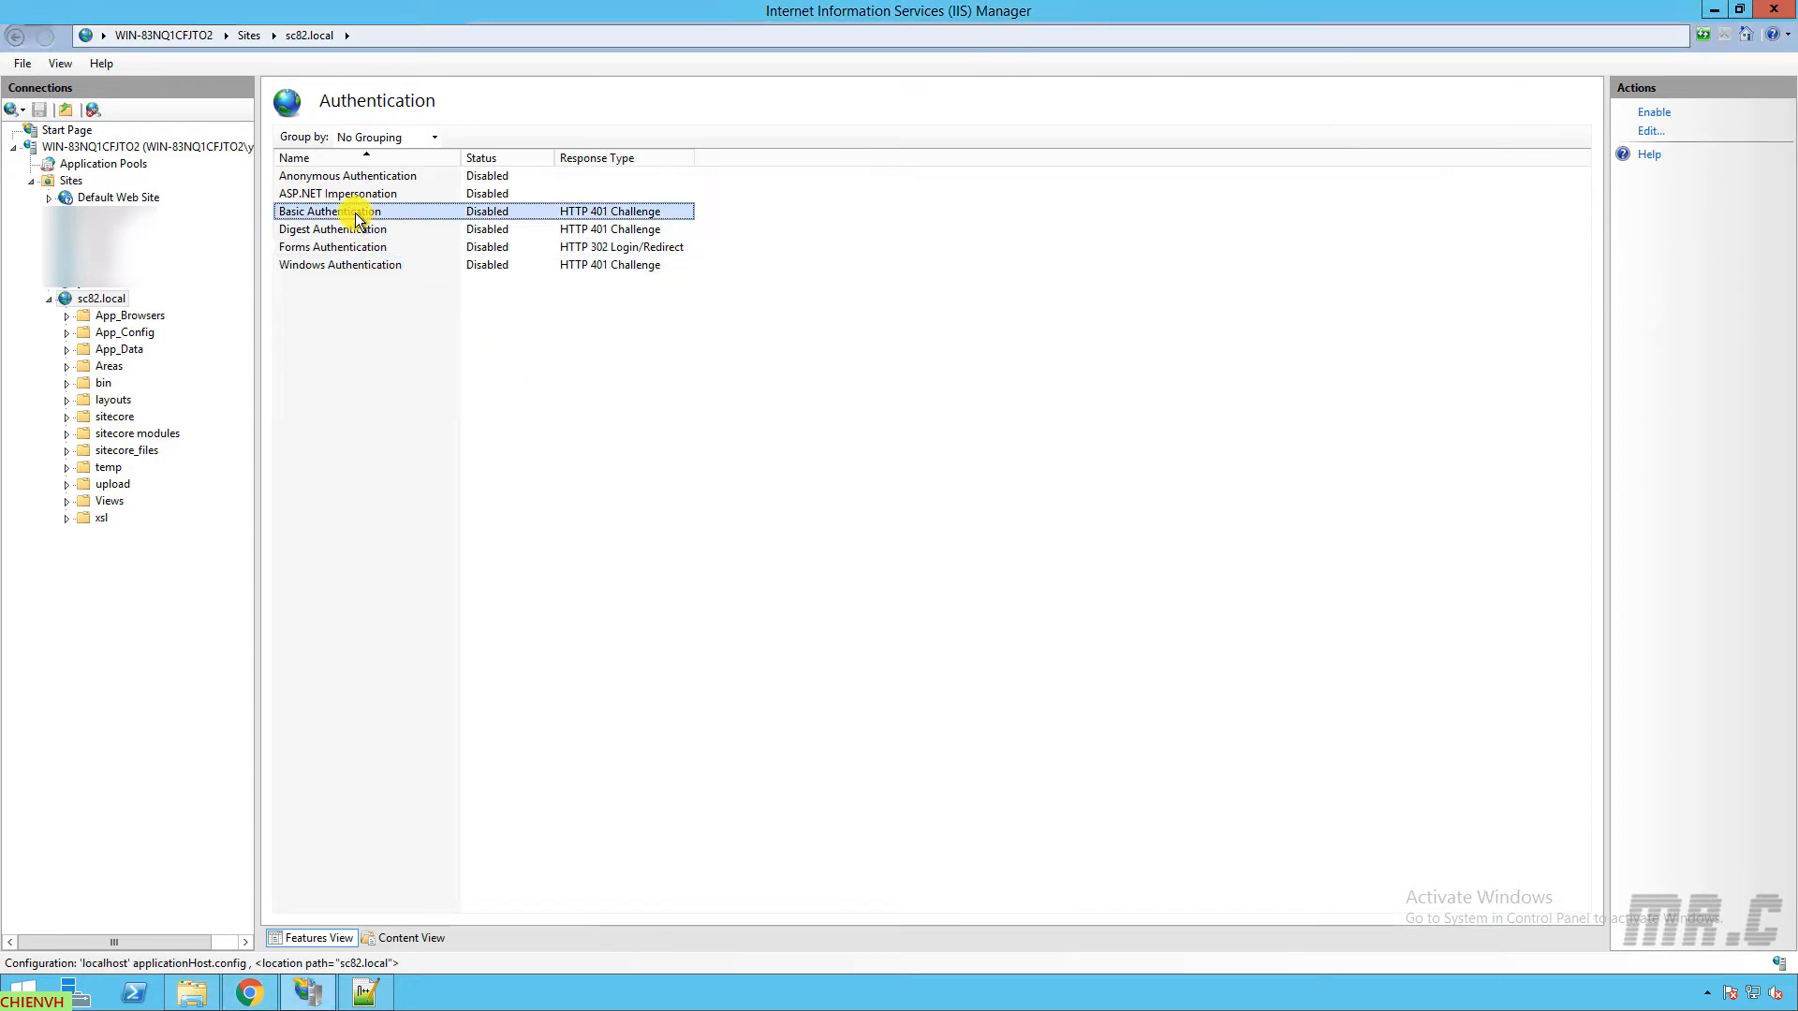
right_click(328, 211)
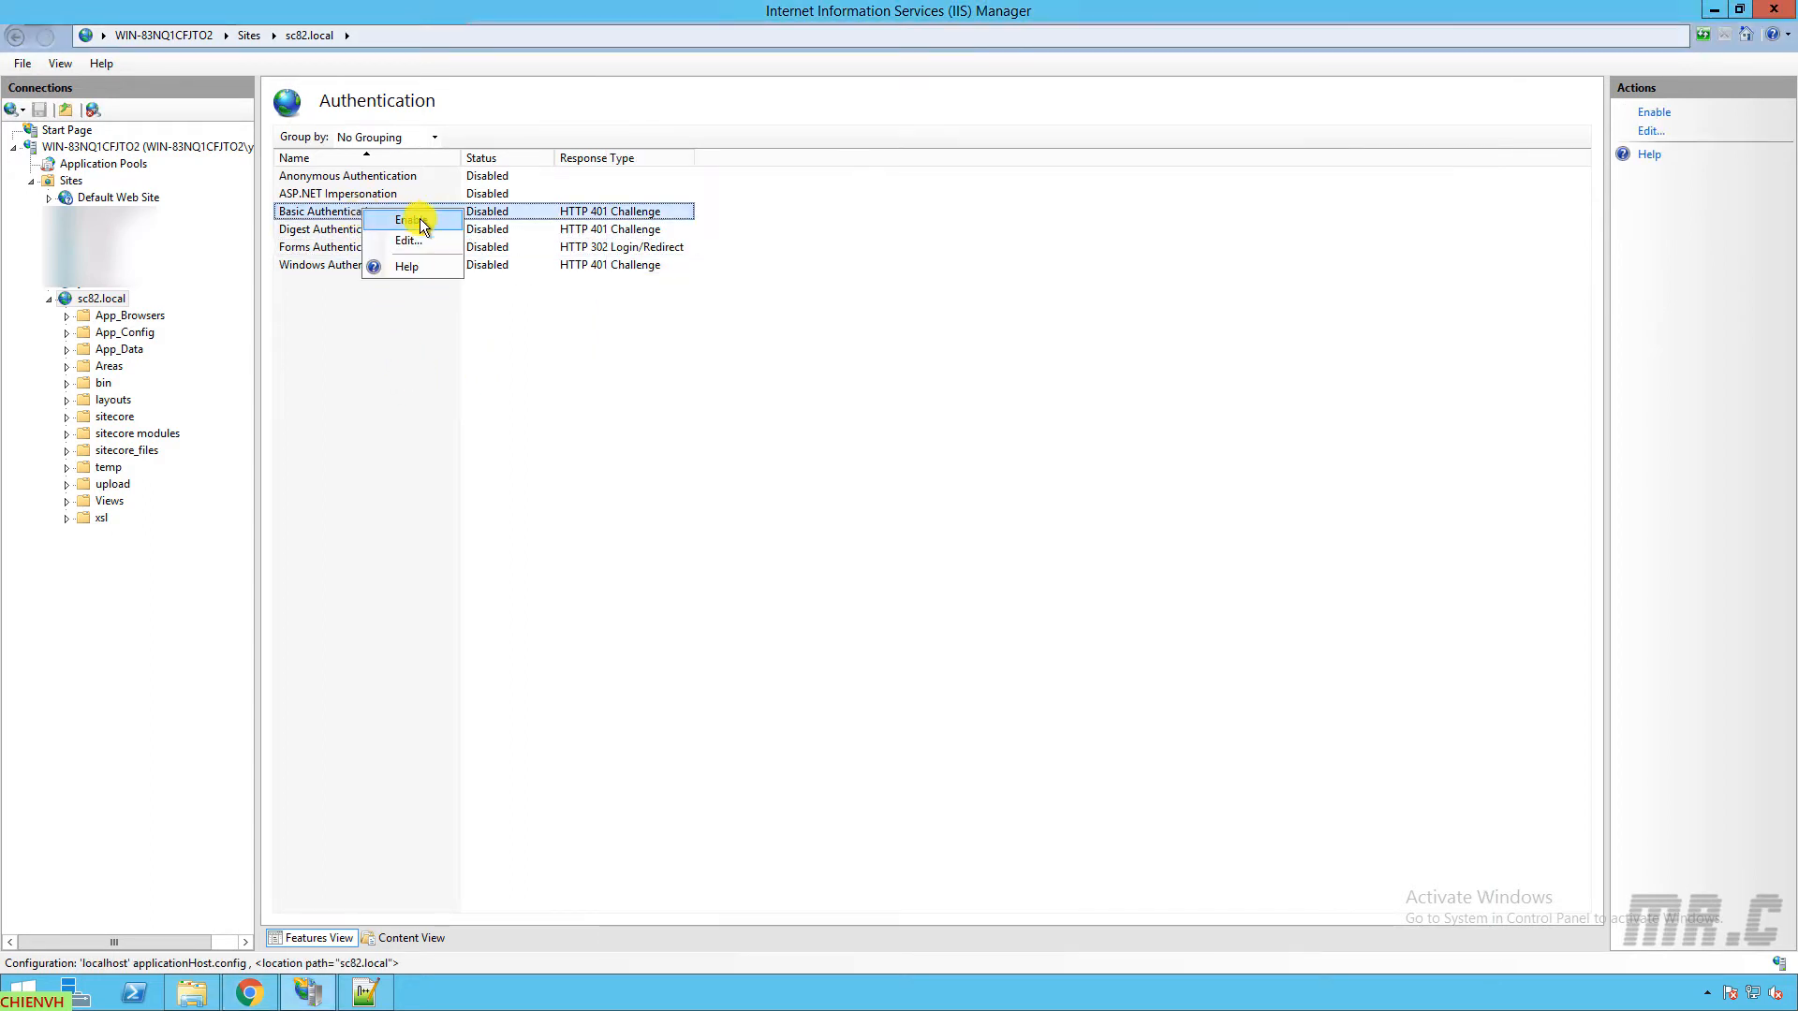
left_click(409, 219)
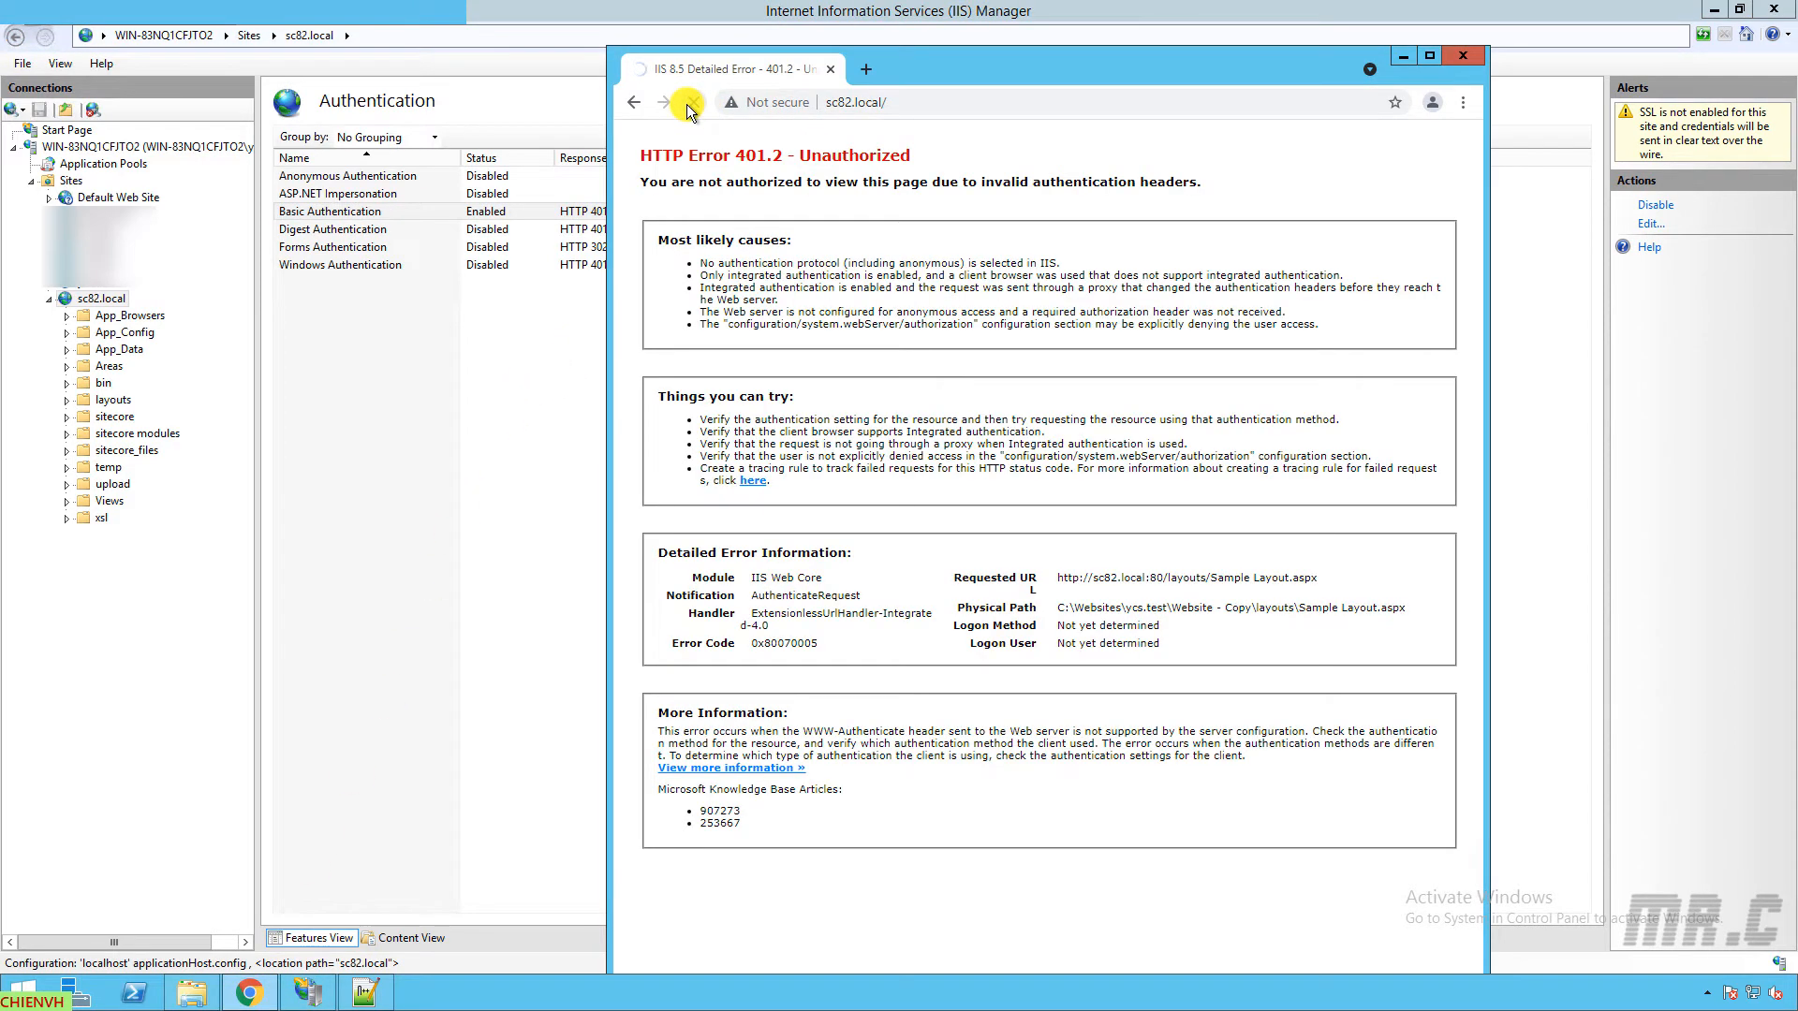
Step: Reload sc82.local to get the Basic Authentication sign-in prompt
left_click(685, 102)
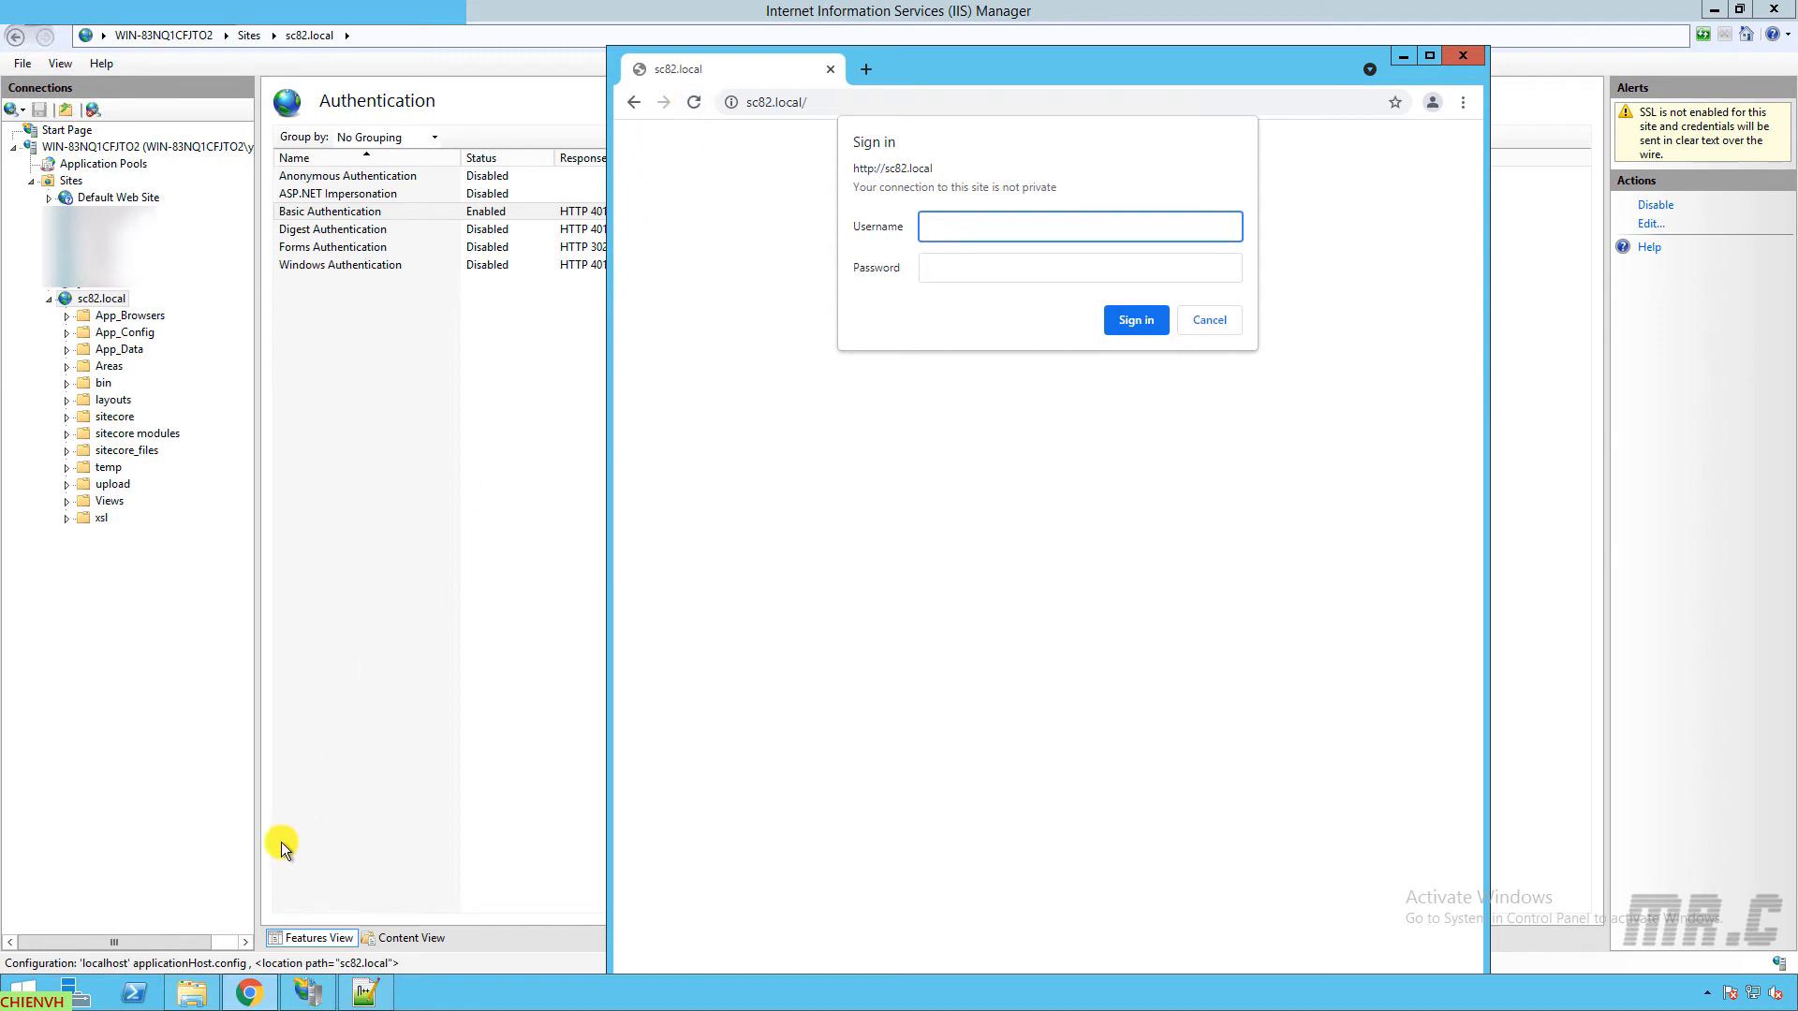
left_click(1078, 226)
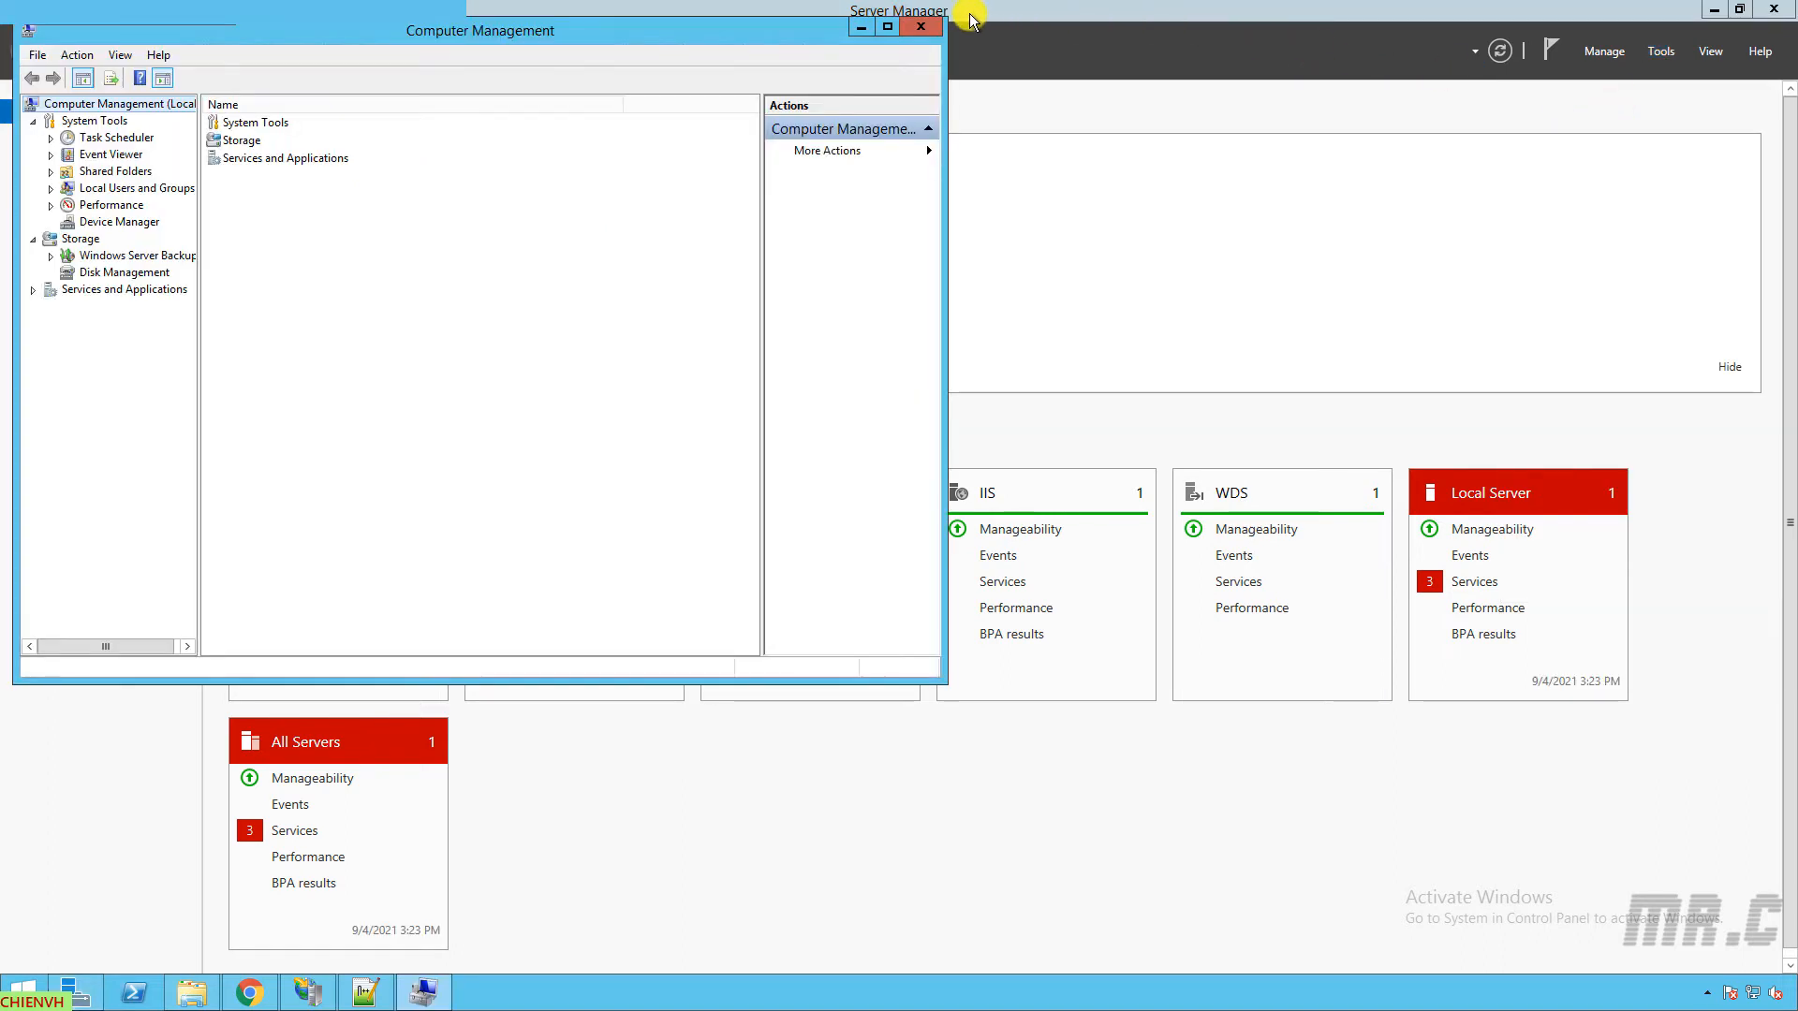
Step: Under Local Users and Groups > Users, create local user 'chien' with a password
left_click(885, 26)
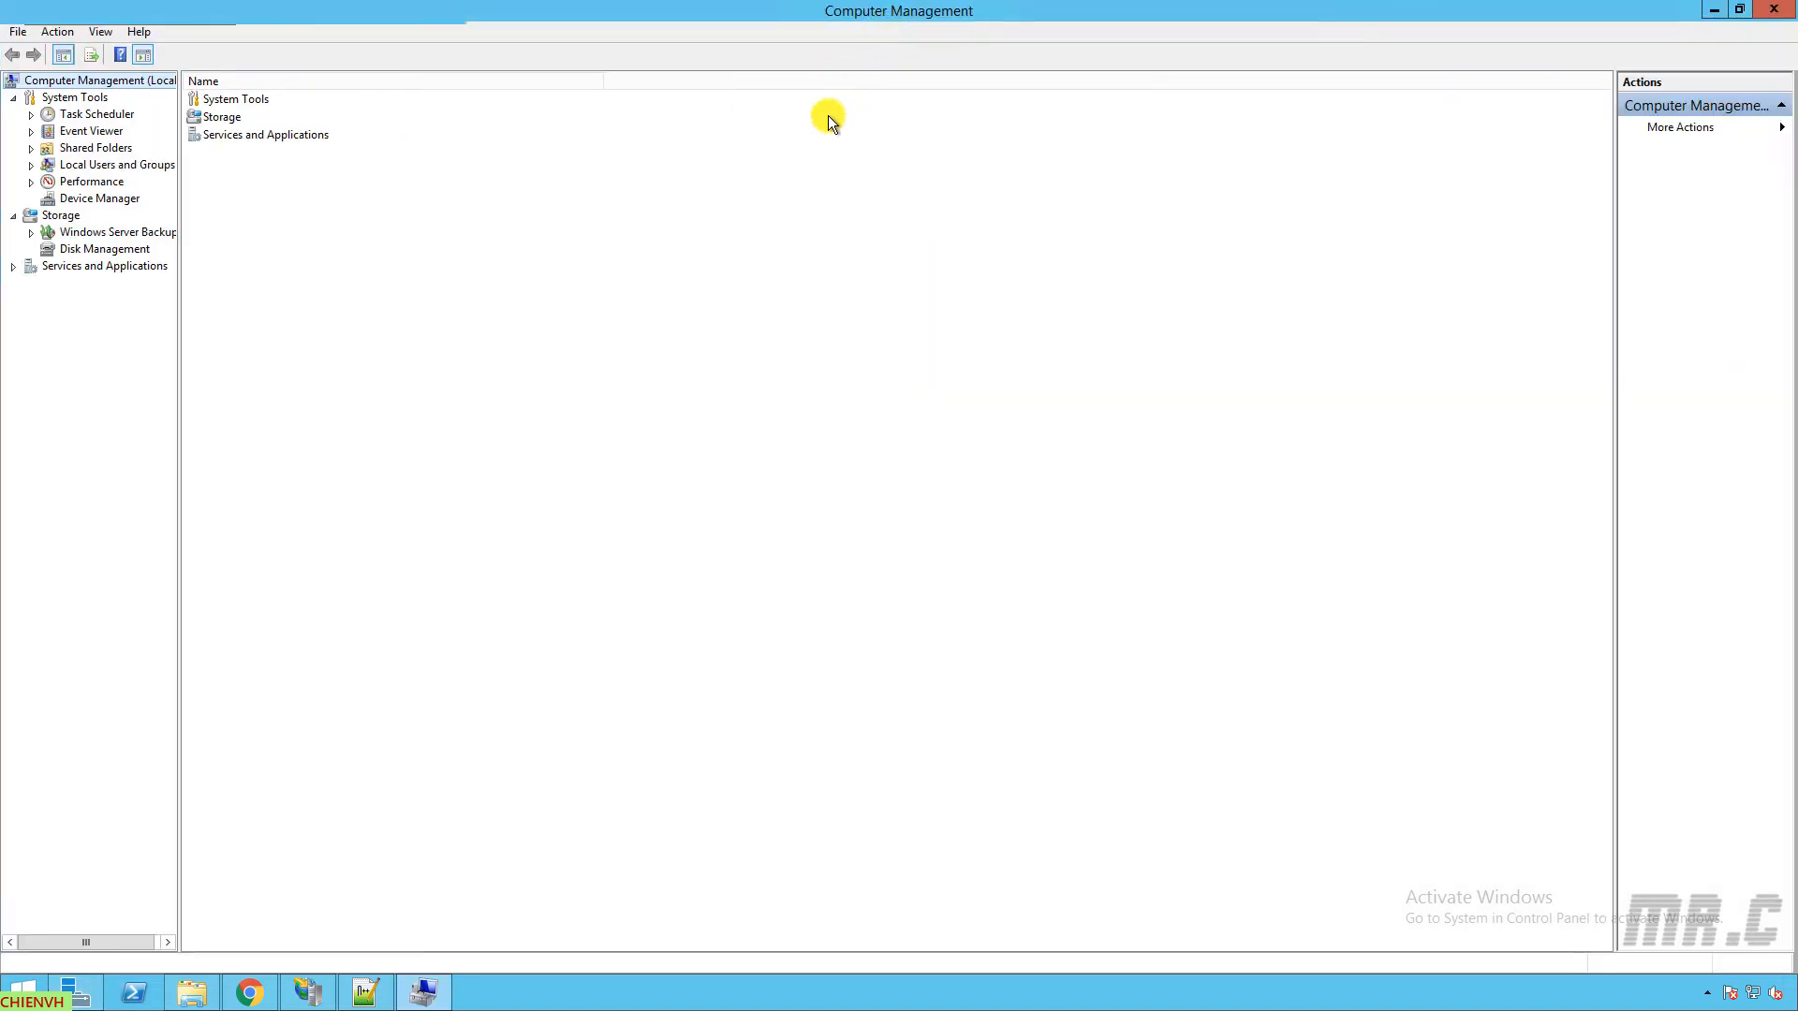
mouse_move(219, 164)
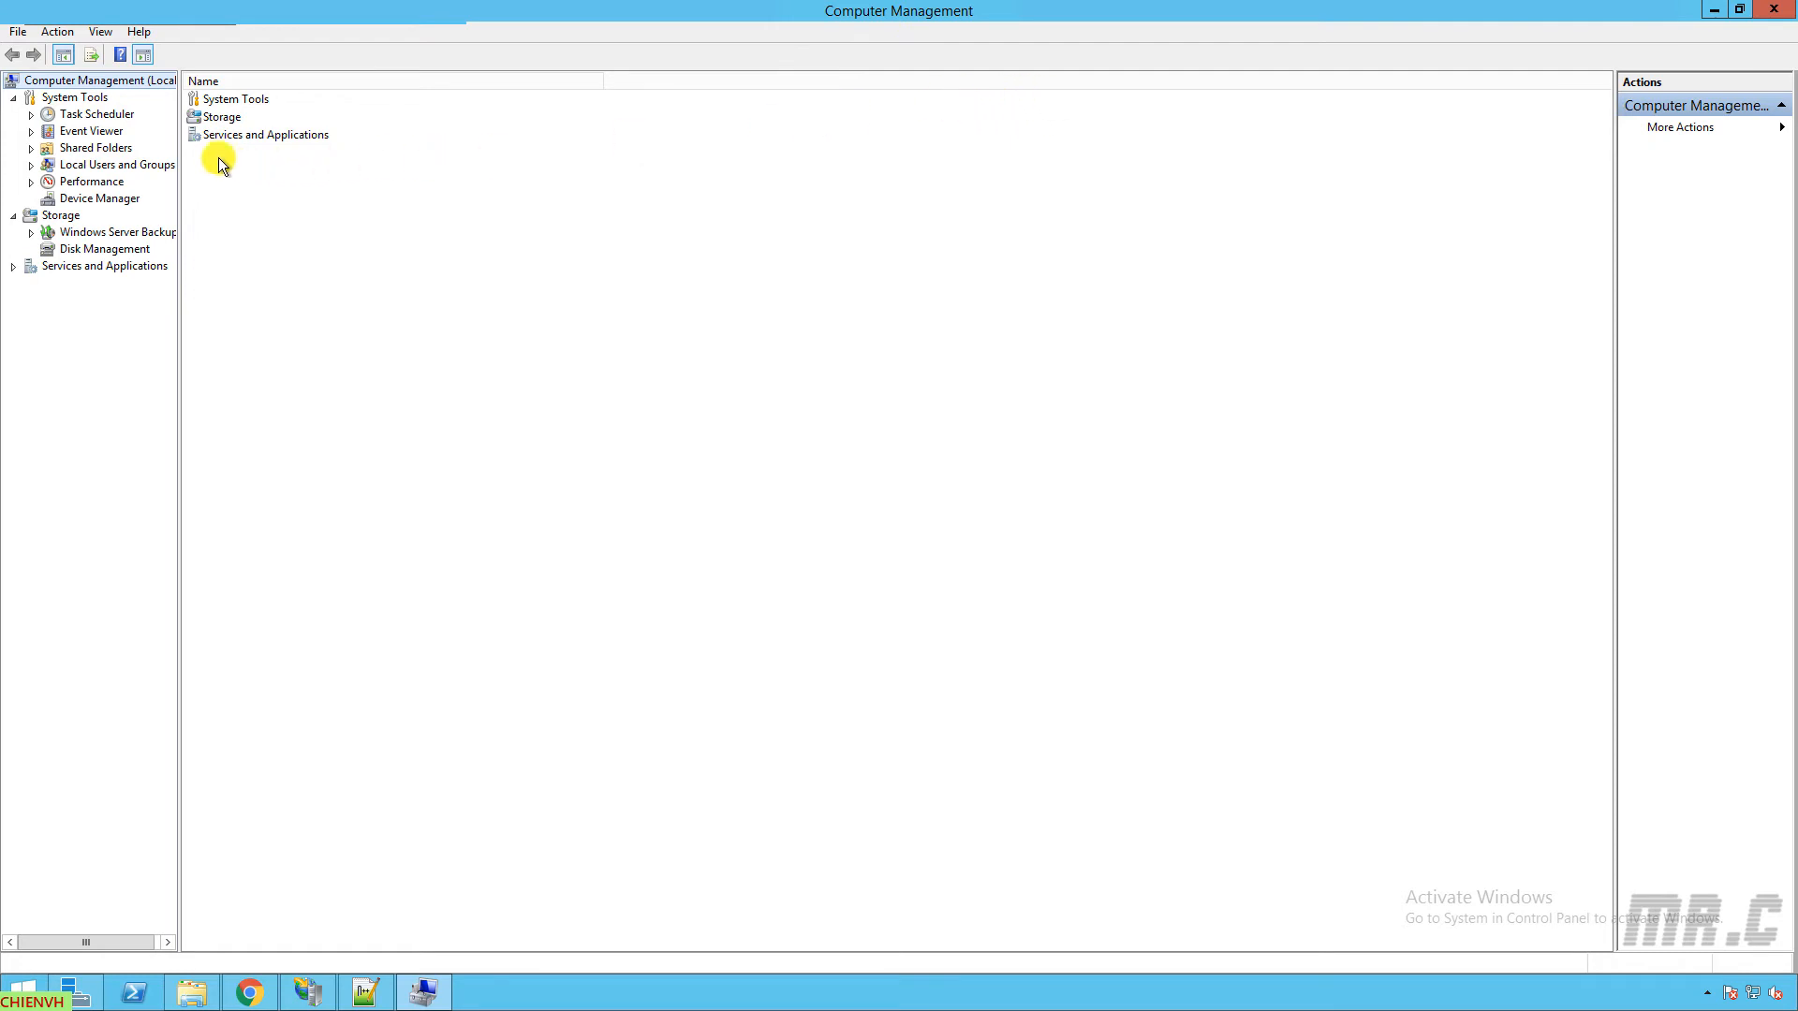
left_click_drag(178, 459, 292, 459)
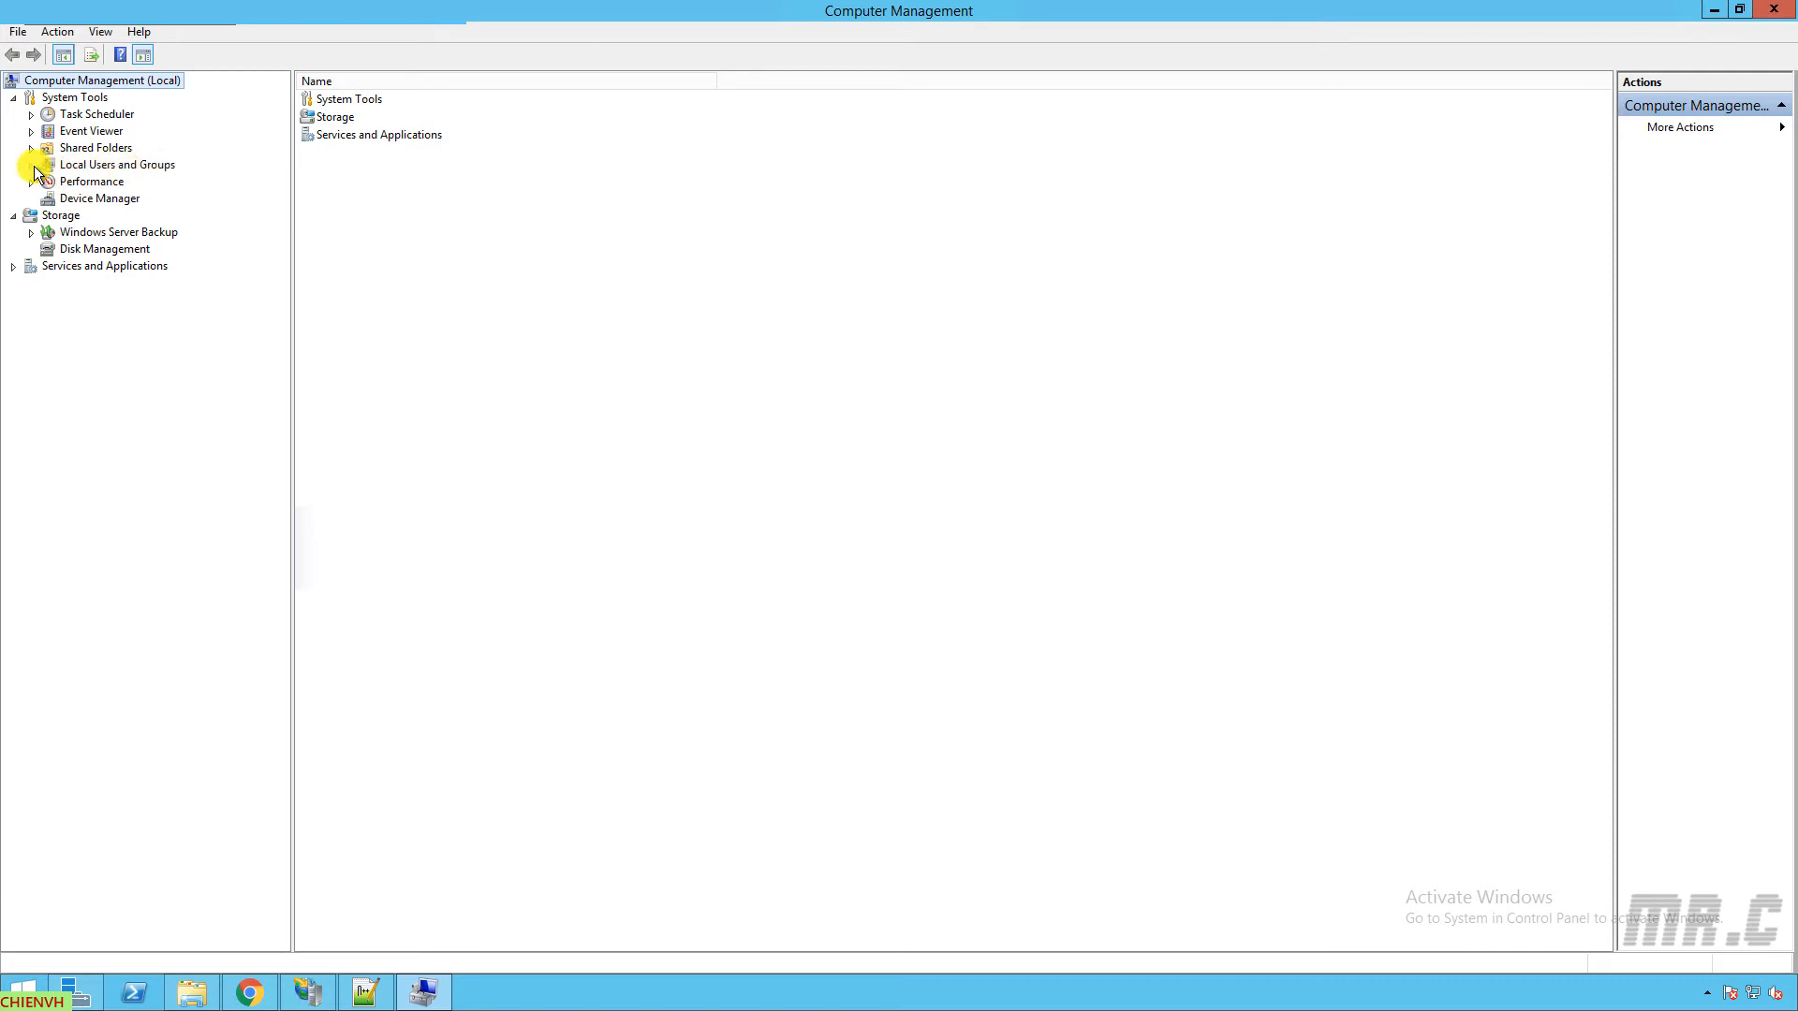
left_click(30, 163)
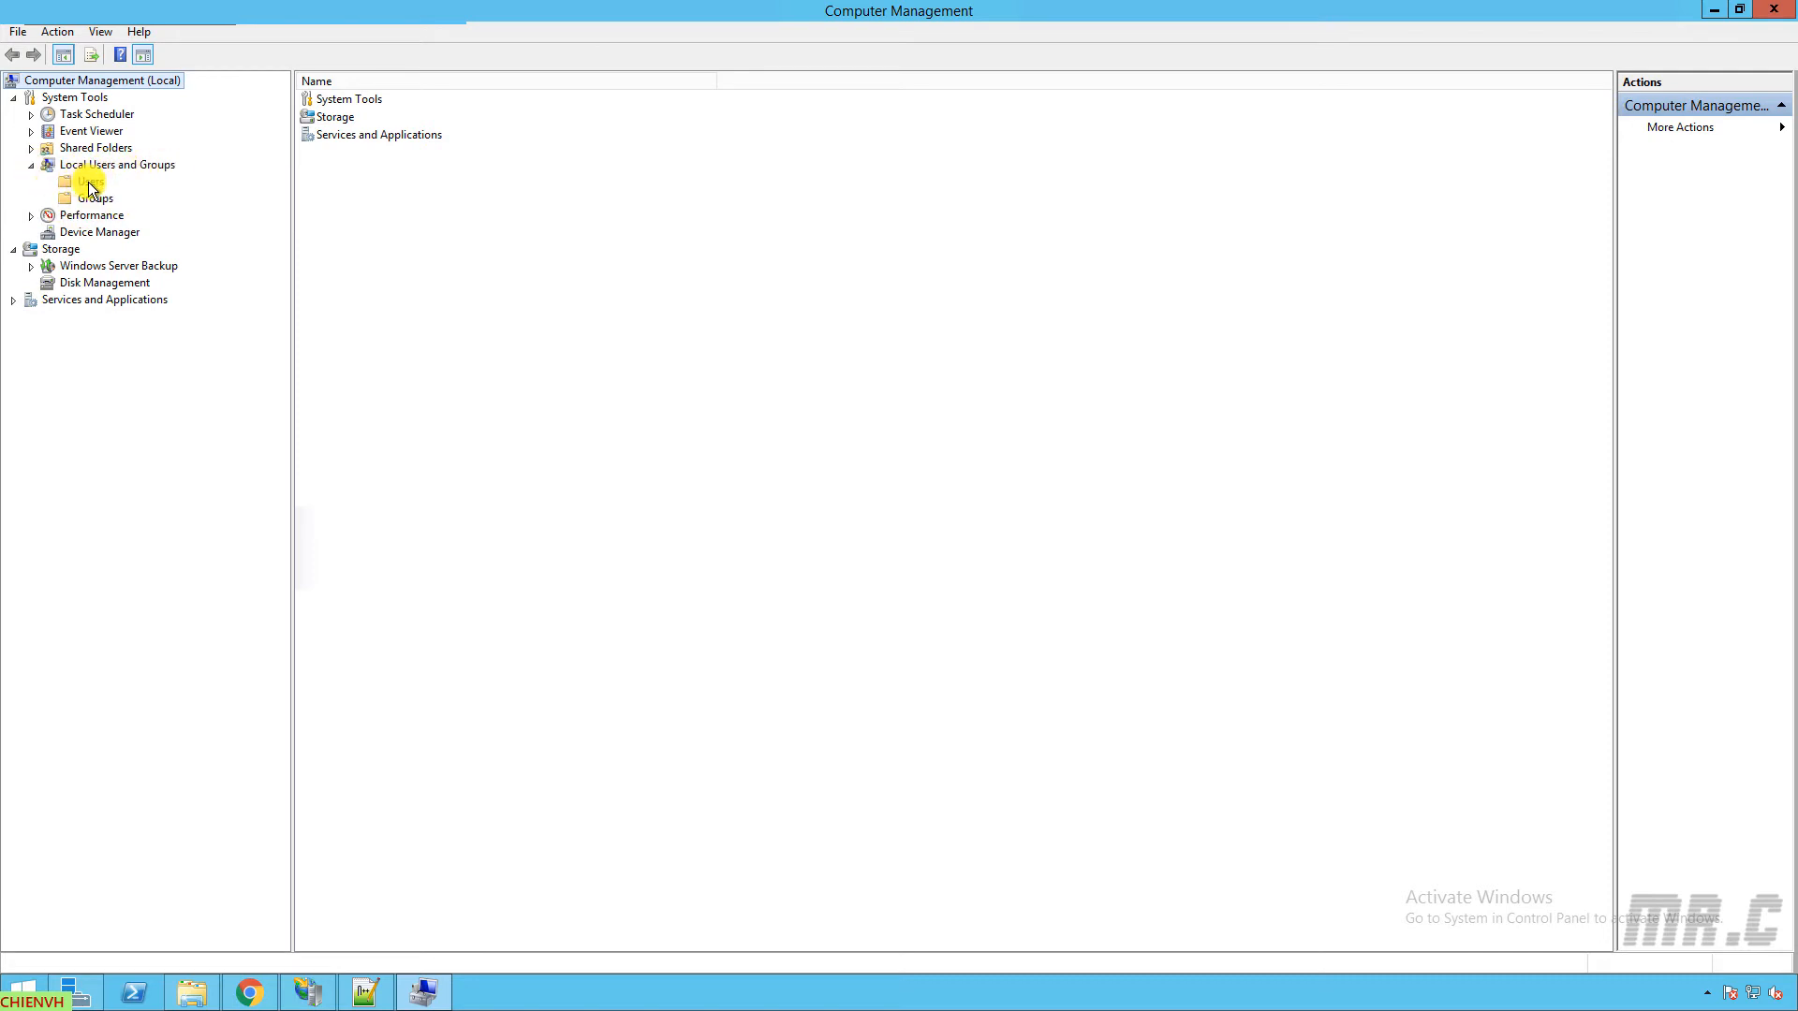
left_click(90, 180)
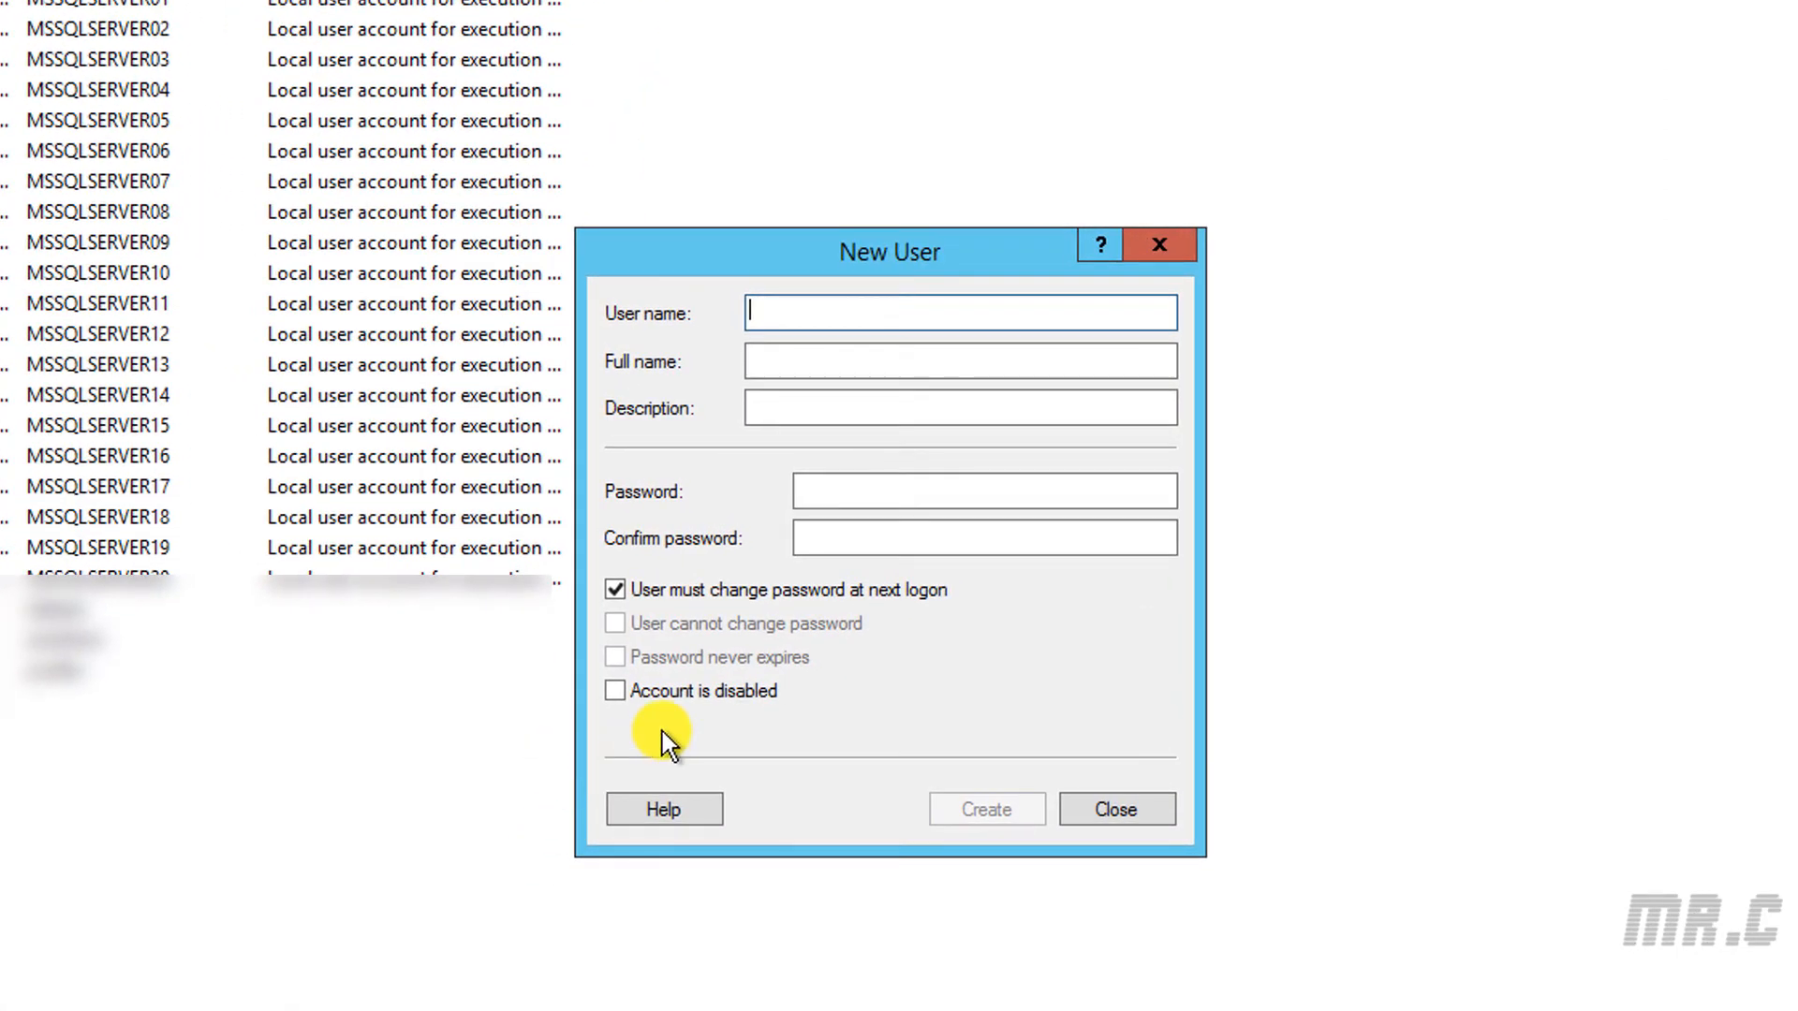
type("chien")
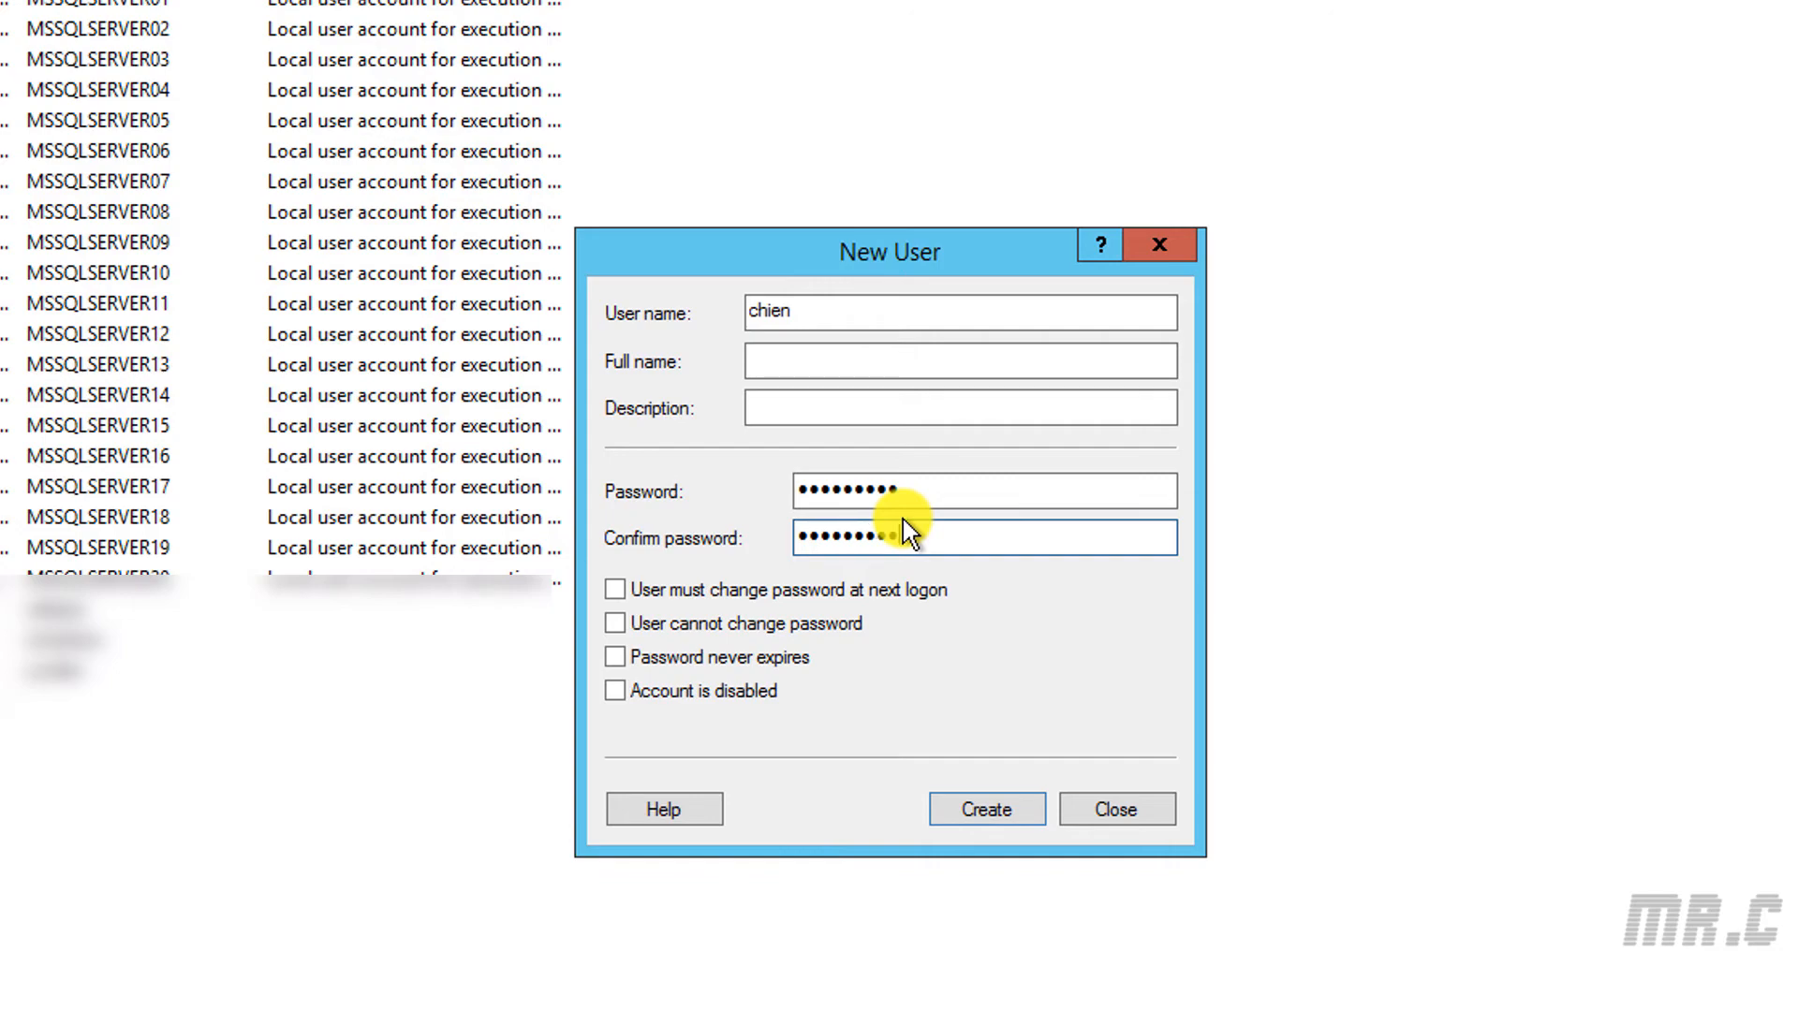
left_click(984, 808)
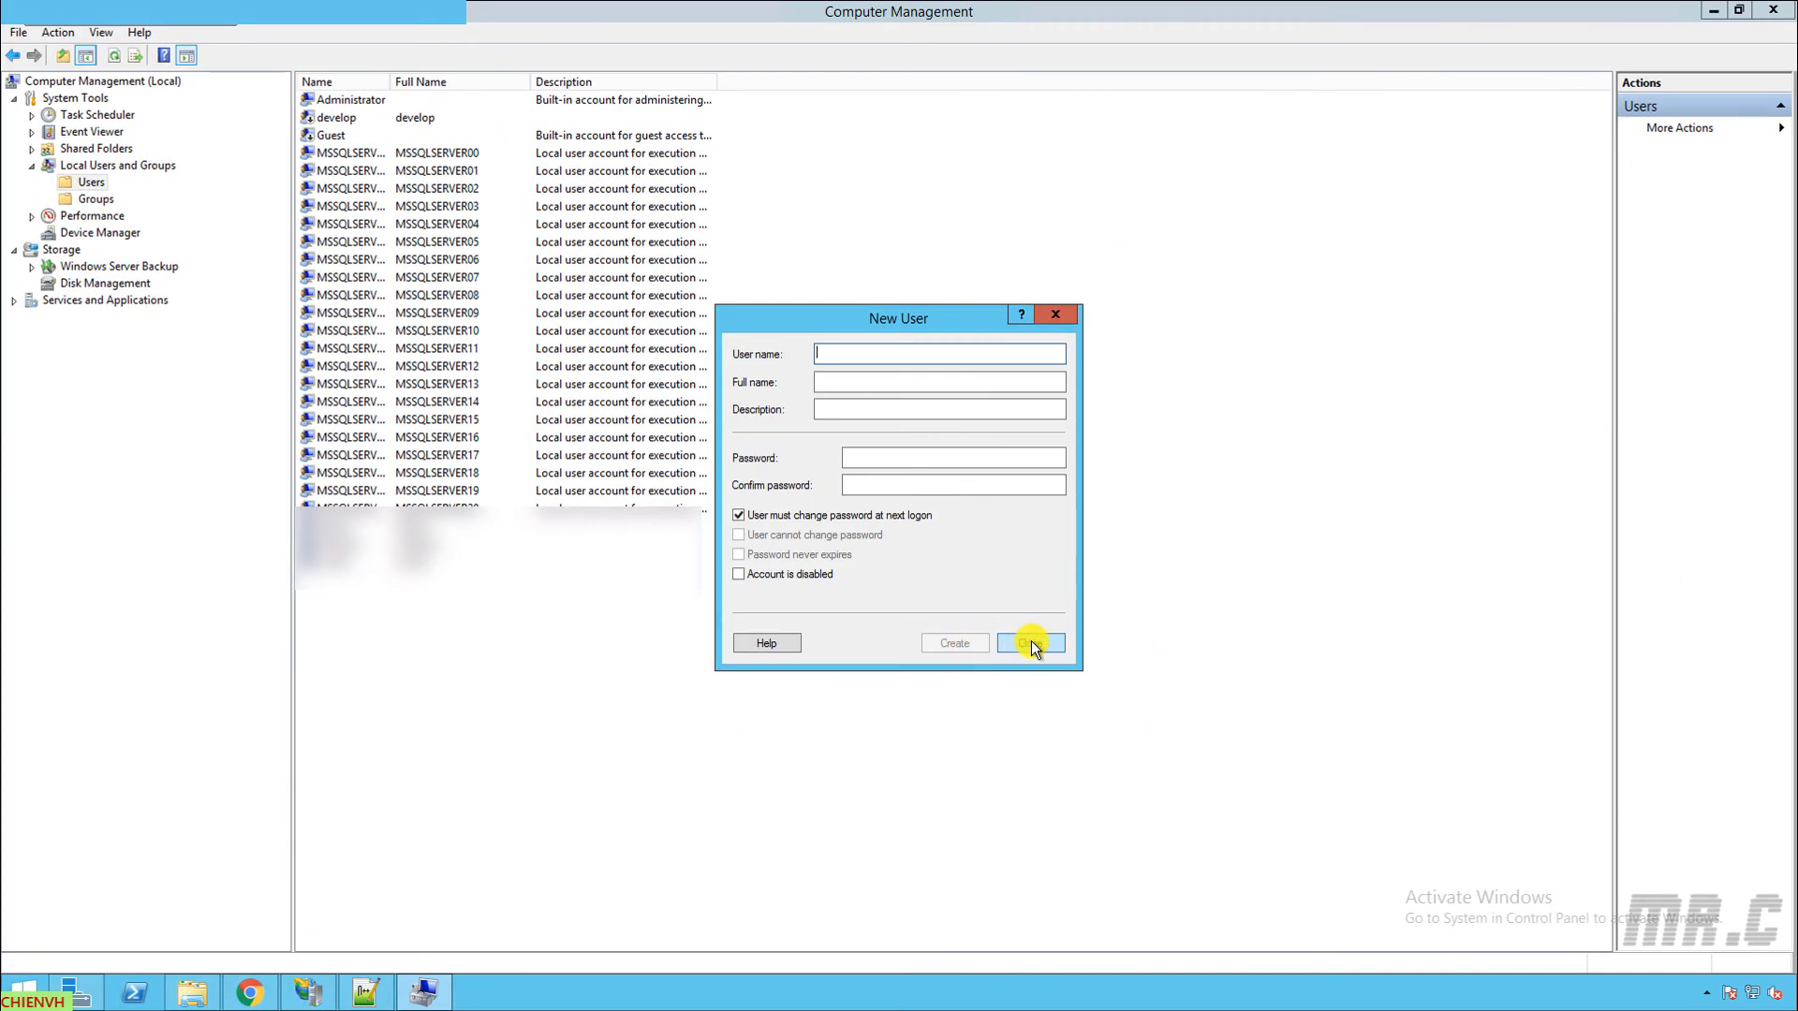
left_click(1027, 642)
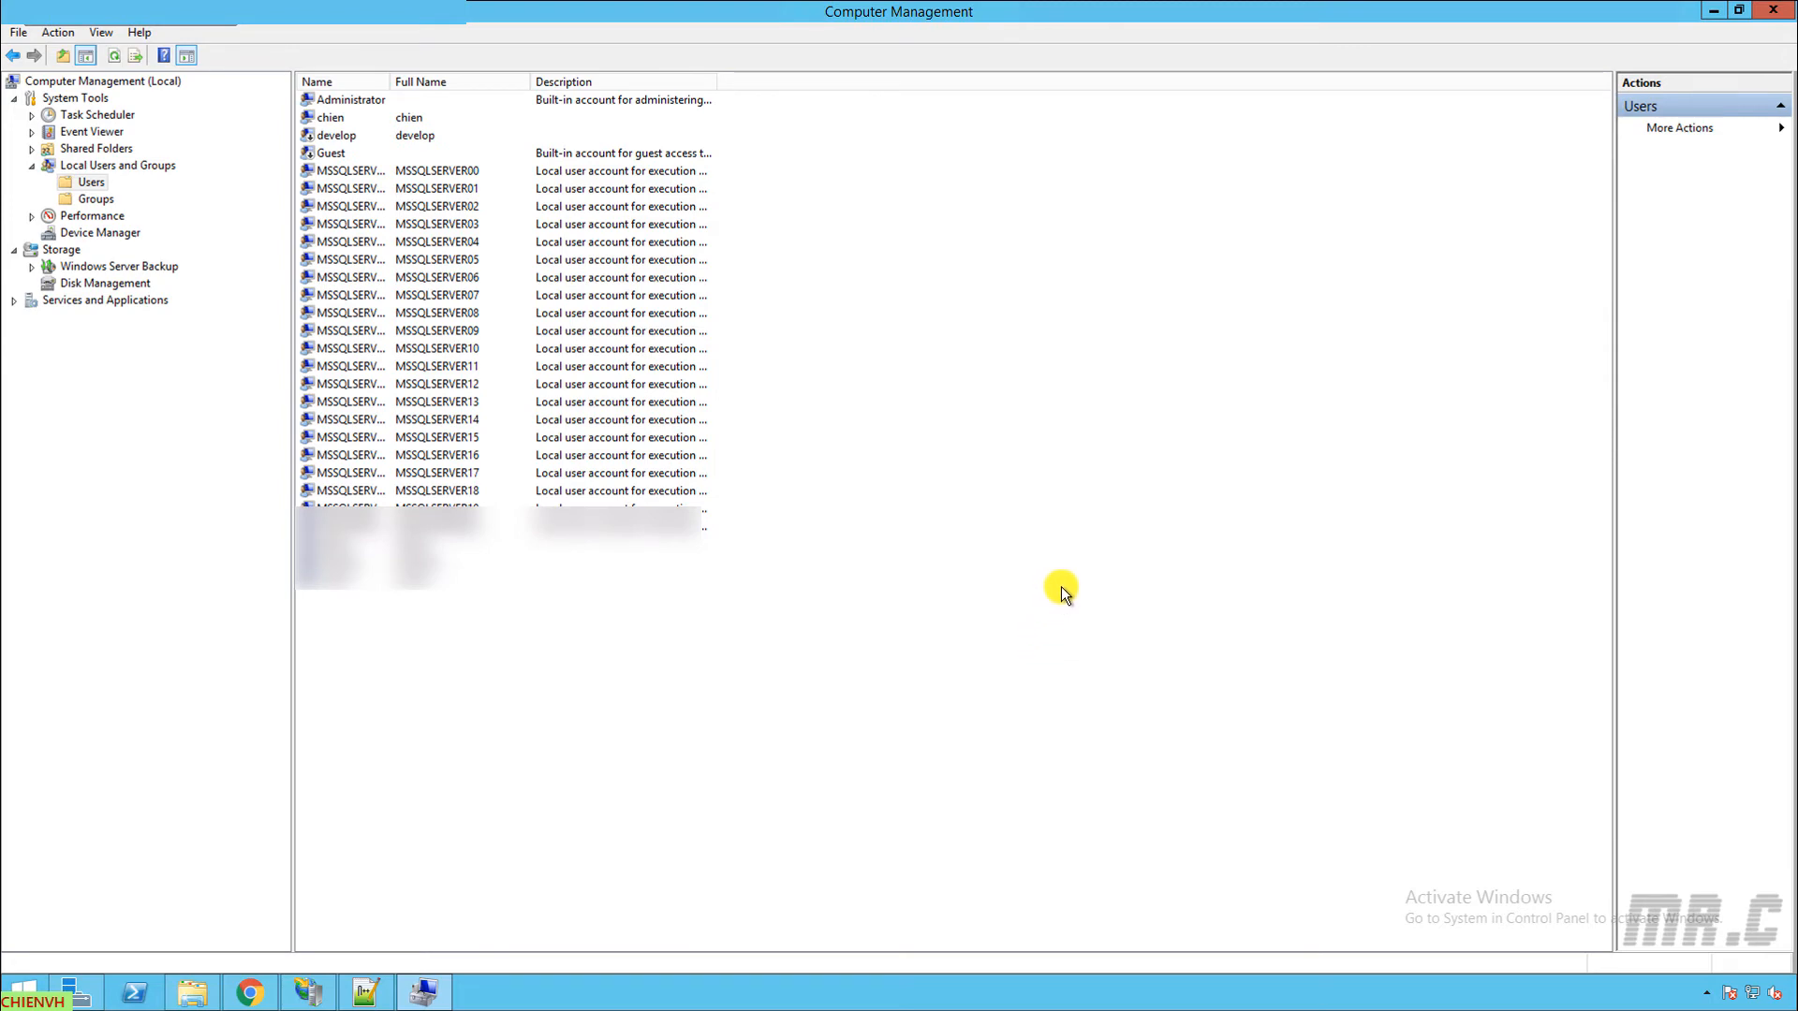
left_click(332, 117)
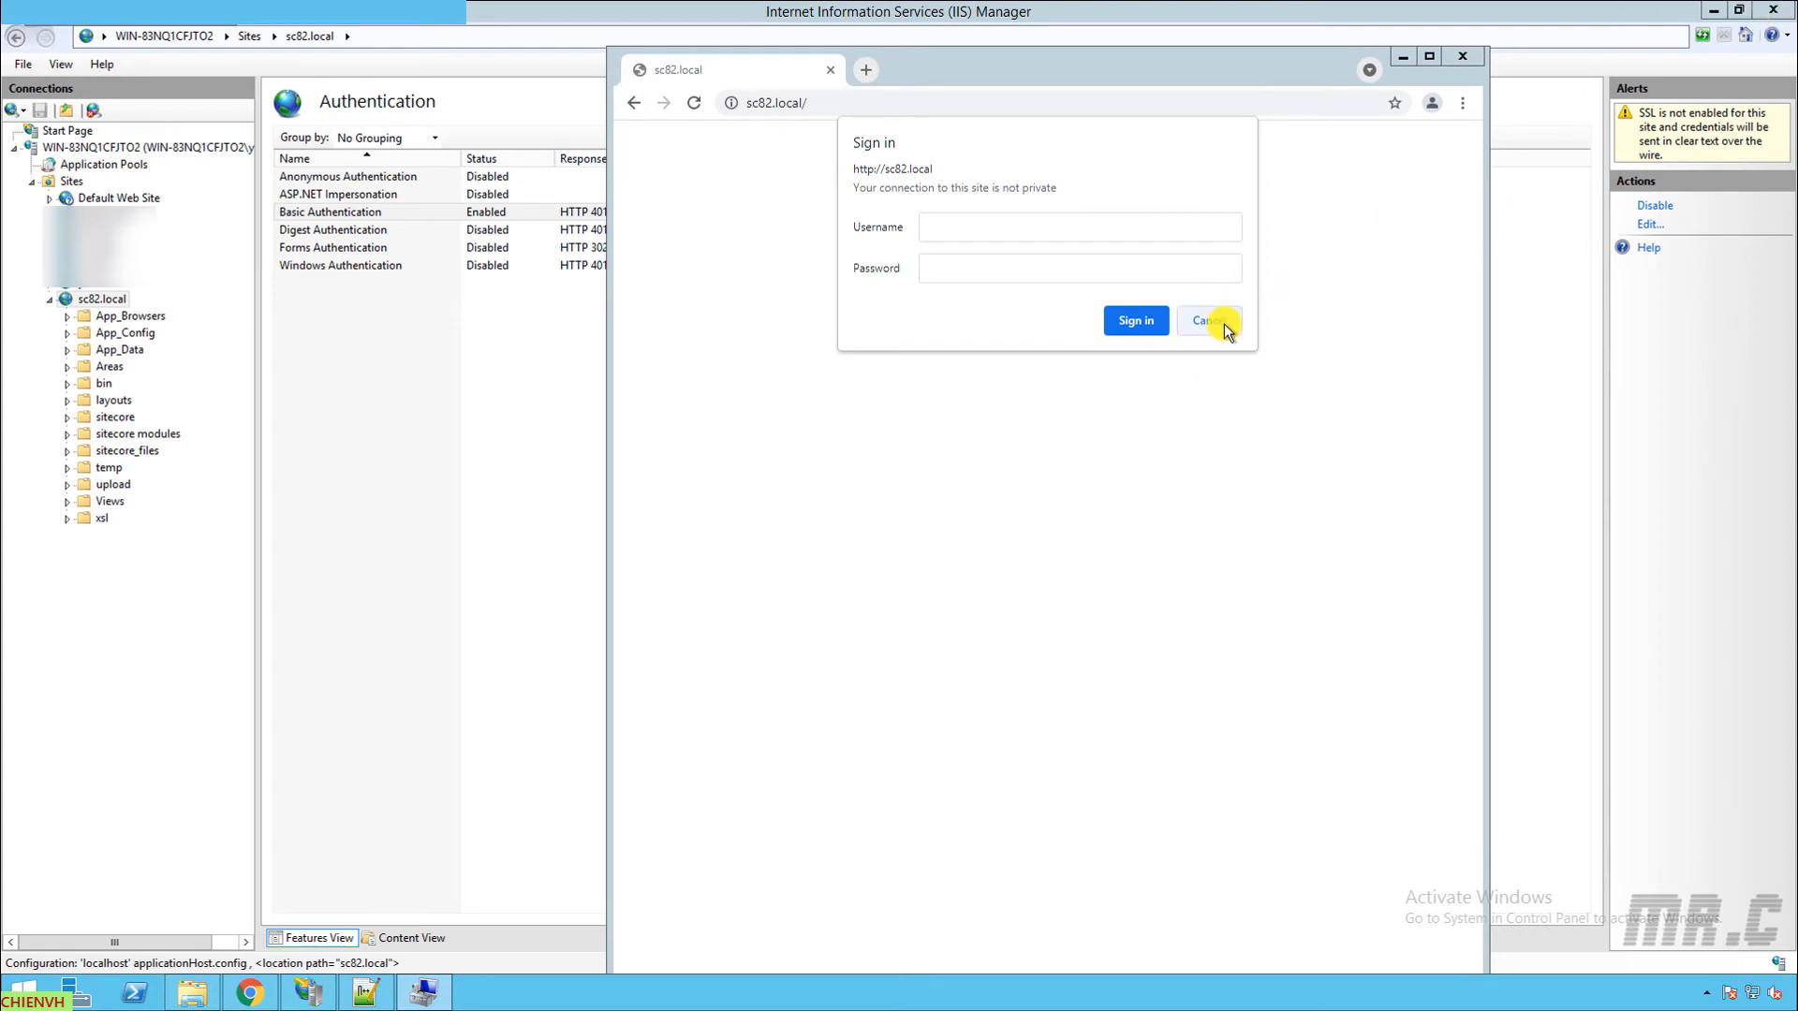
Step: Cancel the old prompt, reload sc82.local and sign in as chien, declining to save the password
left_click(1205, 321)
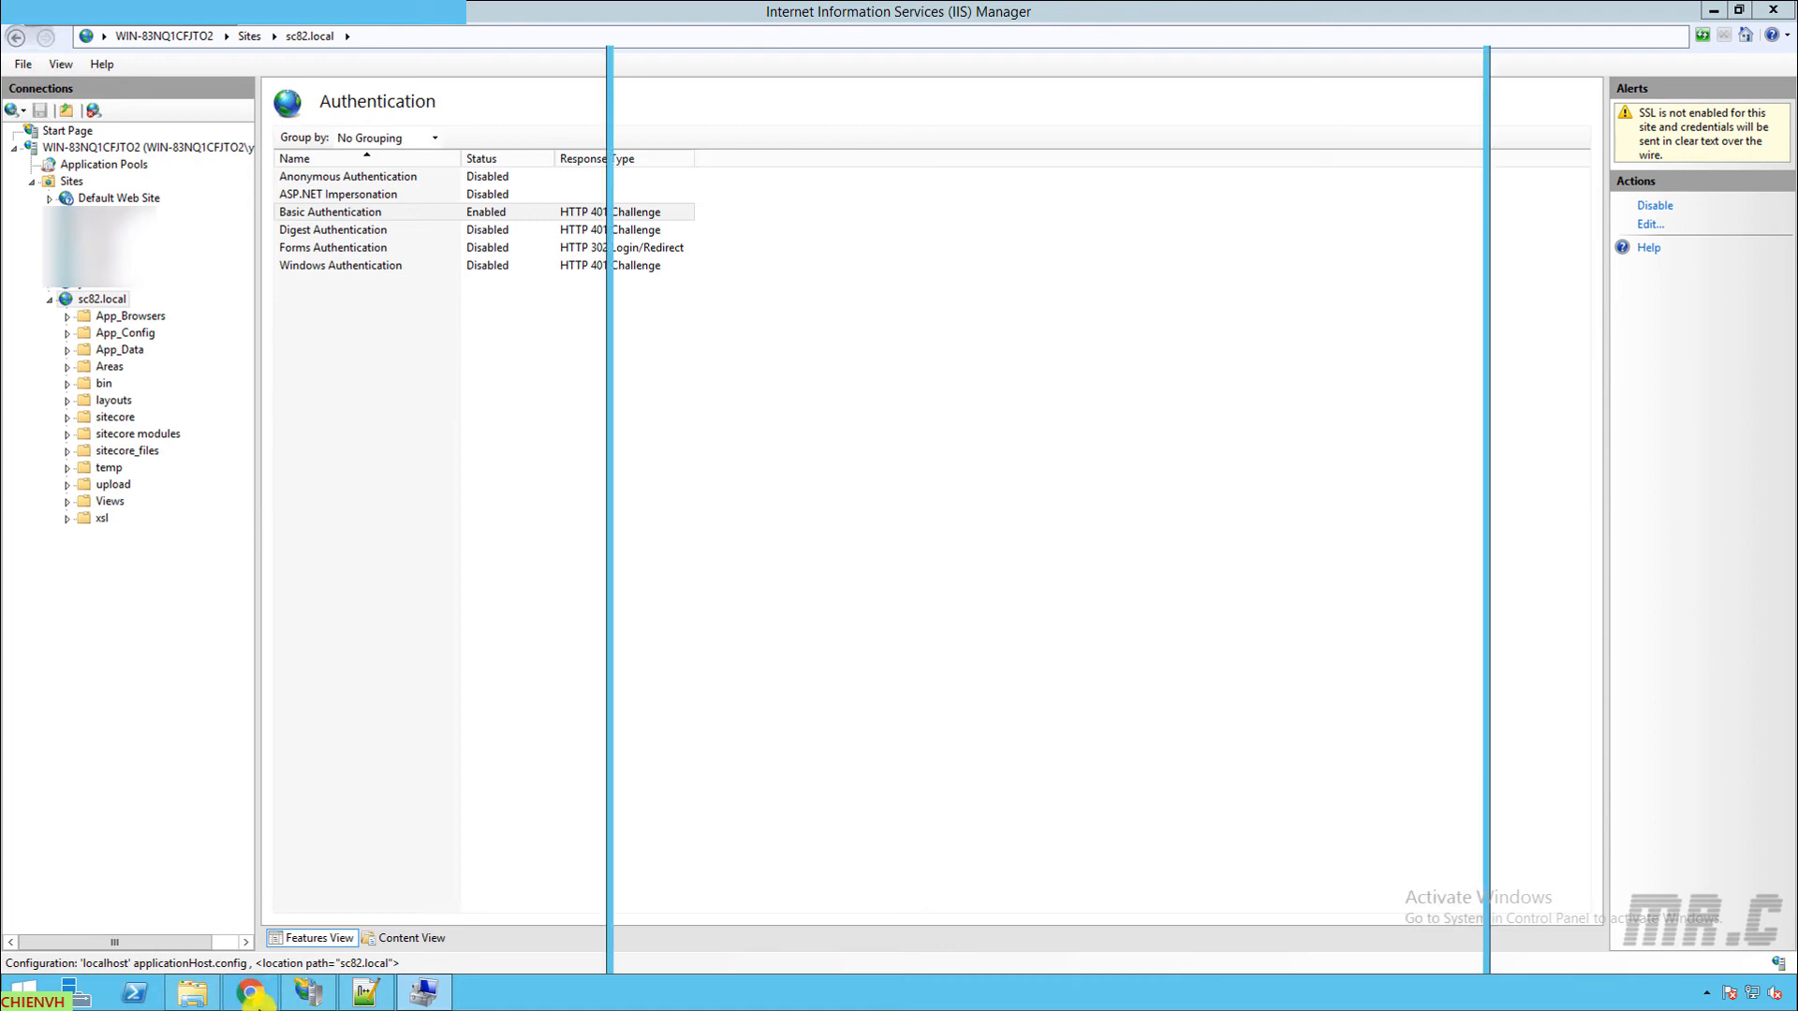
left_click(248, 992)
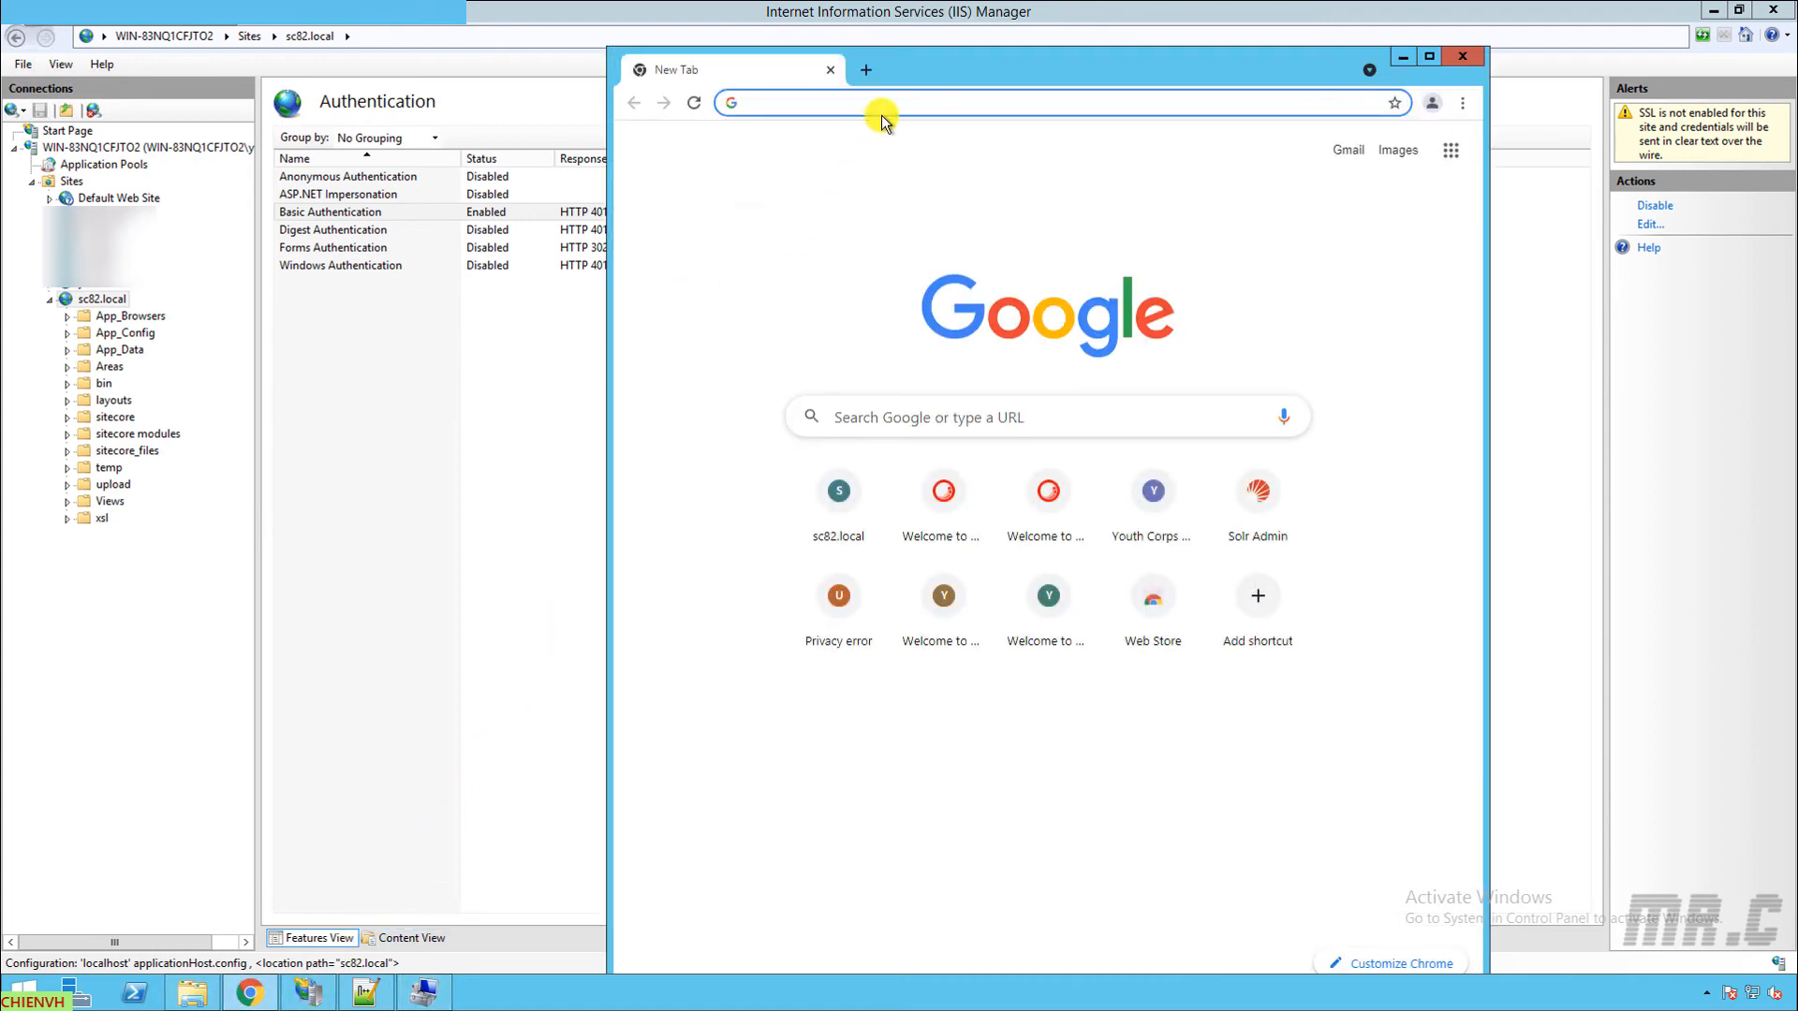
type("sc82.local/")
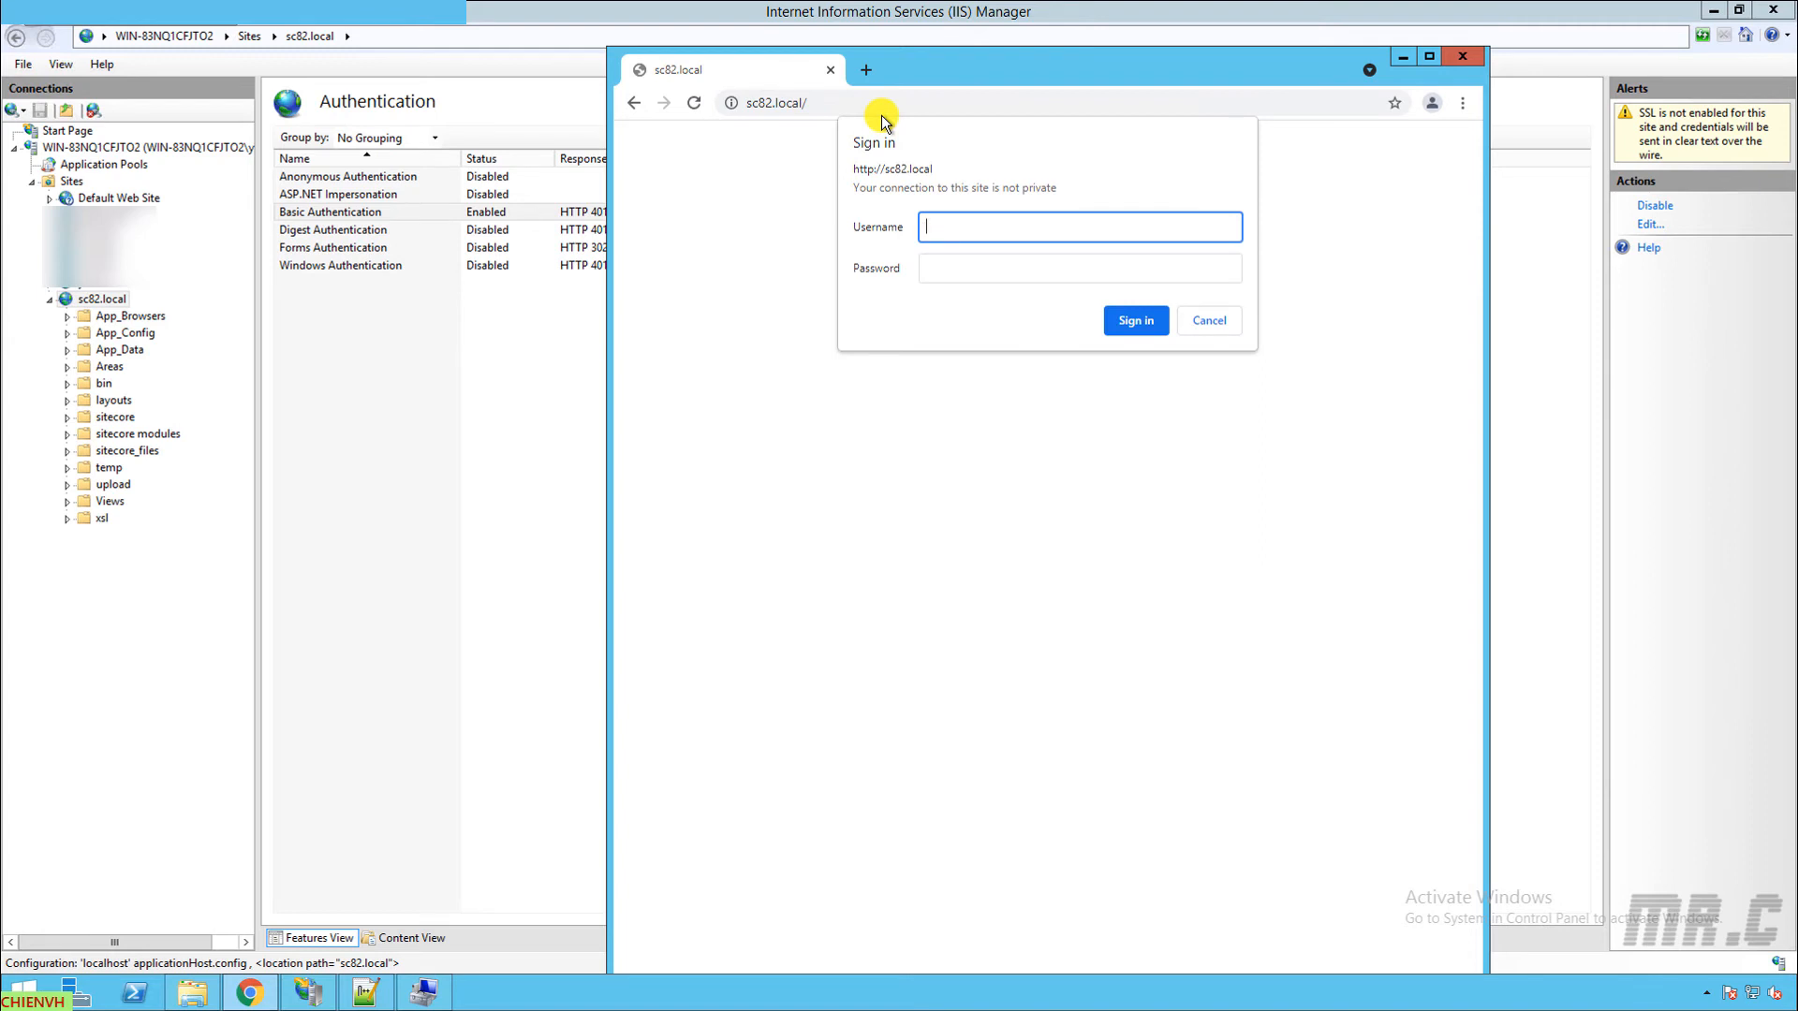
type("chien")
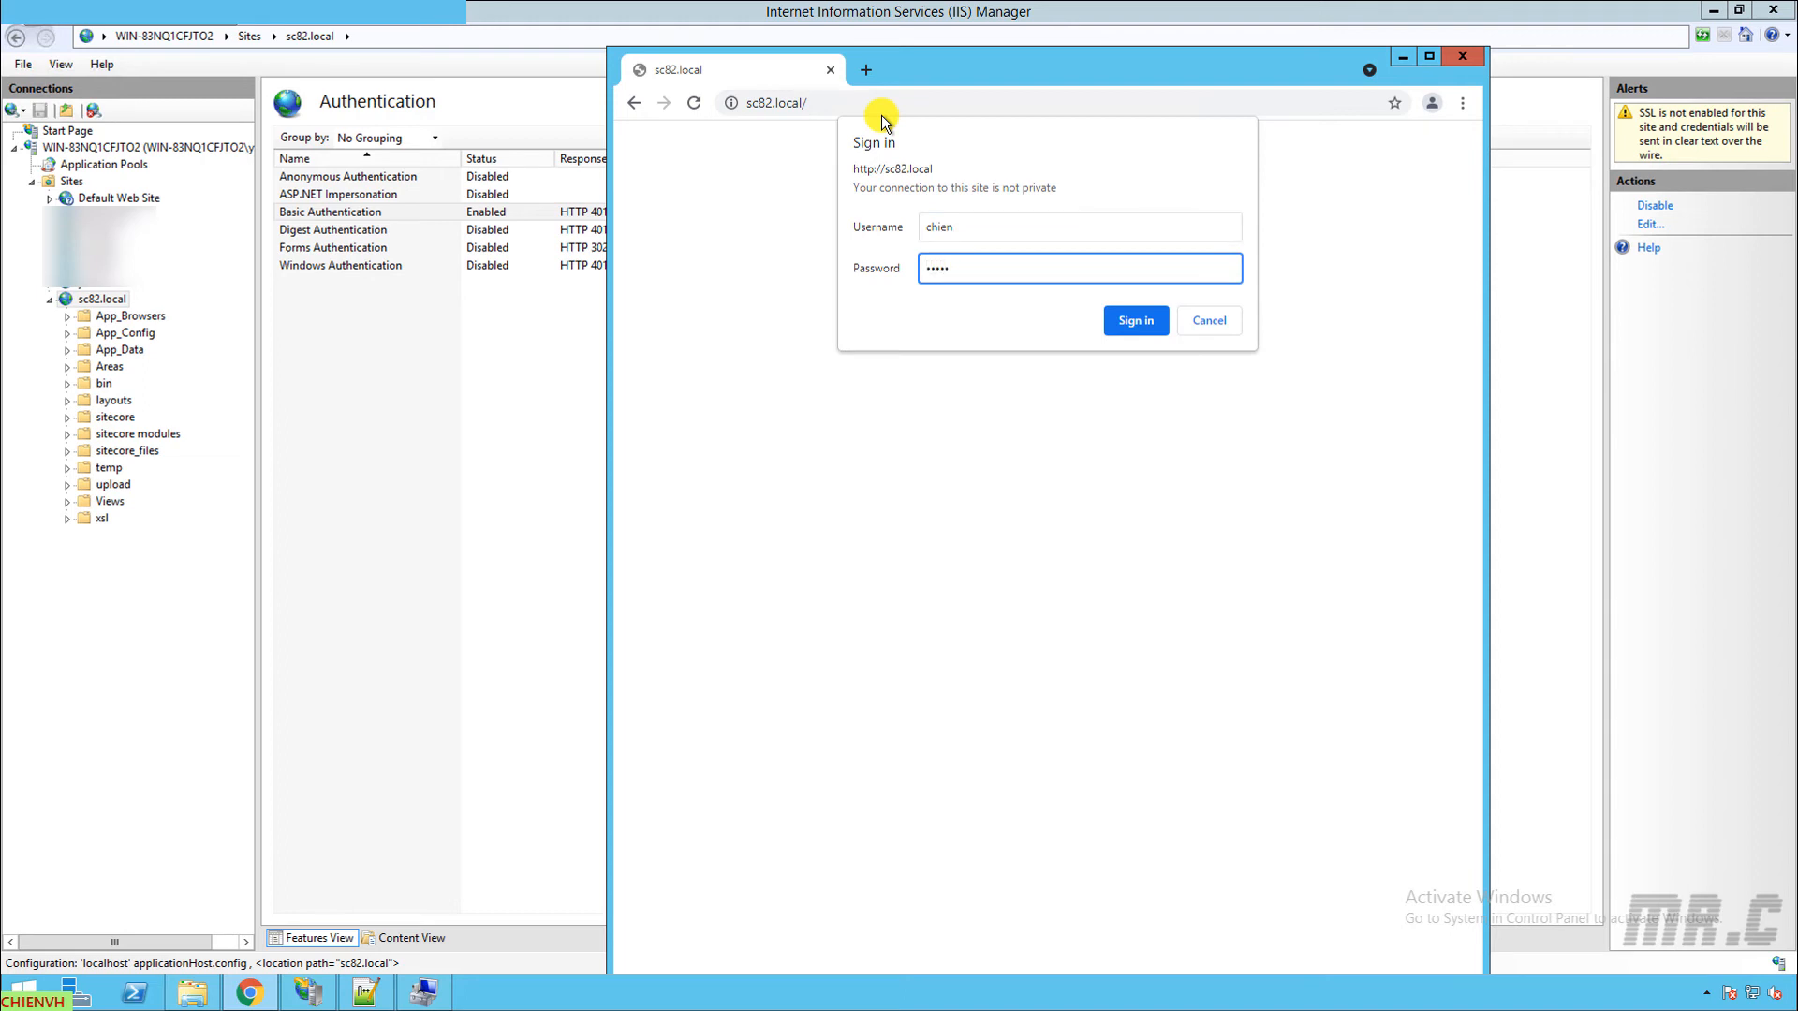
left_click(1134, 321)
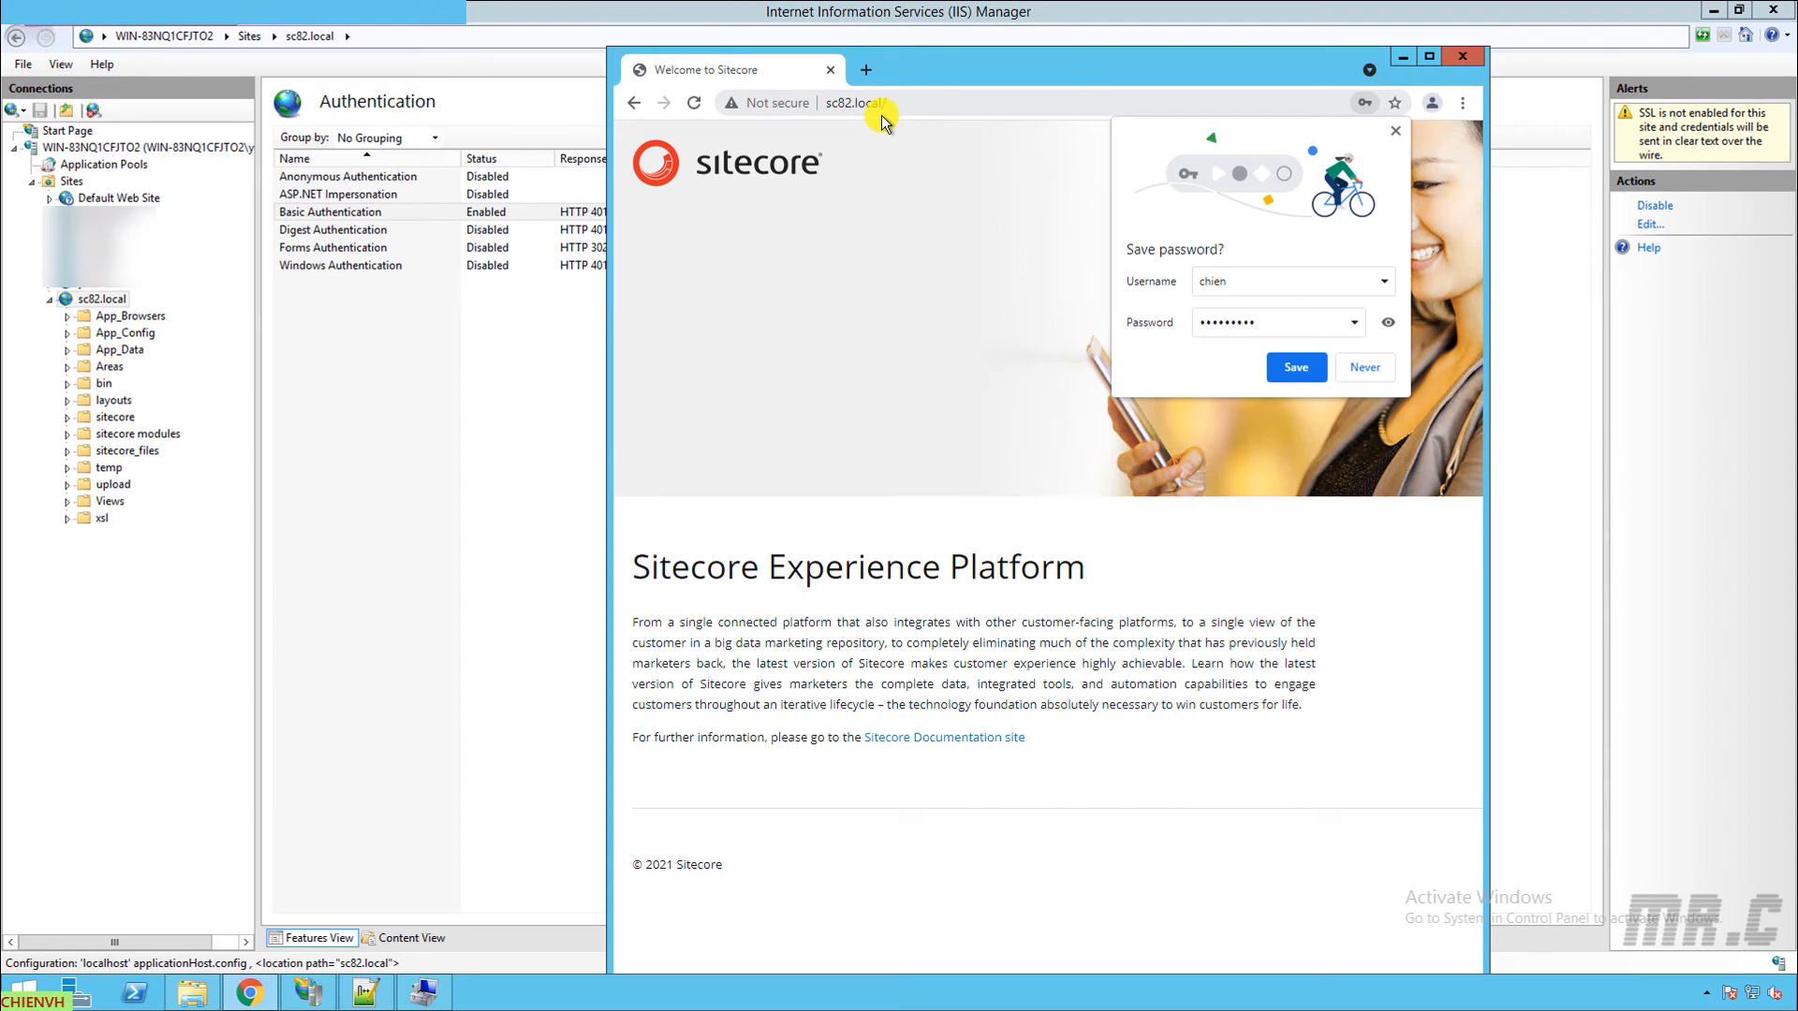
left_click(1364, 367)
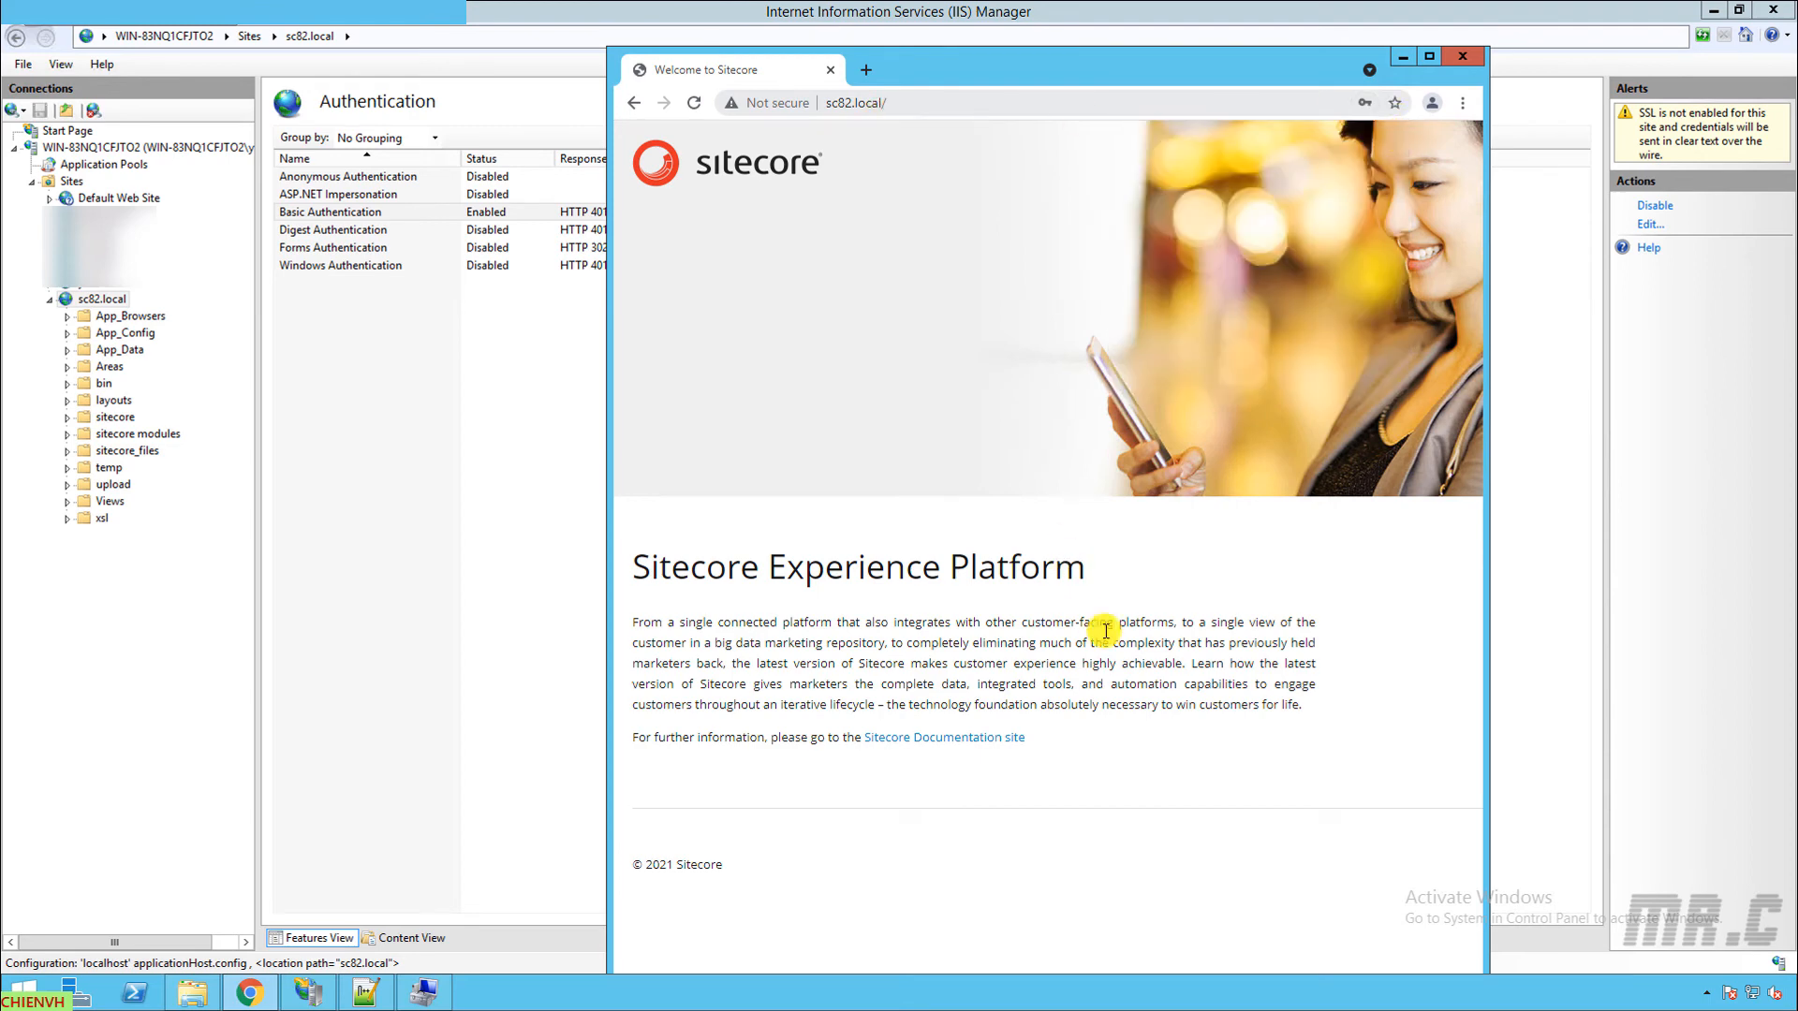
mouse_move(1007, 508)
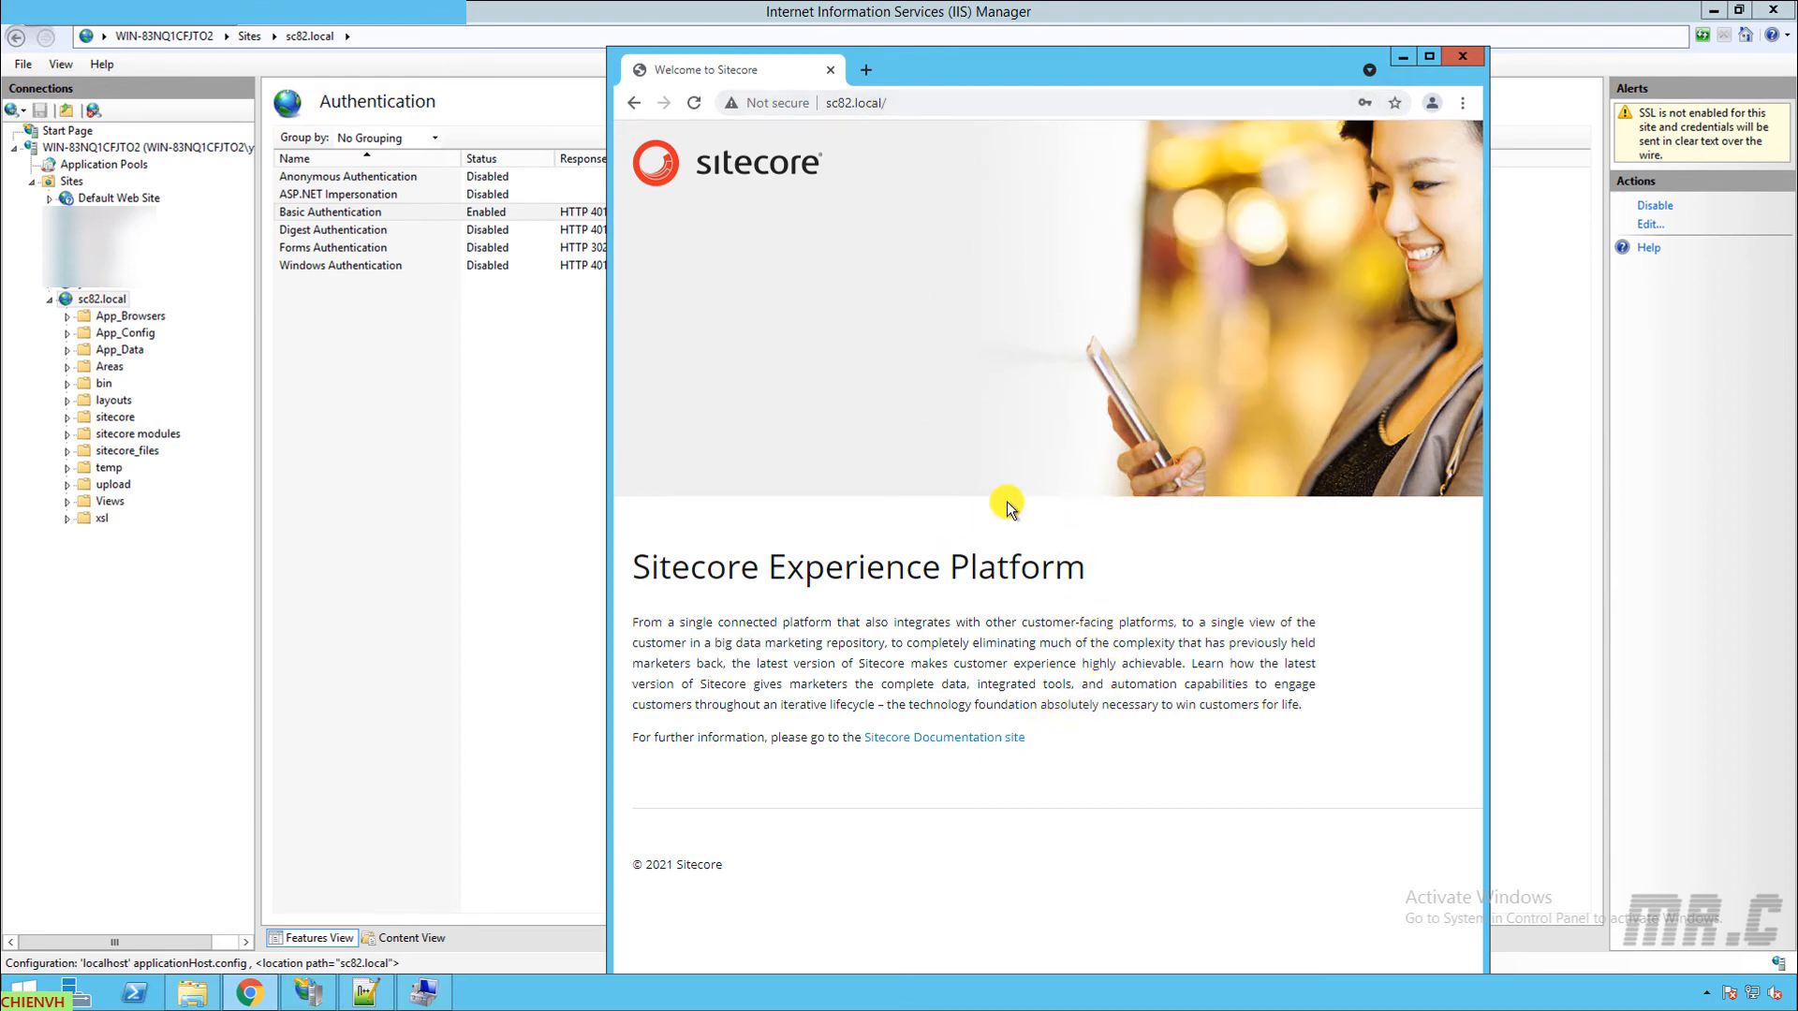
mouse_move(1413, 246)
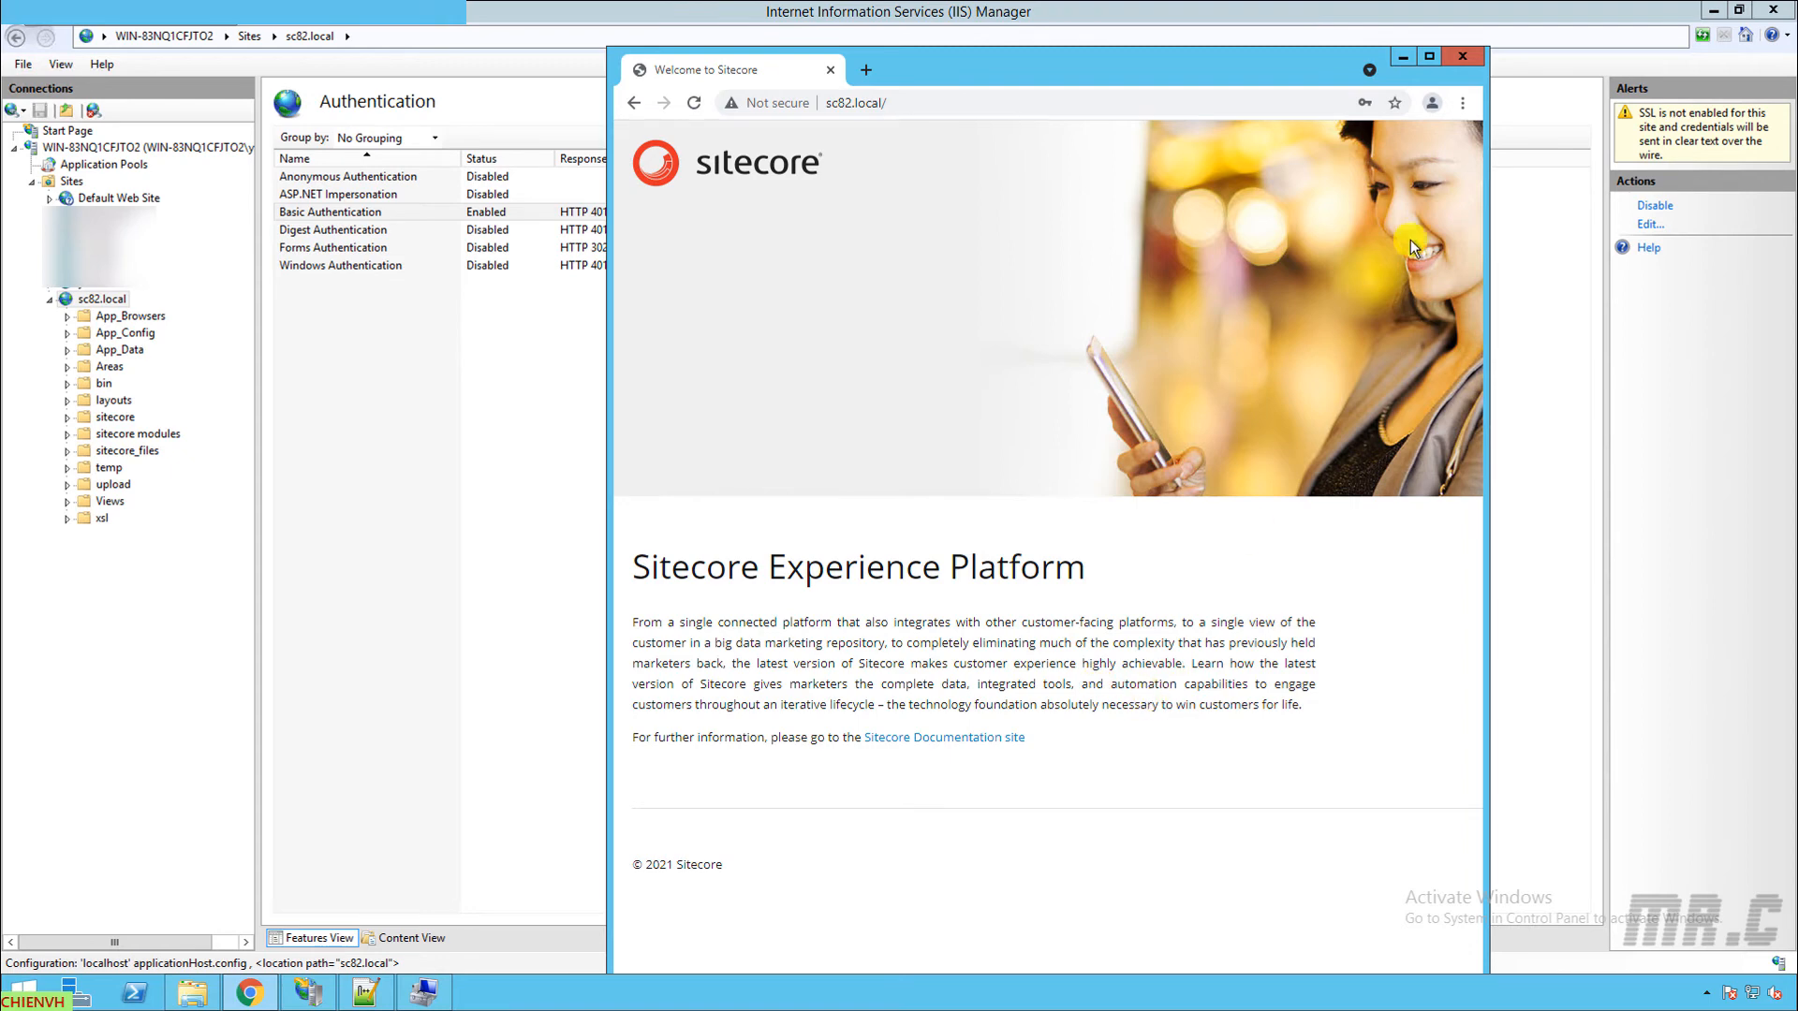
Step: Load sc82.local/ in a new Incognito window to confirm the sign-in prompt appears
left_click(857, 102)
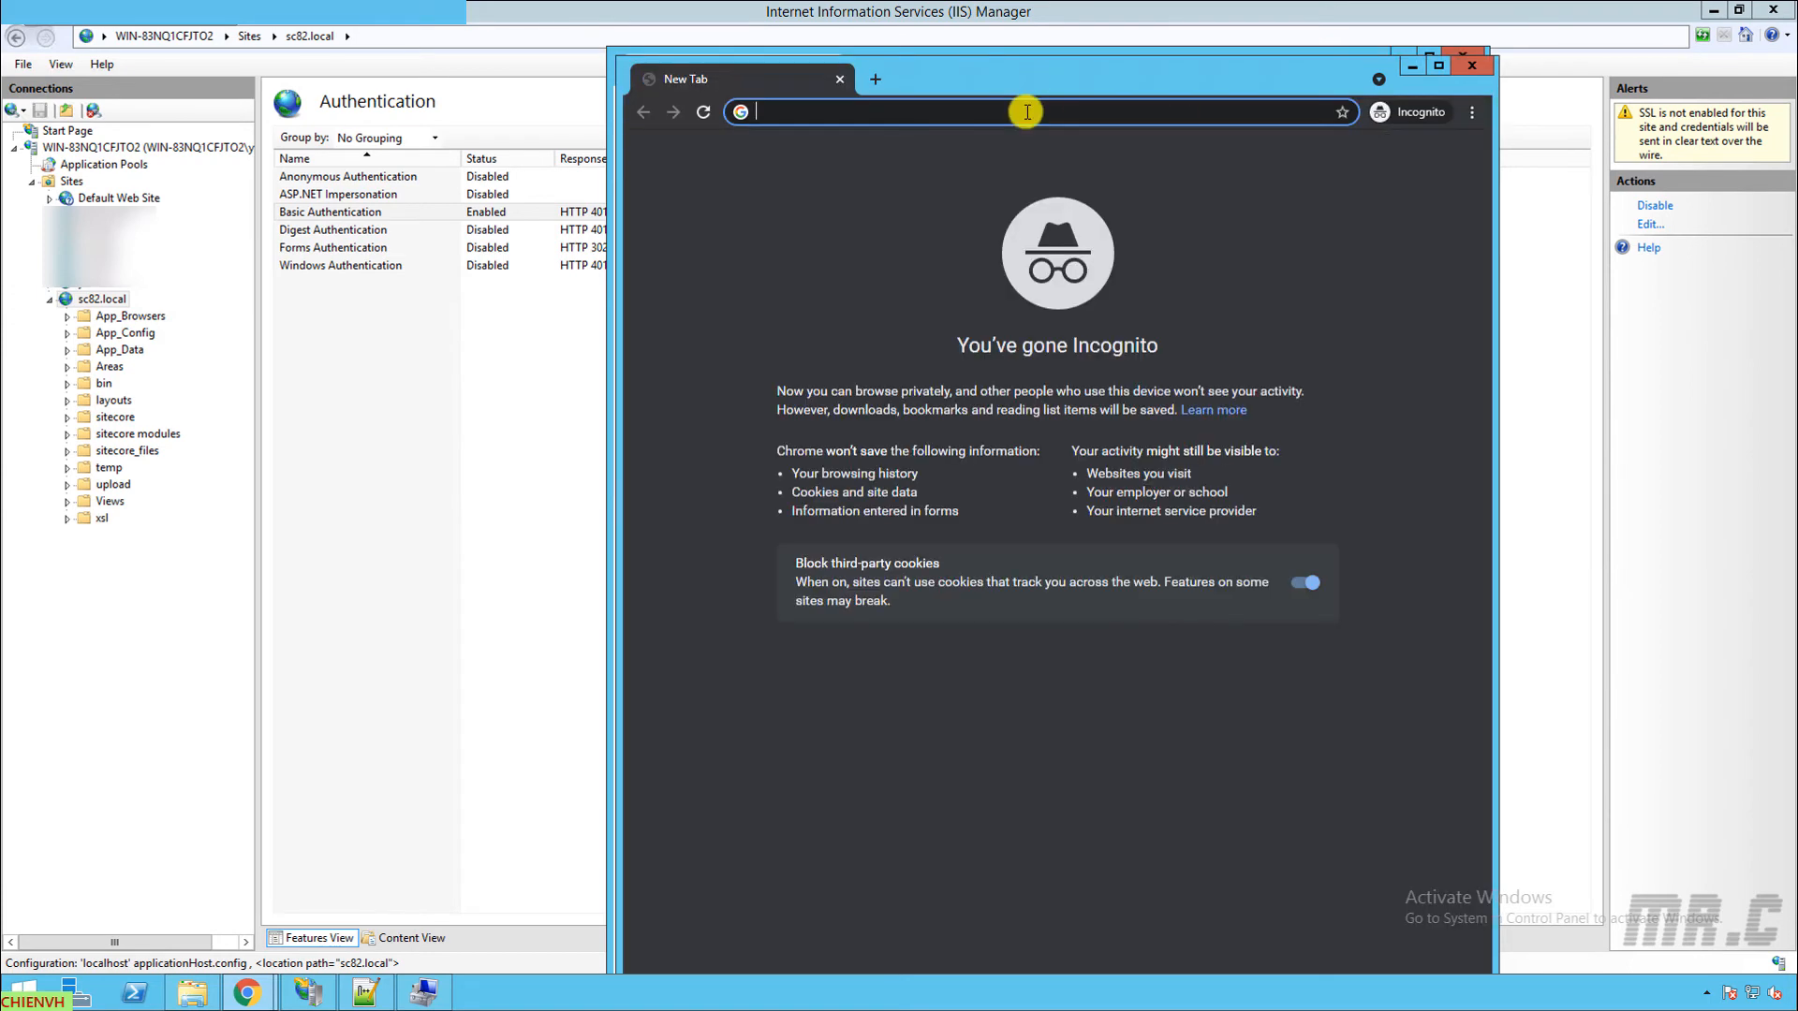
type("sc82.local/")
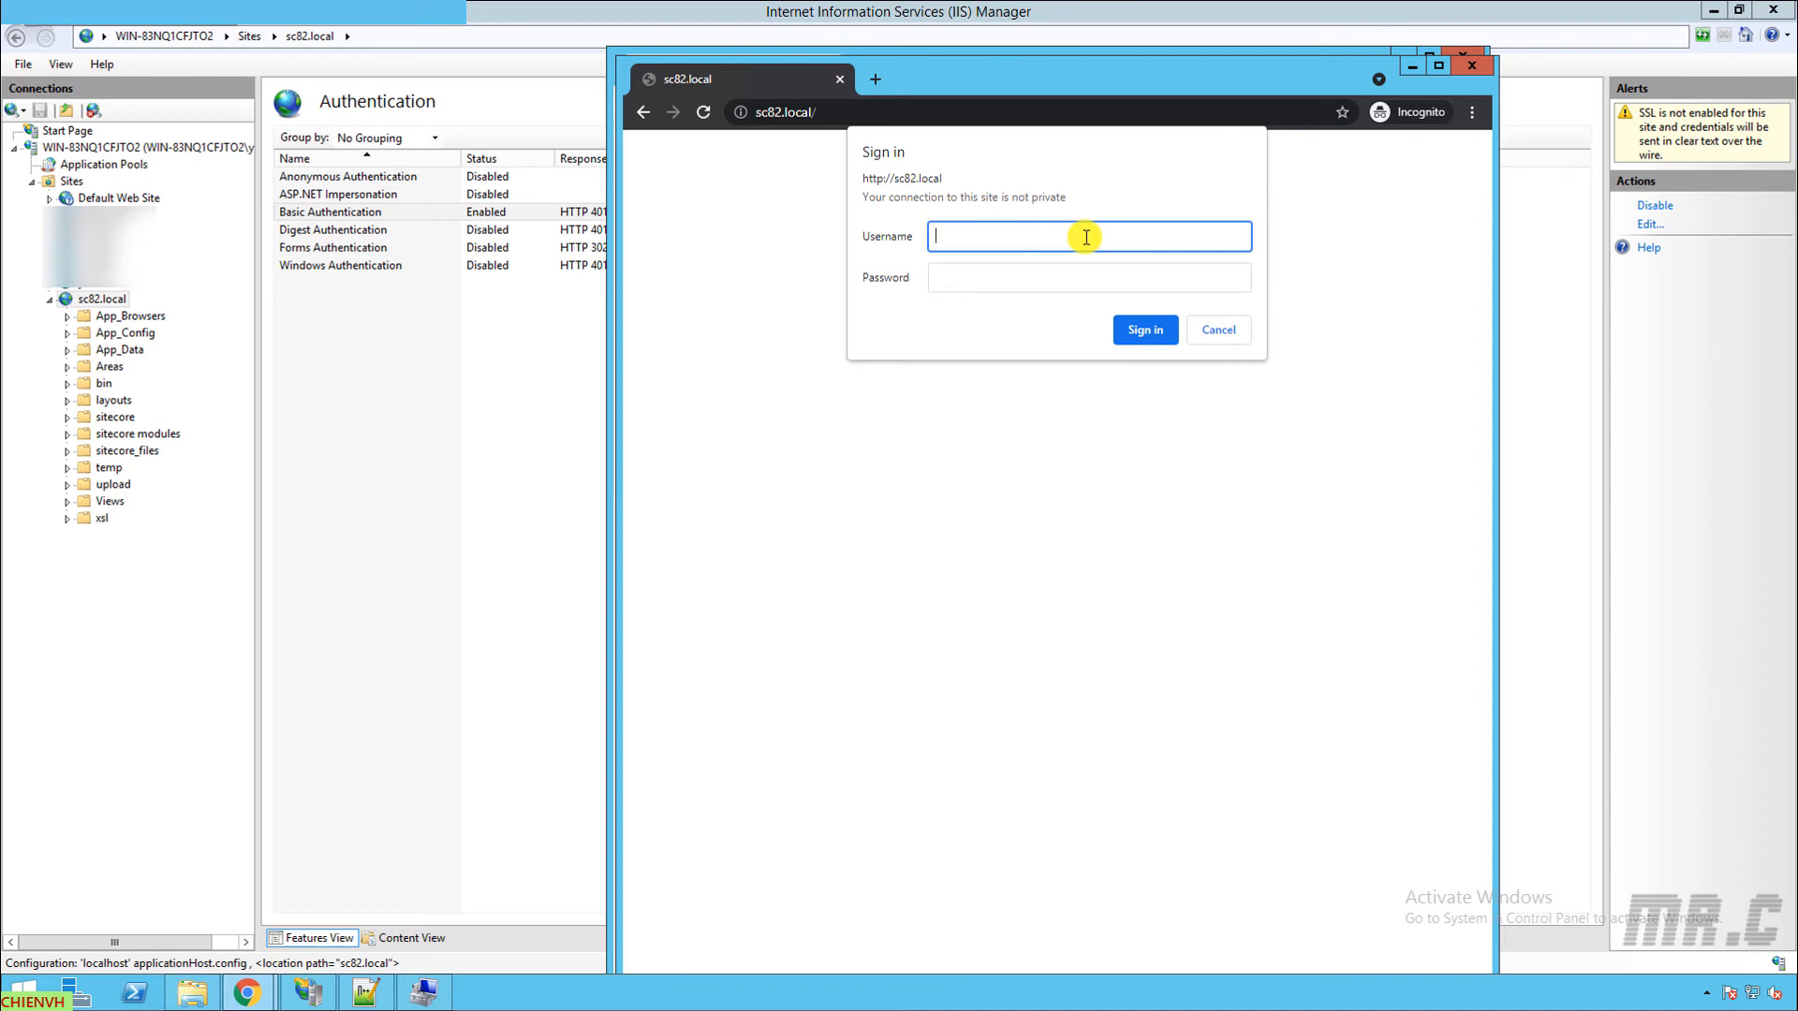
mouse_move(1192, 293)
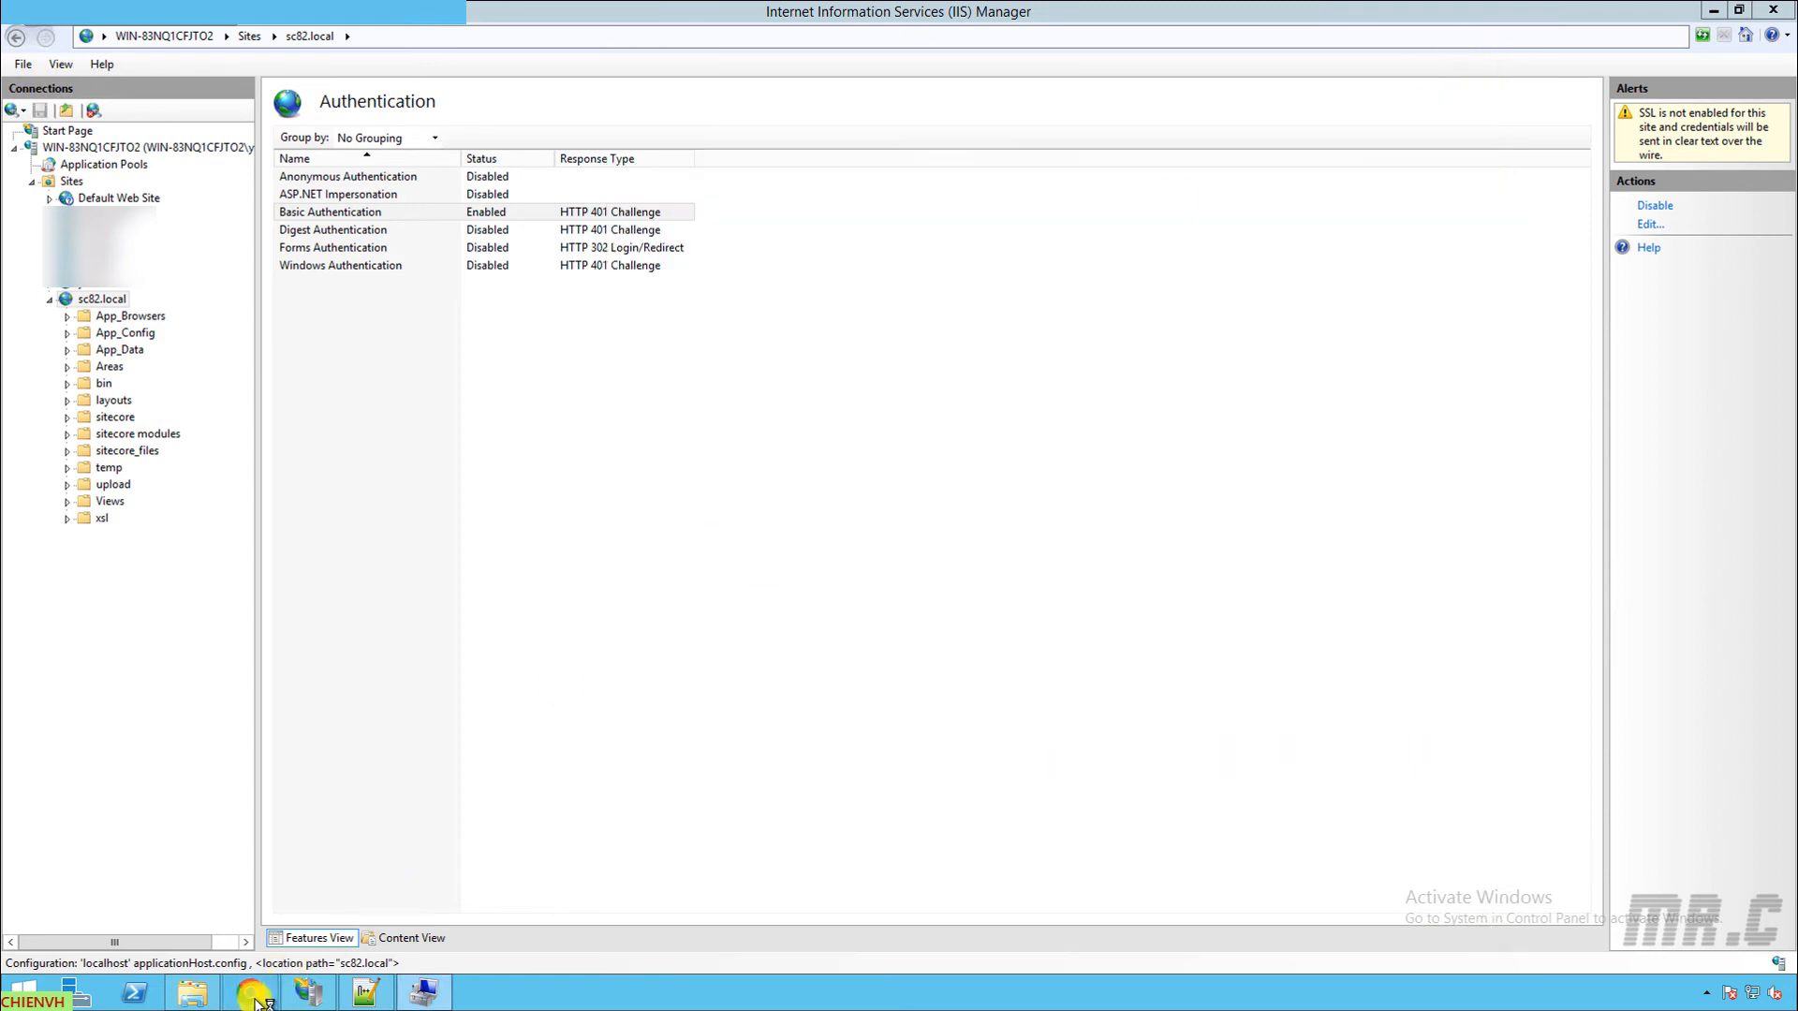
Step: Paste and go to sc82.local, sign in as chien, and dismiss the password-save offer
right_click(1032, 102)
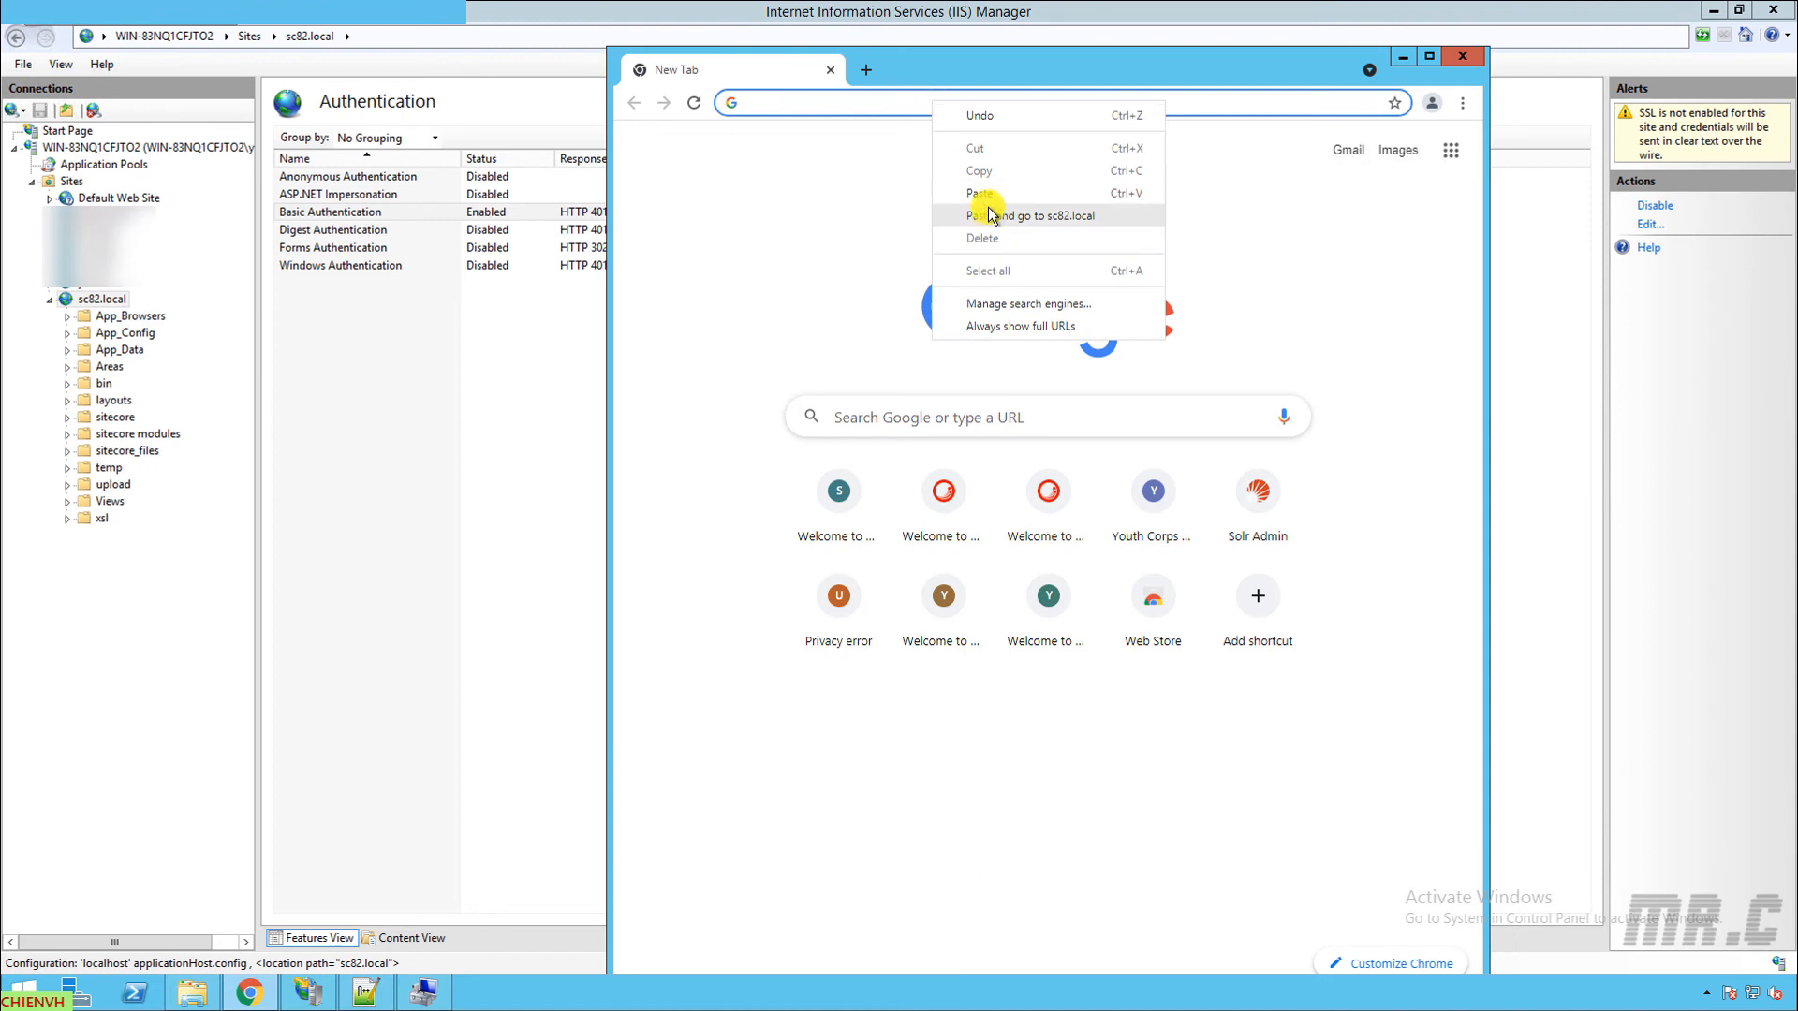
left_click(1032, 216)
type("chien")
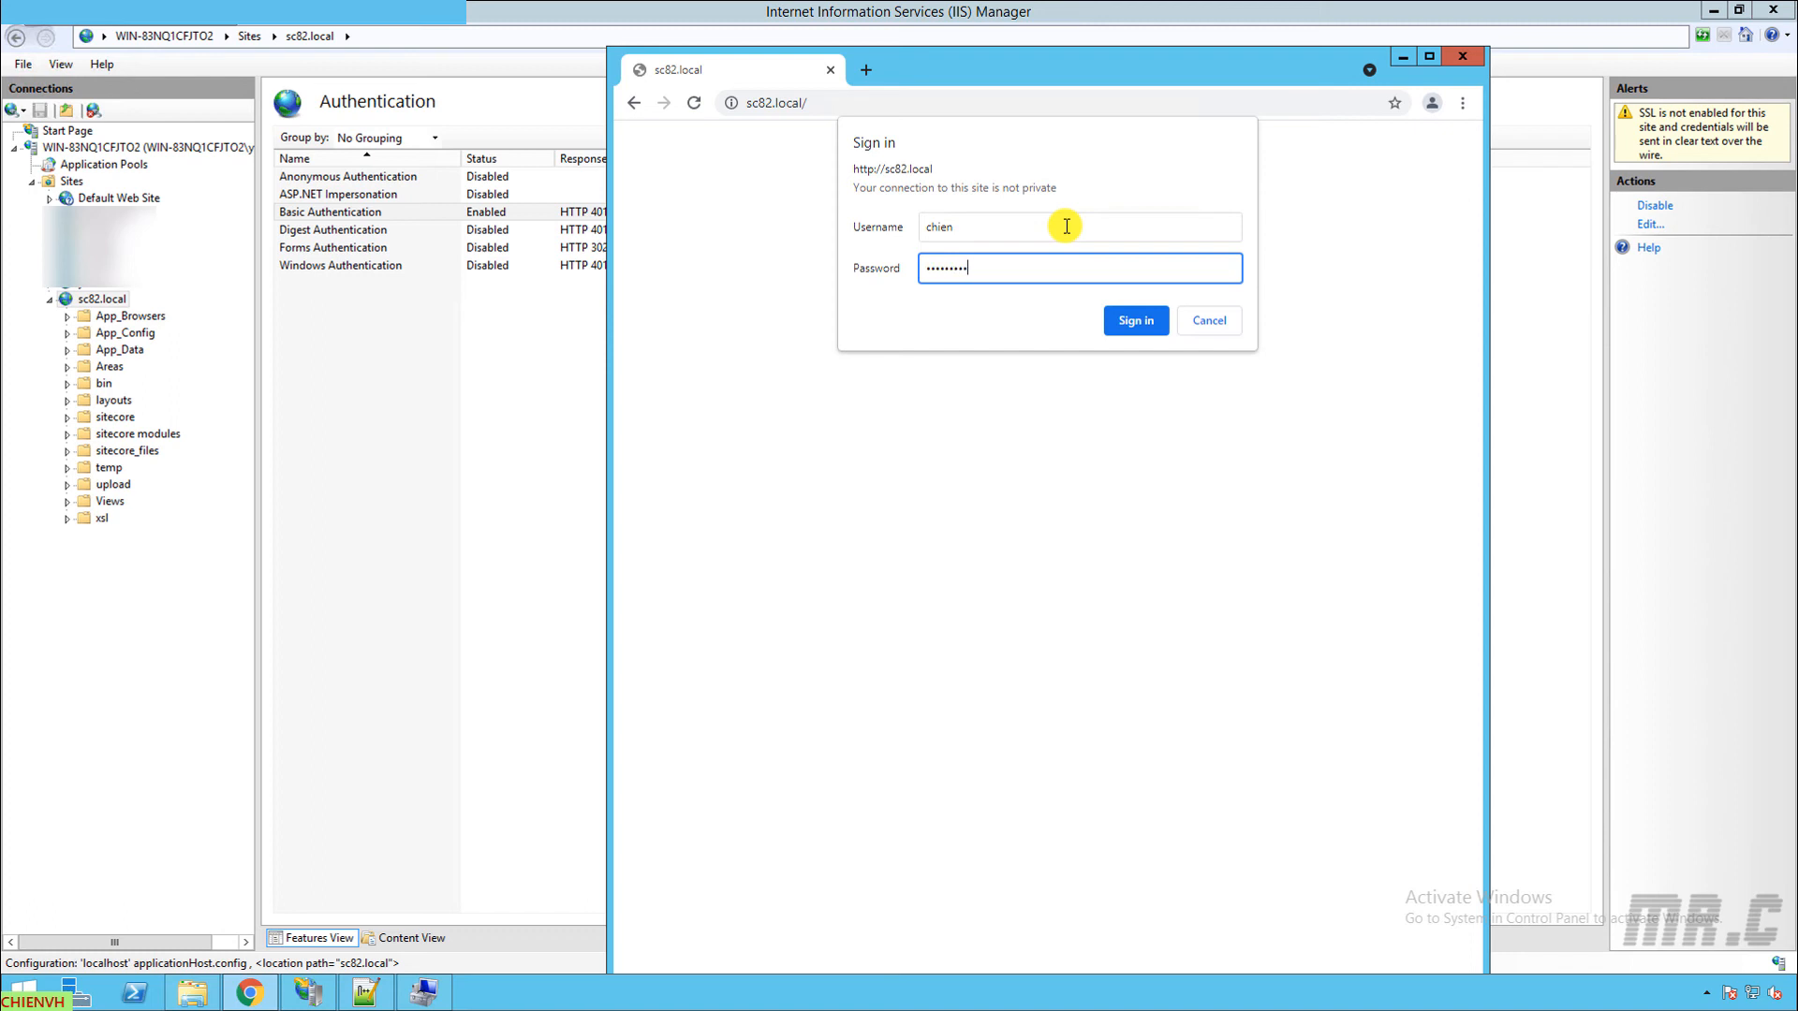
left_click(1135, 320)
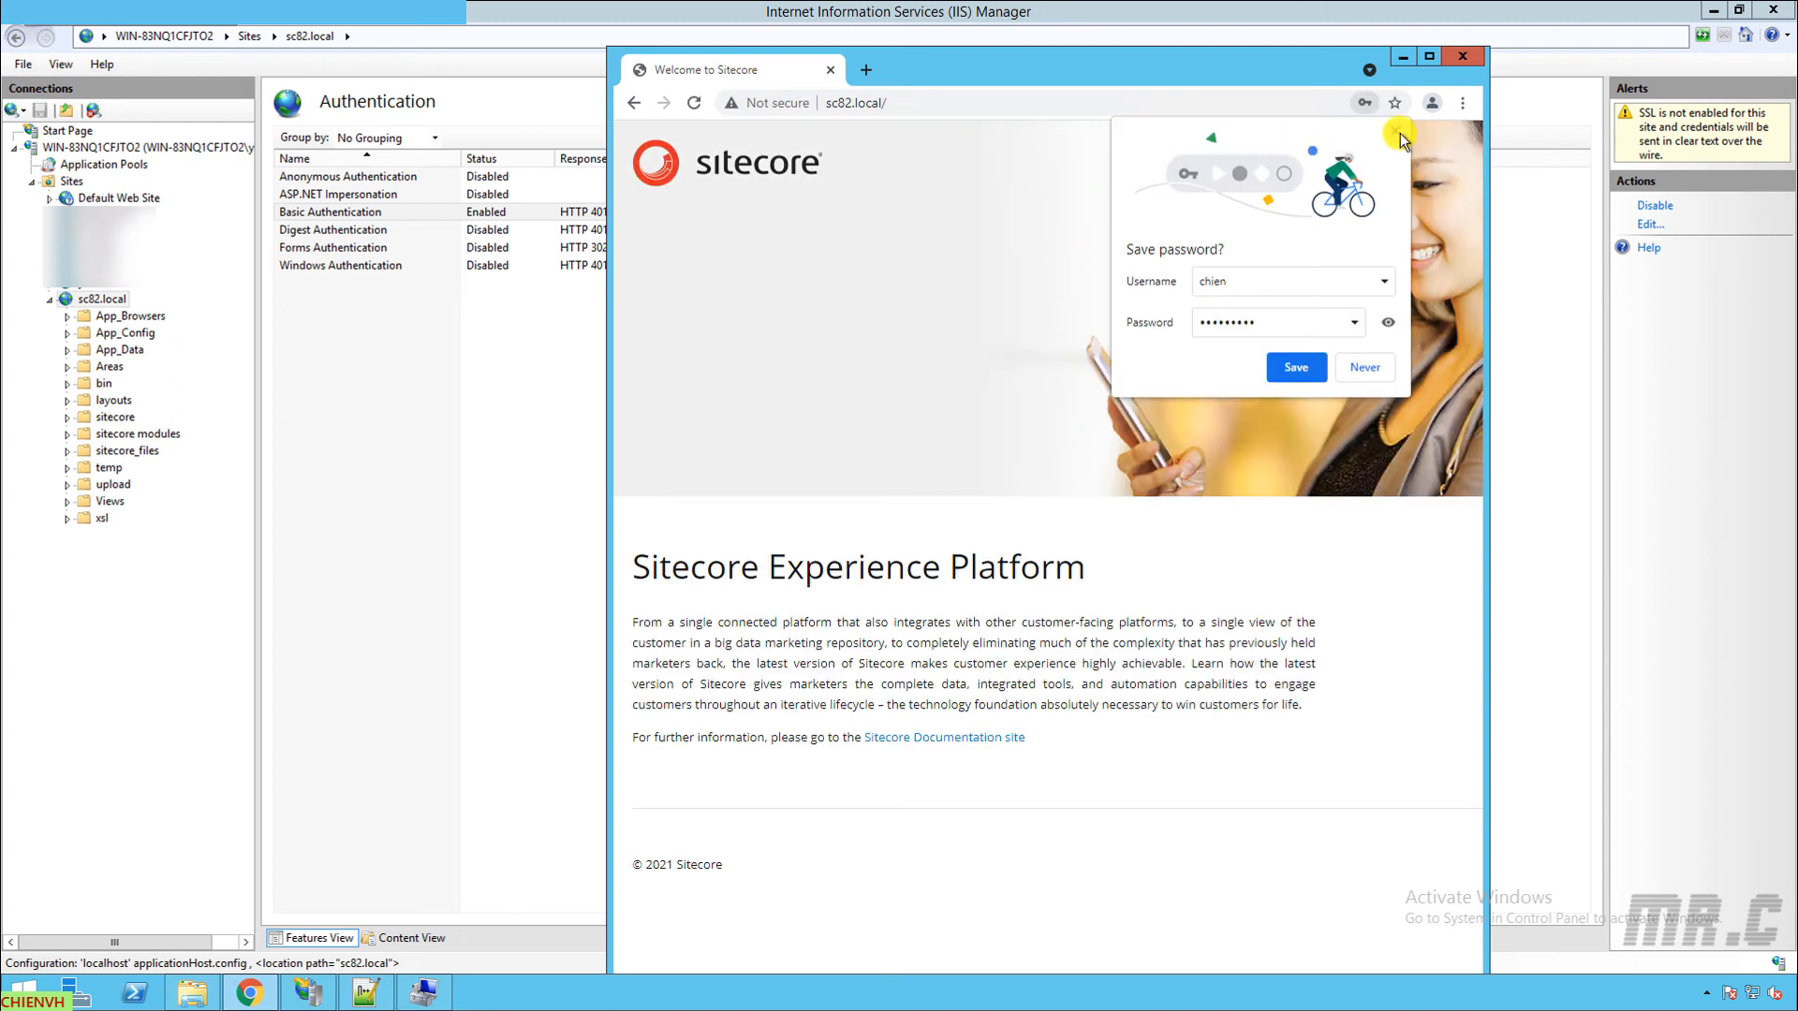
left_click(1363, 367)
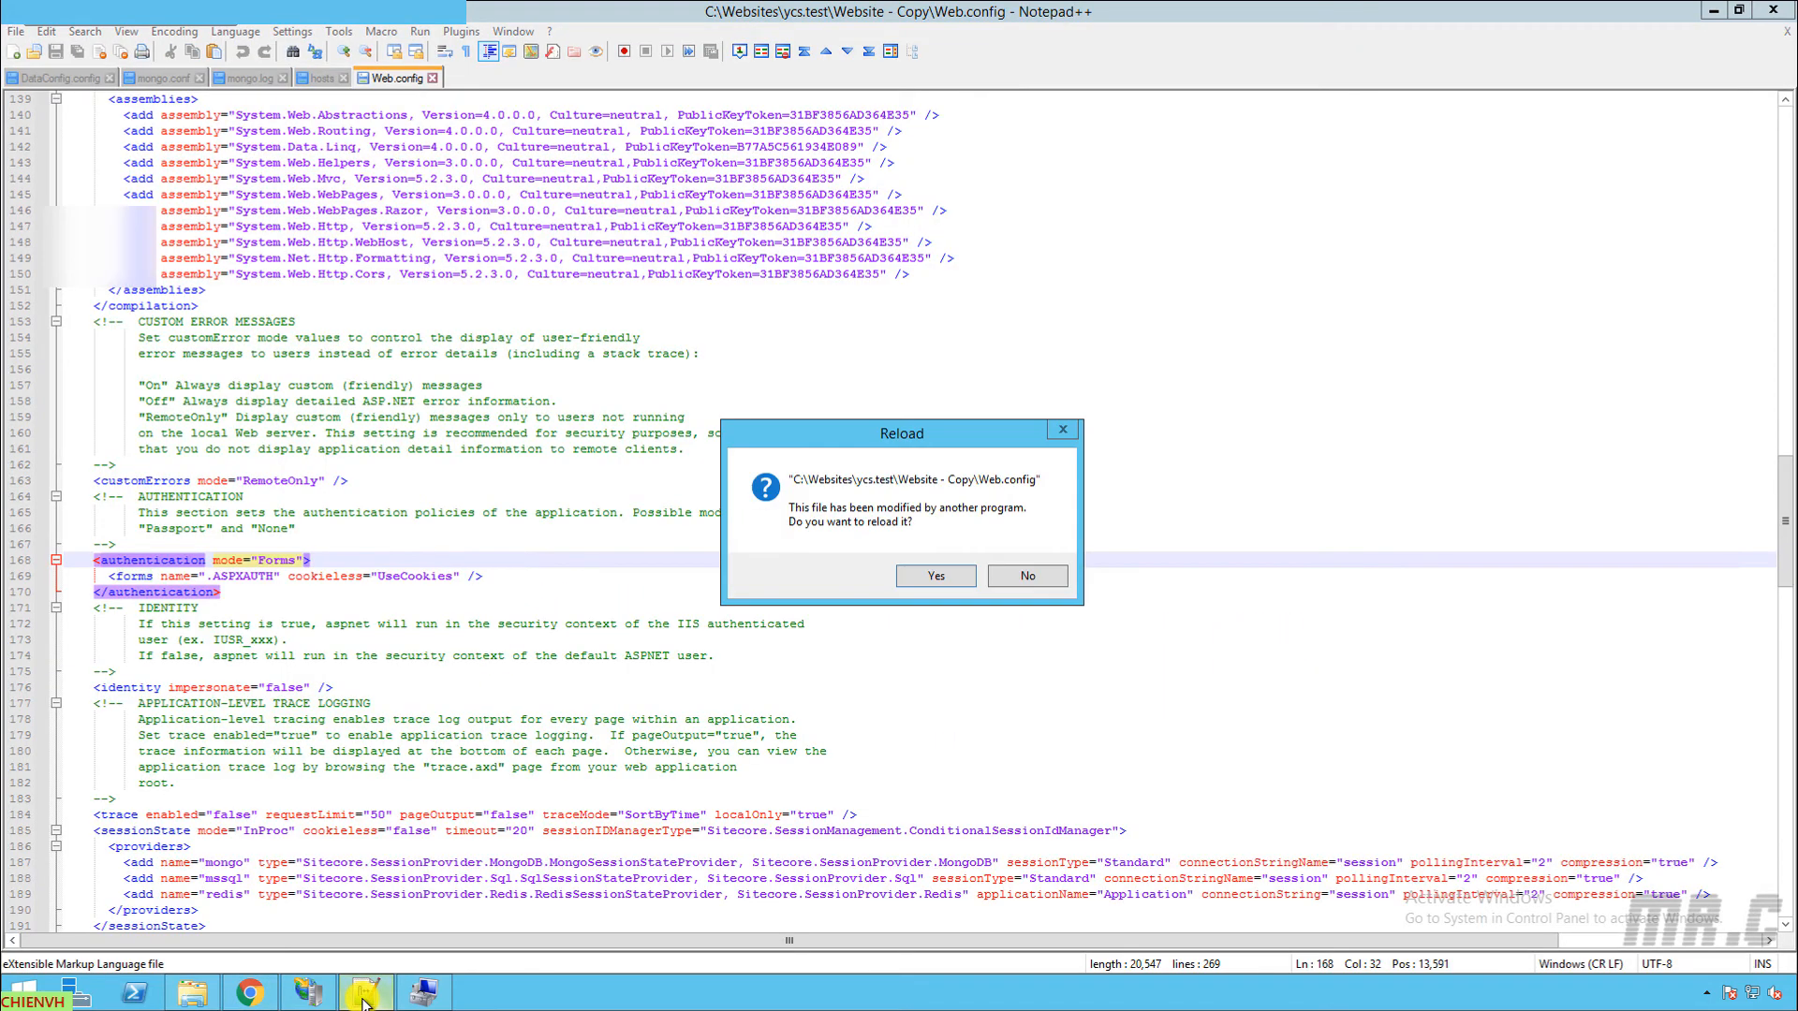
Step: Reload the externally modified Web.config in Notepad++
left_click(933, 576)
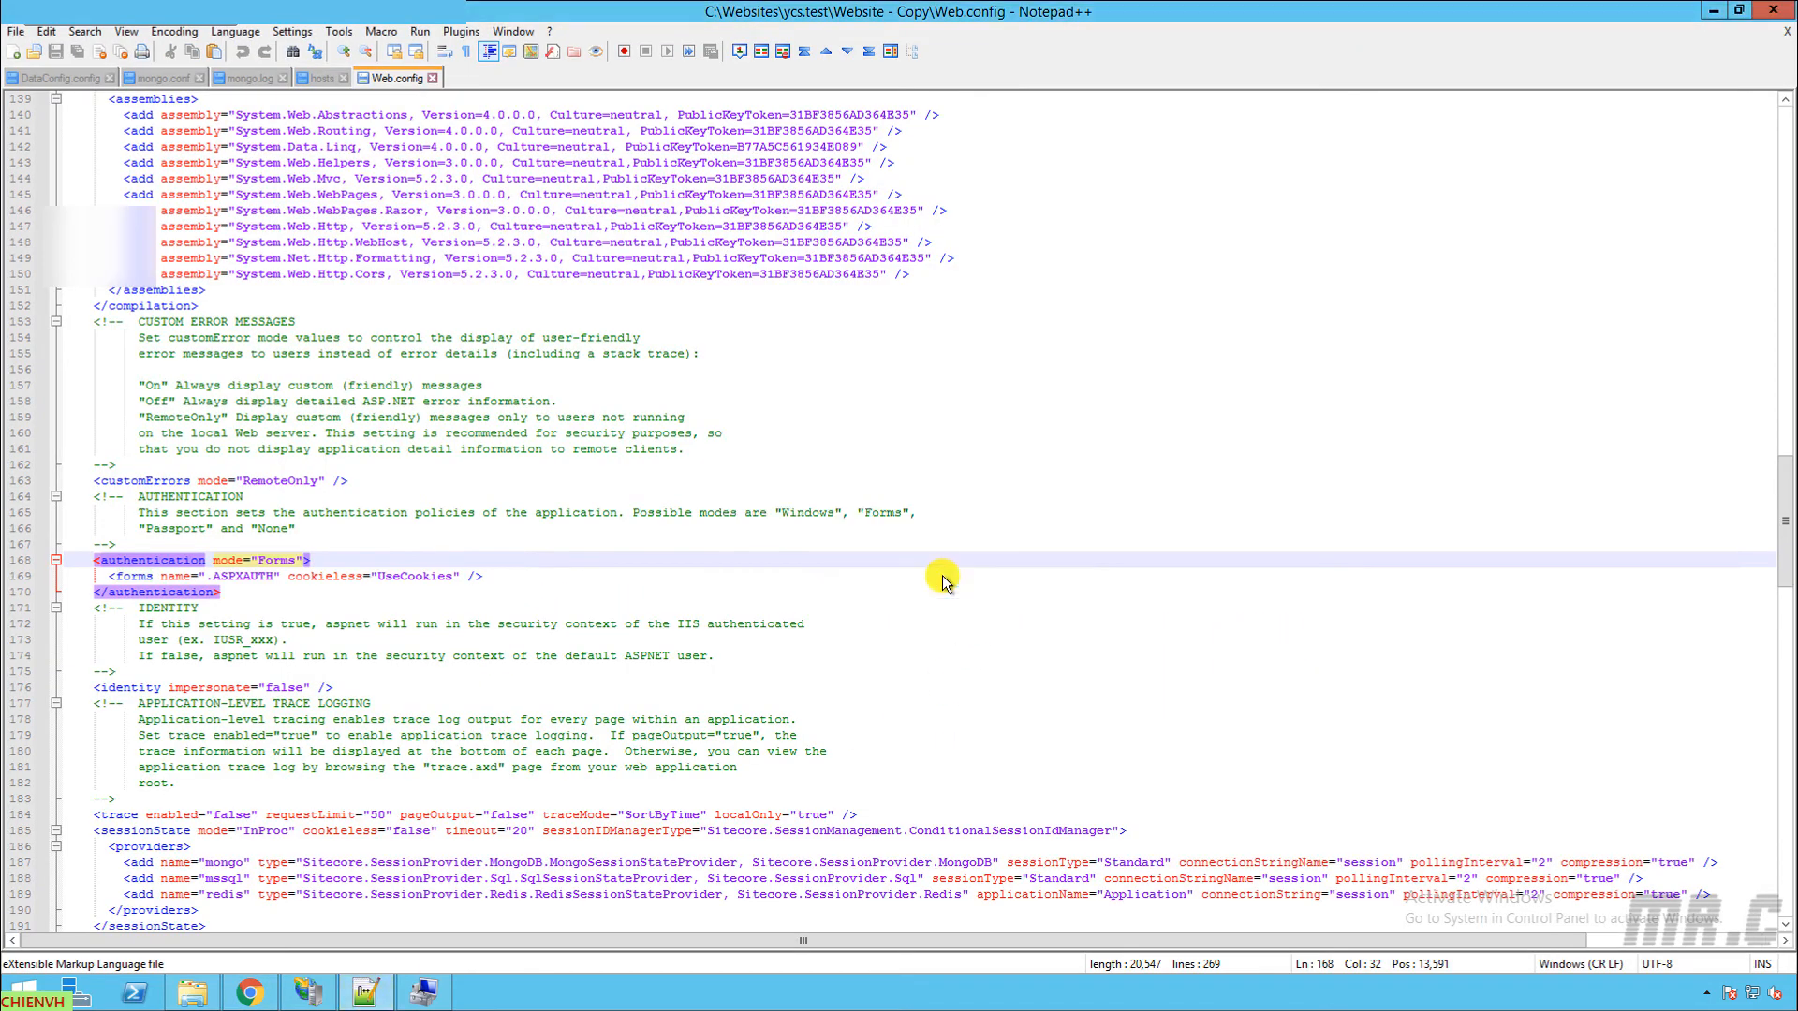